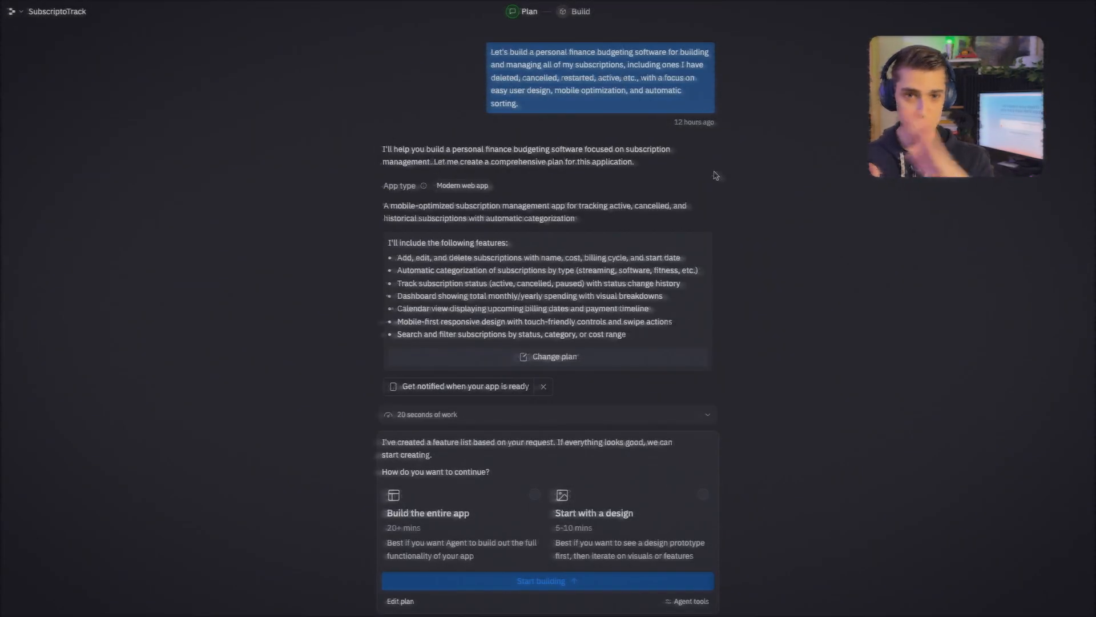
Place the subscription-tracking prompt in Replit's home box and glance at the AI model choices
left_click(547, 580)
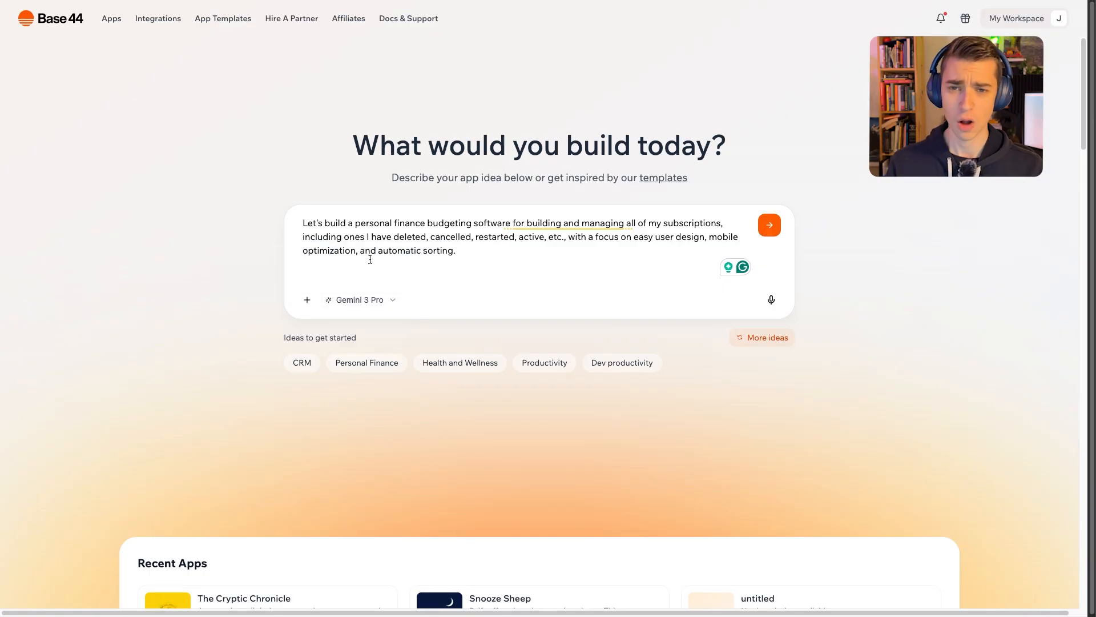
mouse_move(457, 218)
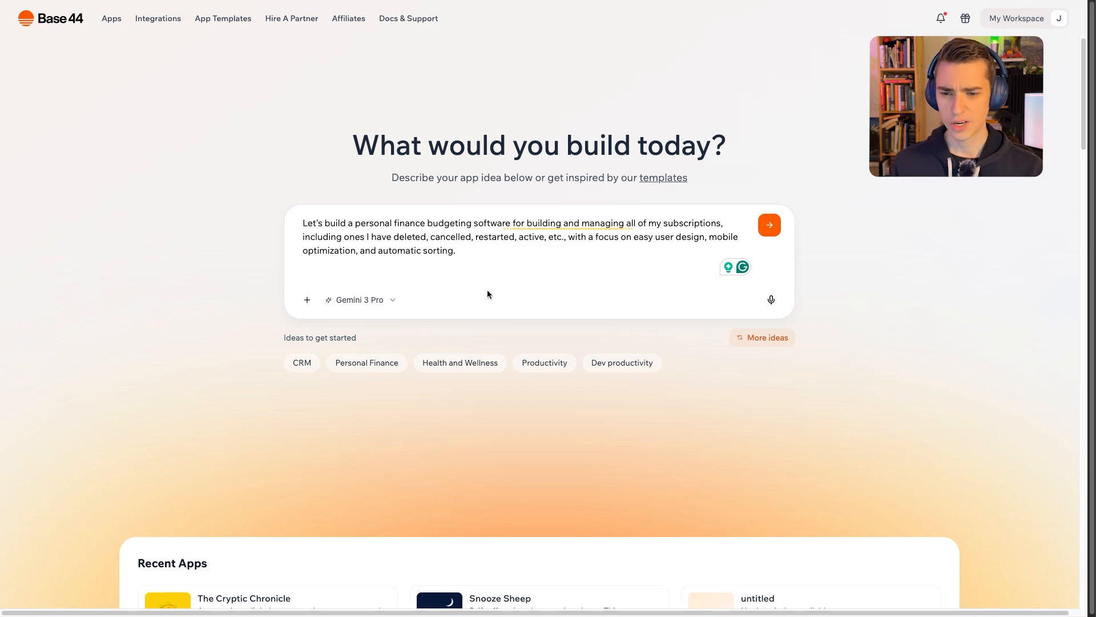
left_click(360, 299)
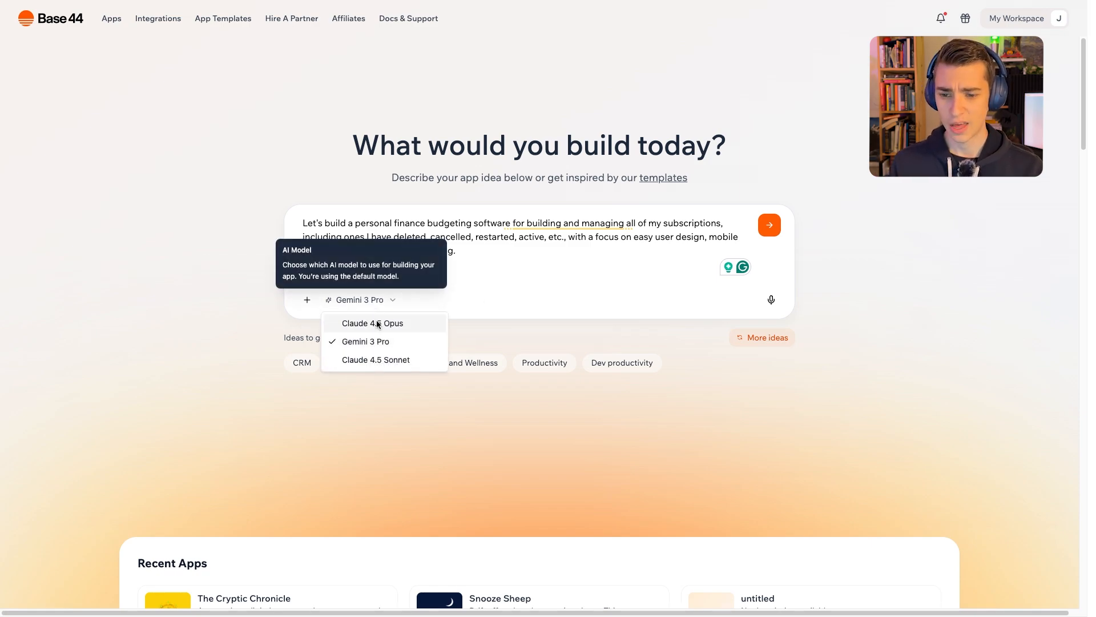
mouse_move(365, 342)
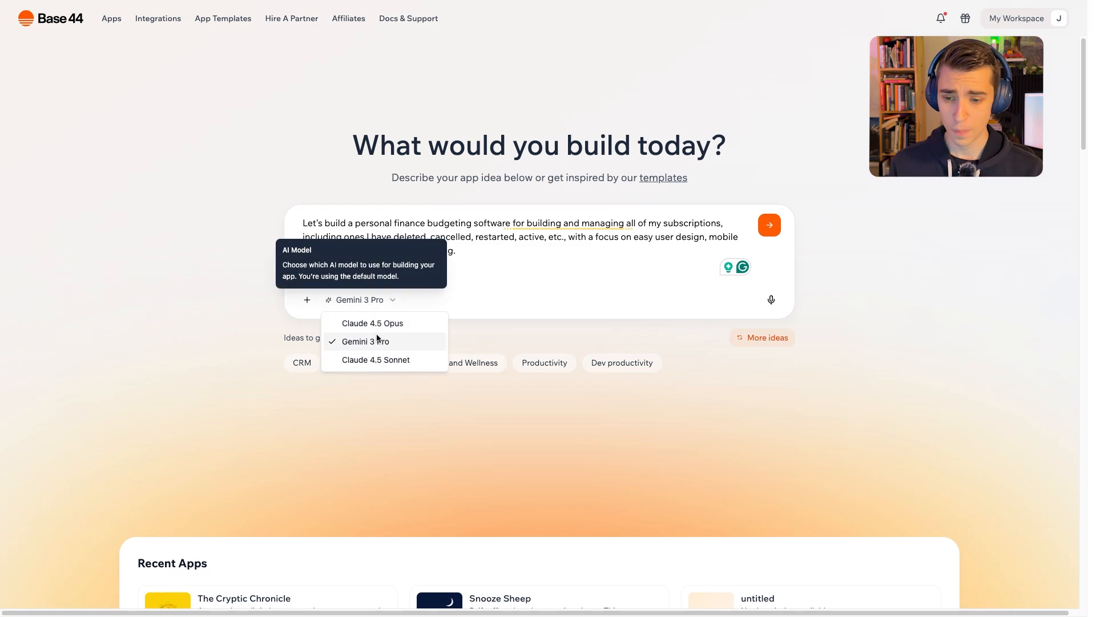
mouse_move(380, 363)
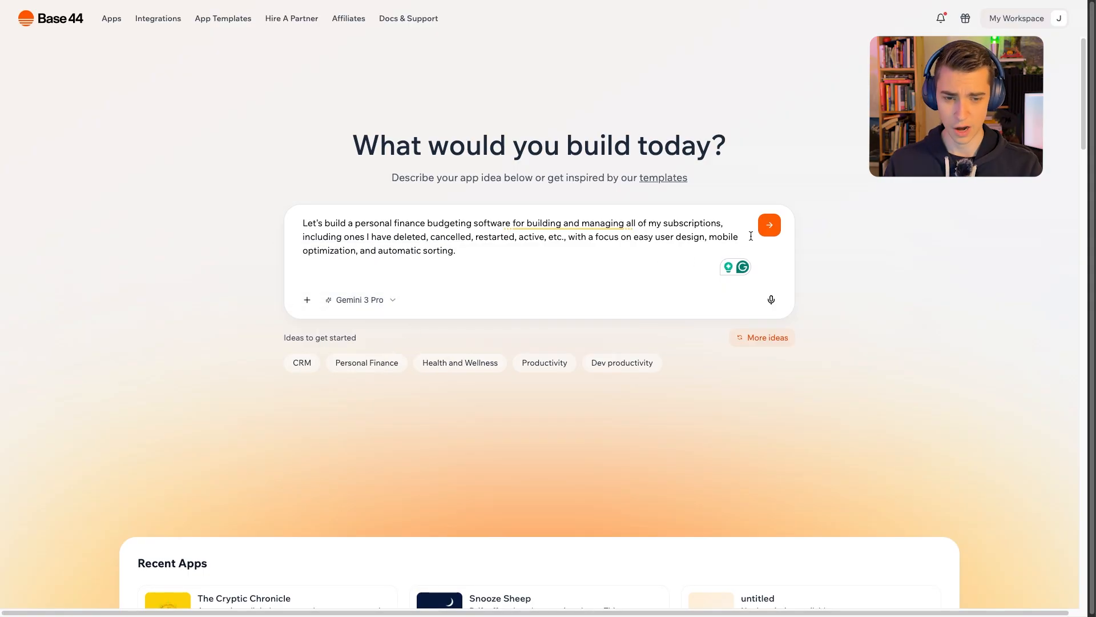
left_click(769, 225)
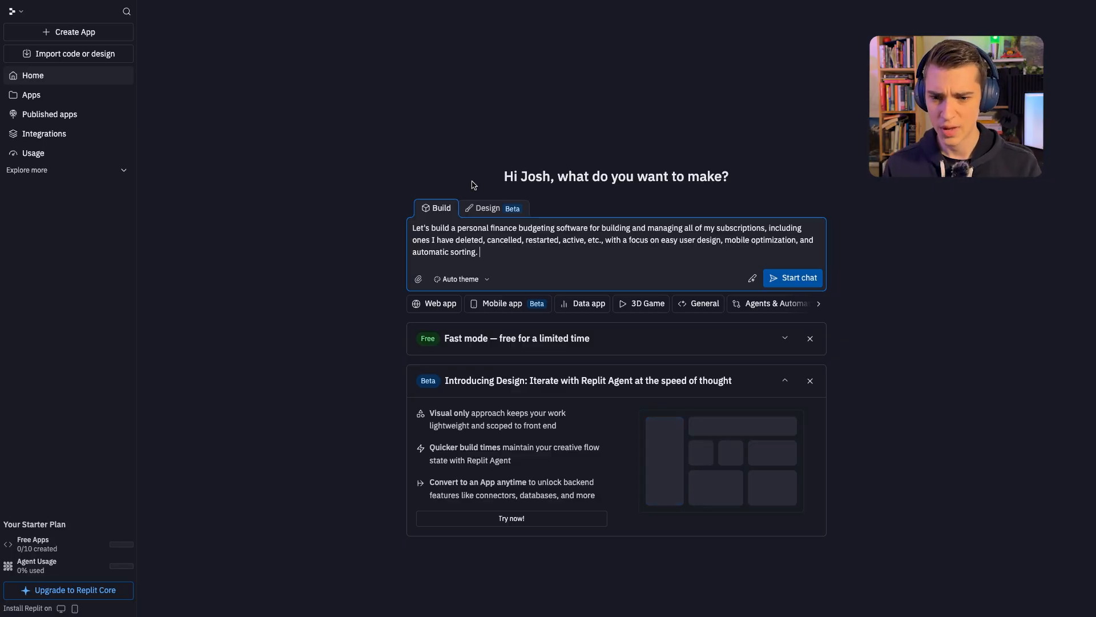
mouse_move(506, 215)
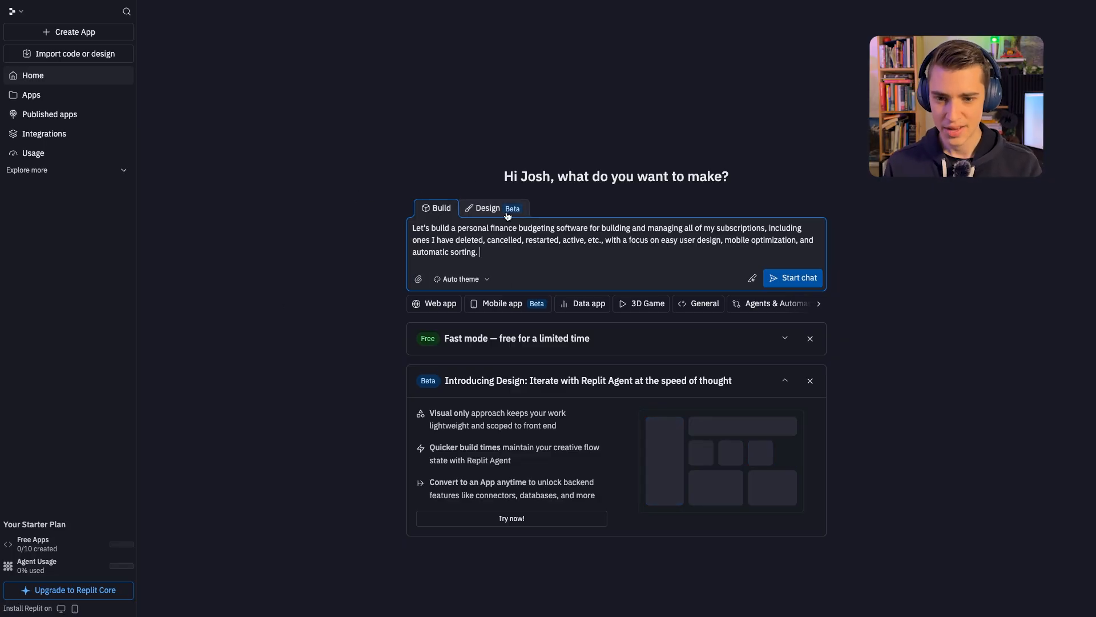
Try the Design prototype mode briefly, then settle back on Build mode
left_click(487, 208)
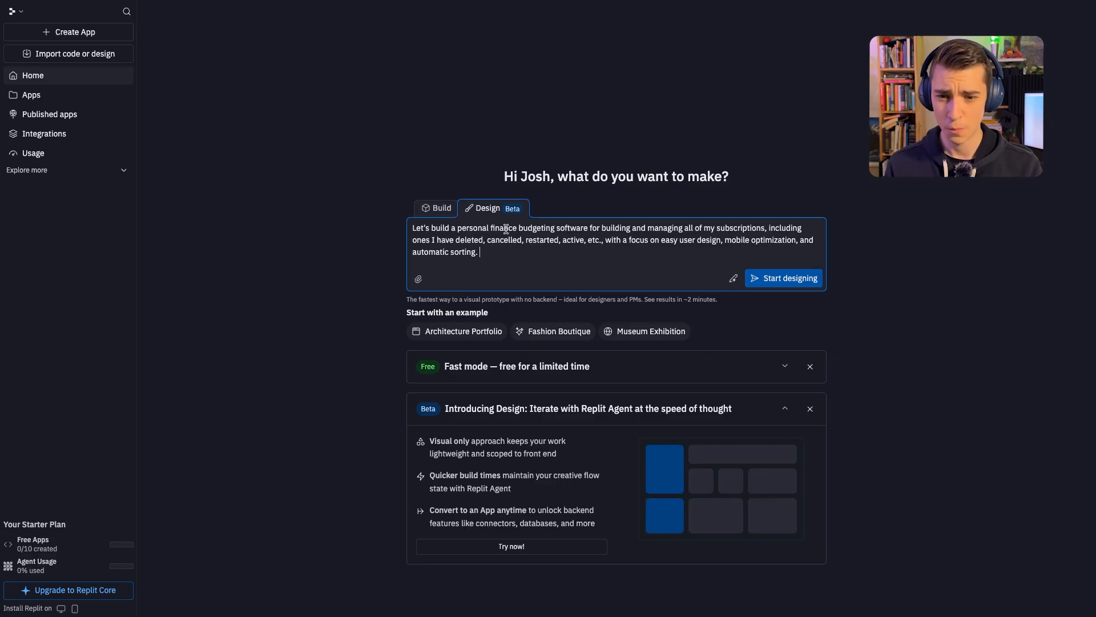
left_click(435, 208)
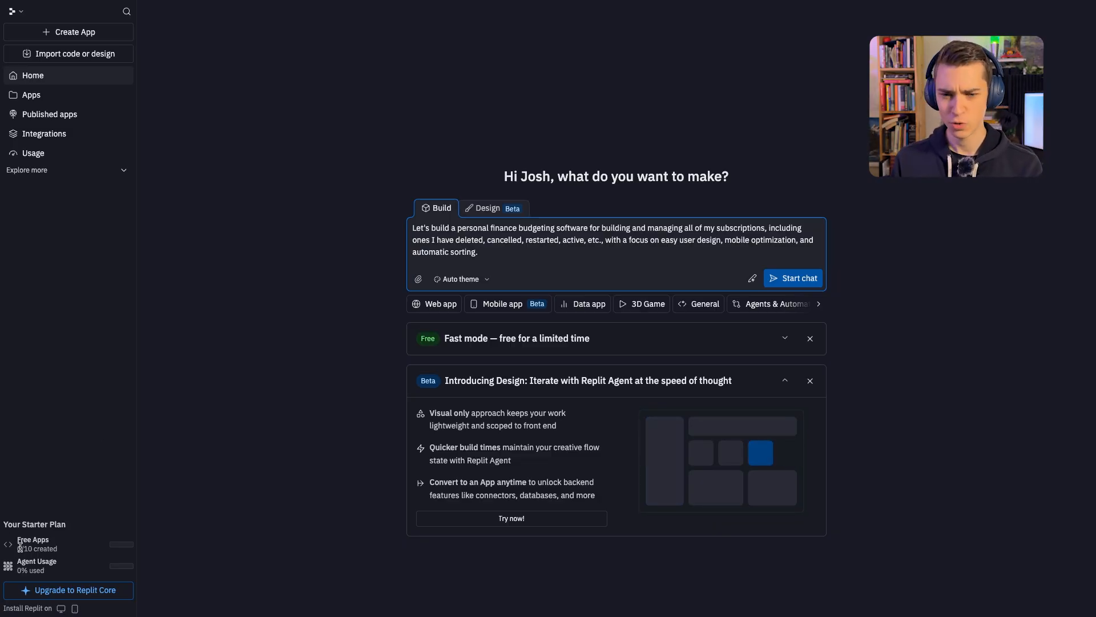
Submit the prompt for an agent plan and choose 'Build the entire app' for SubscriptoTrack
left_click(792, 278)
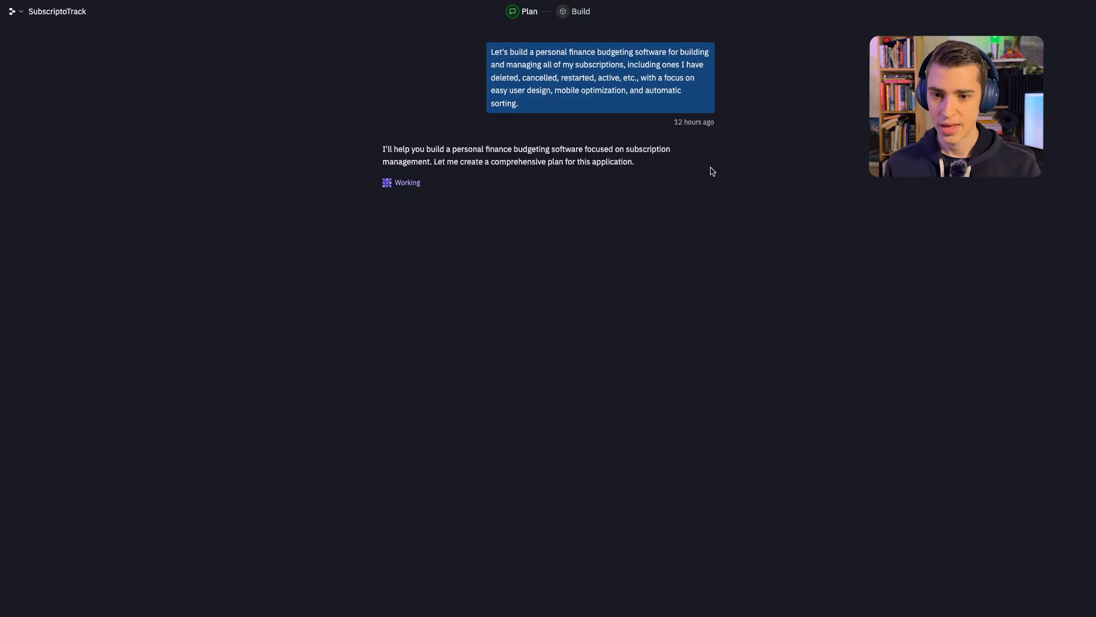
mouse_move(404, 157)
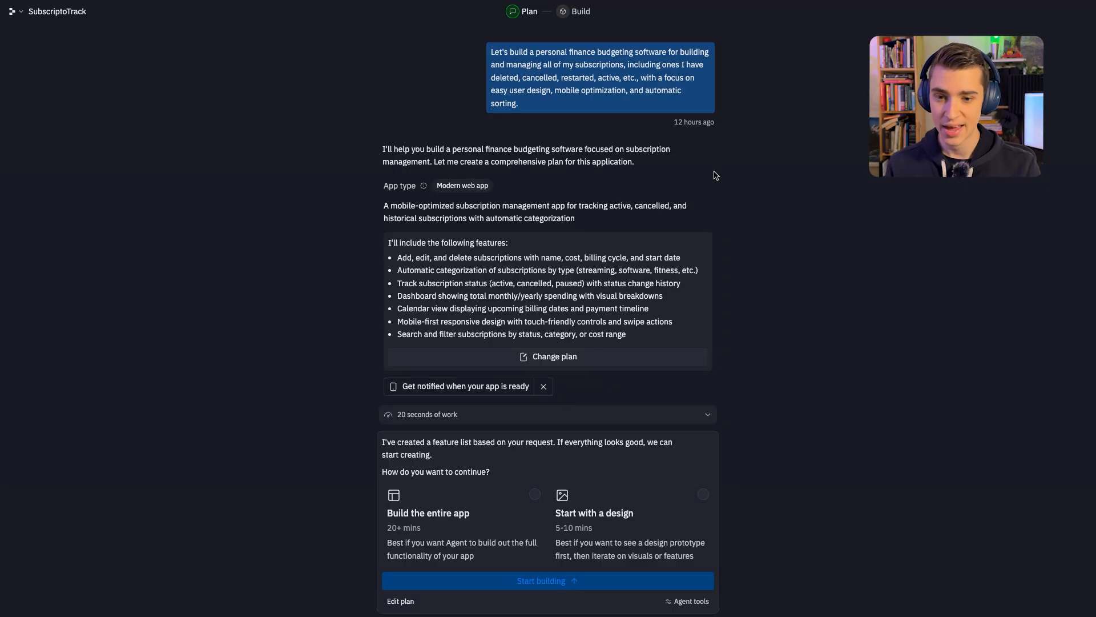
mouse_move(437, 193)
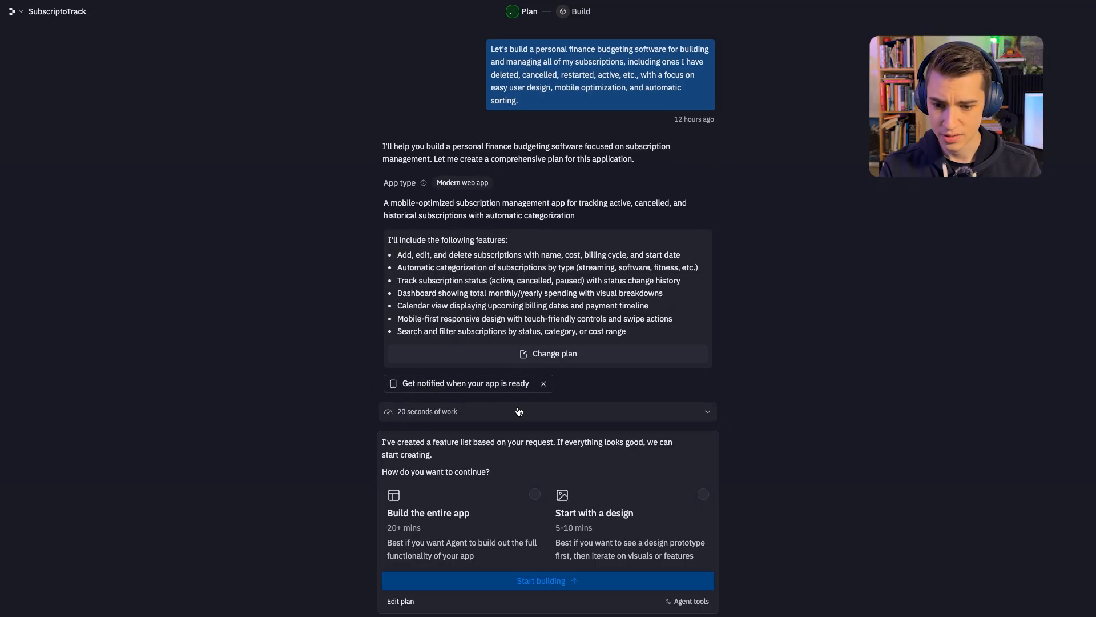
mouse_move(406, 466)
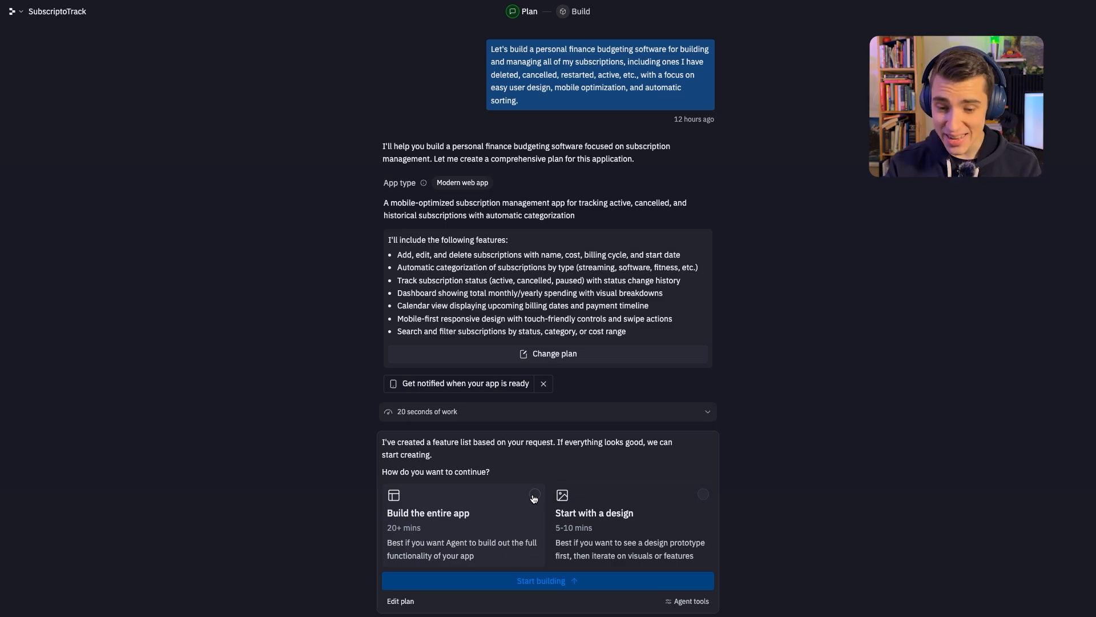
mouse_move(696, 510)
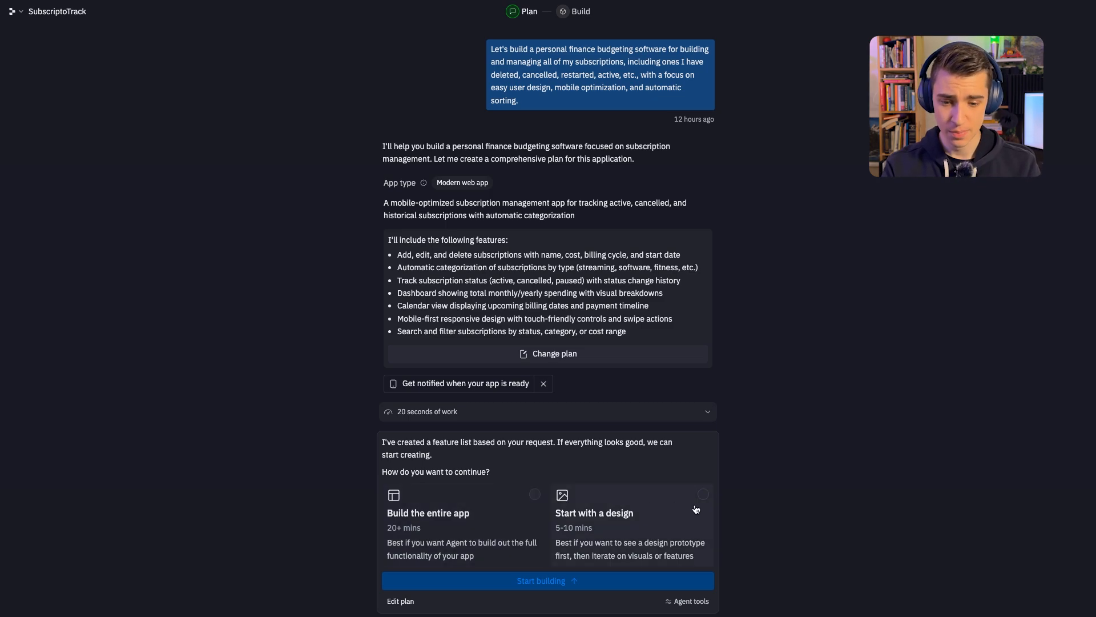
mouse_move(700, 549)
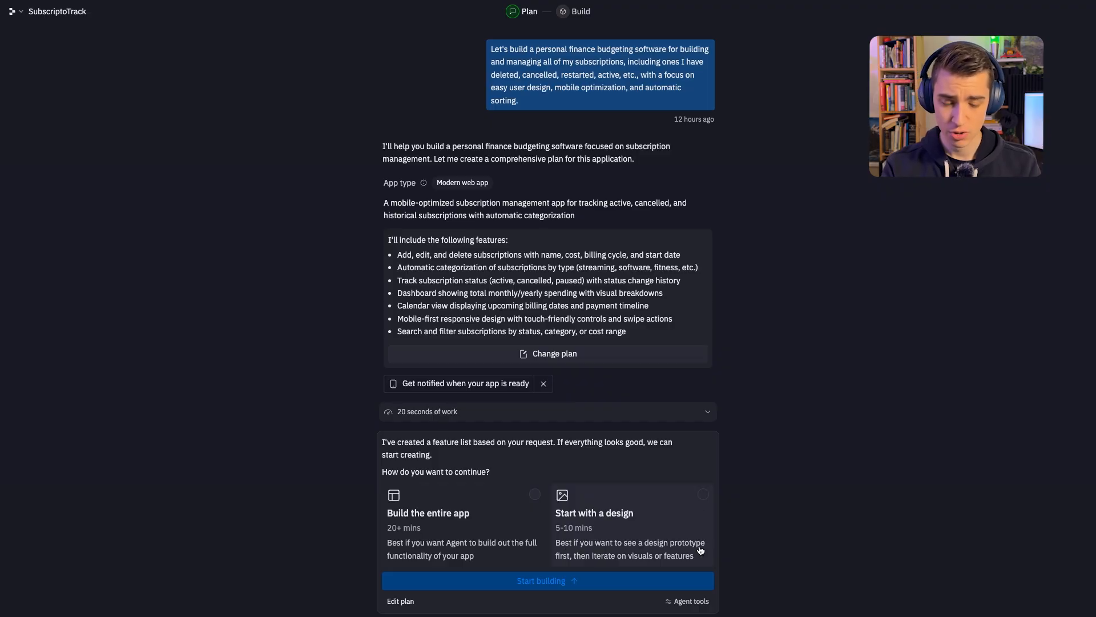
mouse_move(579, 512)
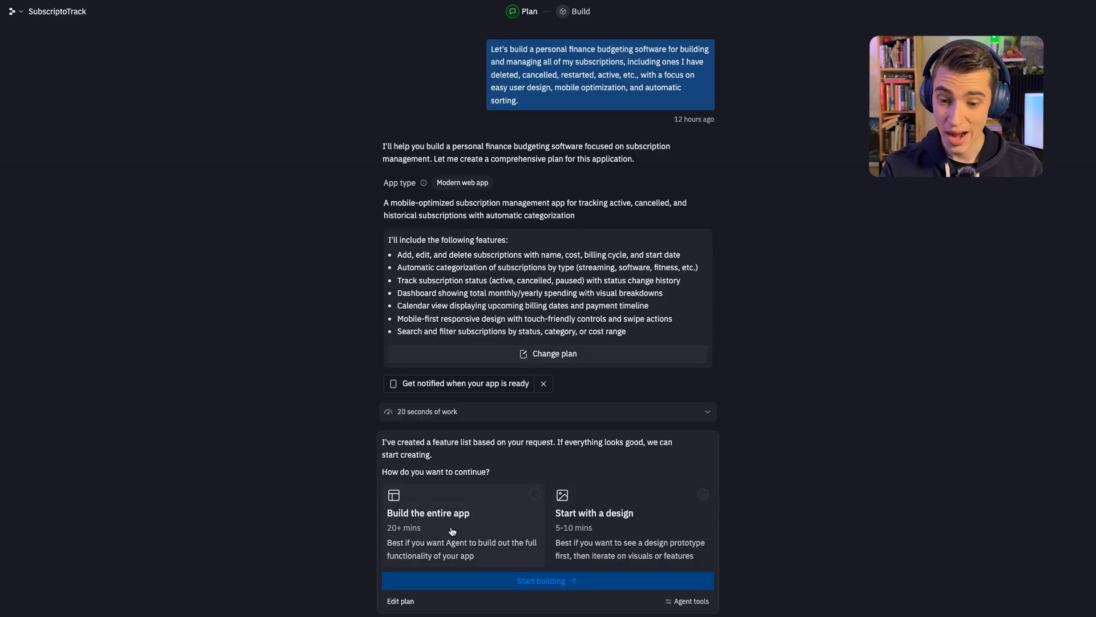
mouse_move(395, 522)
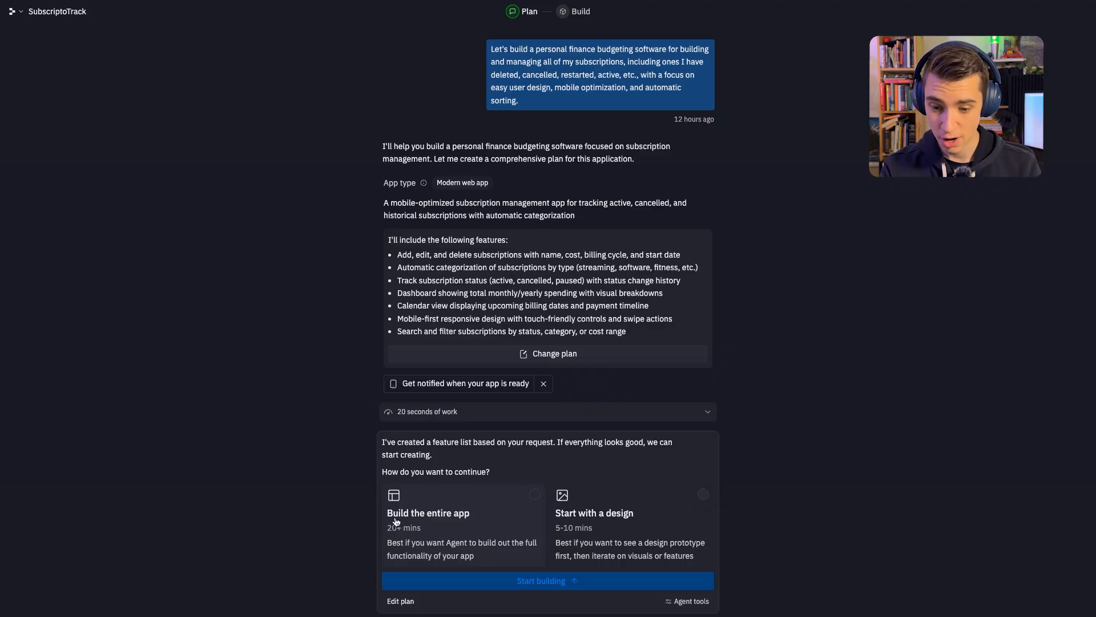
mouse_move(475, 520)
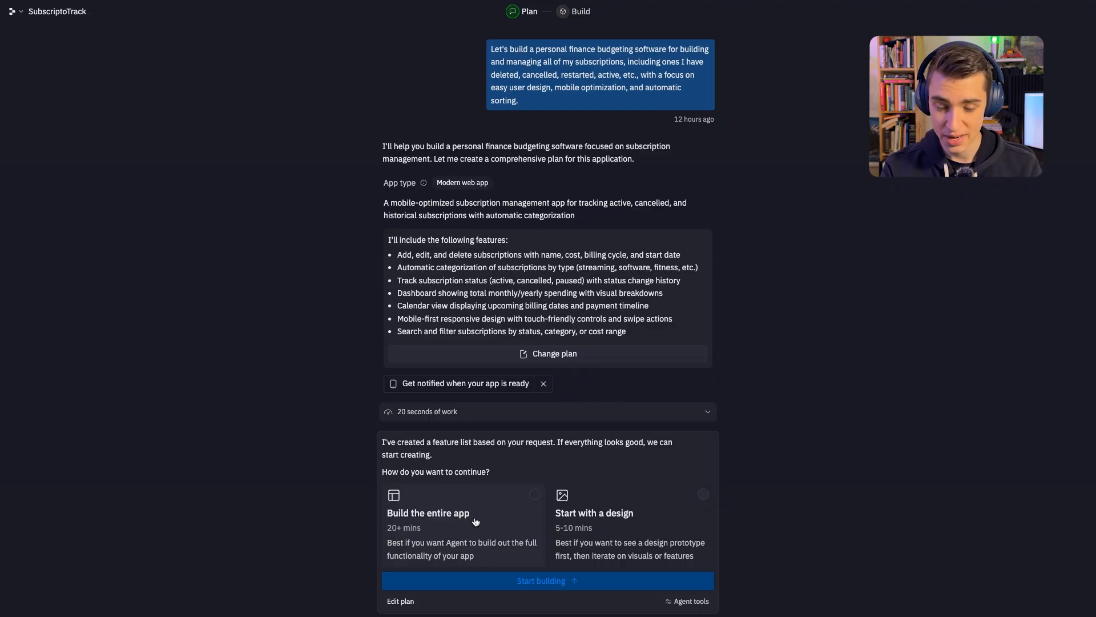
mouse_move(672, 509)
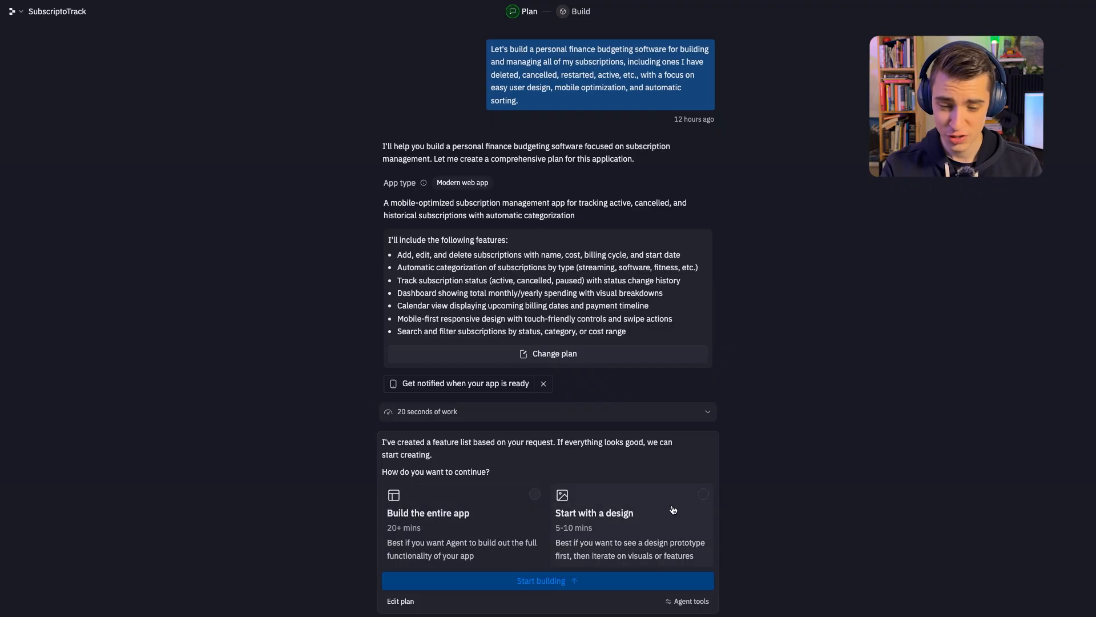
left_click(464, 524)
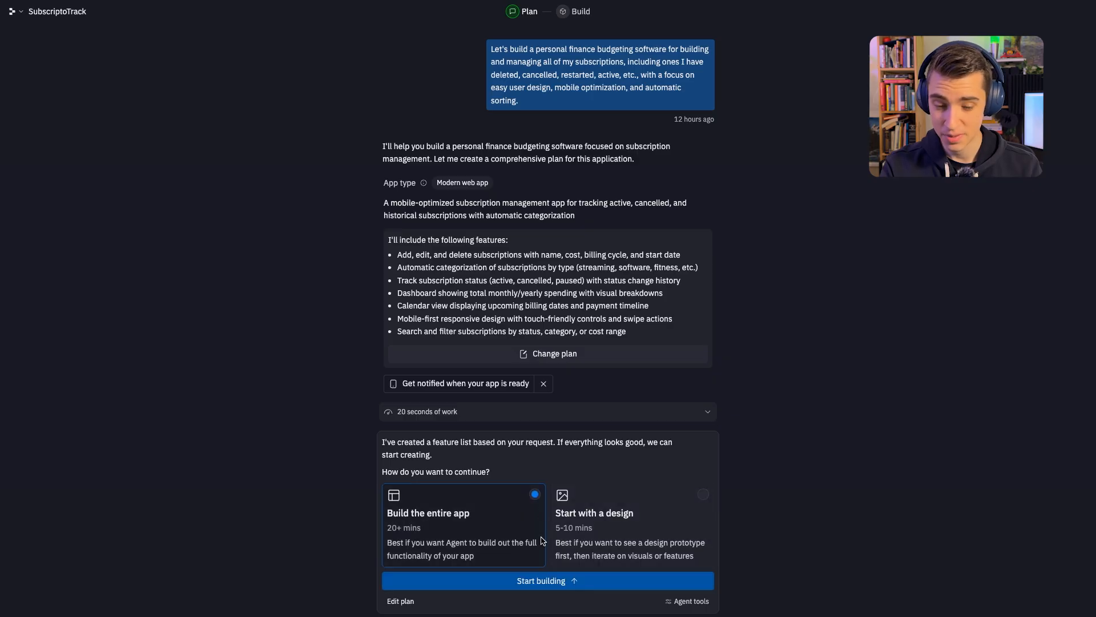
mouse_move(547, 581)
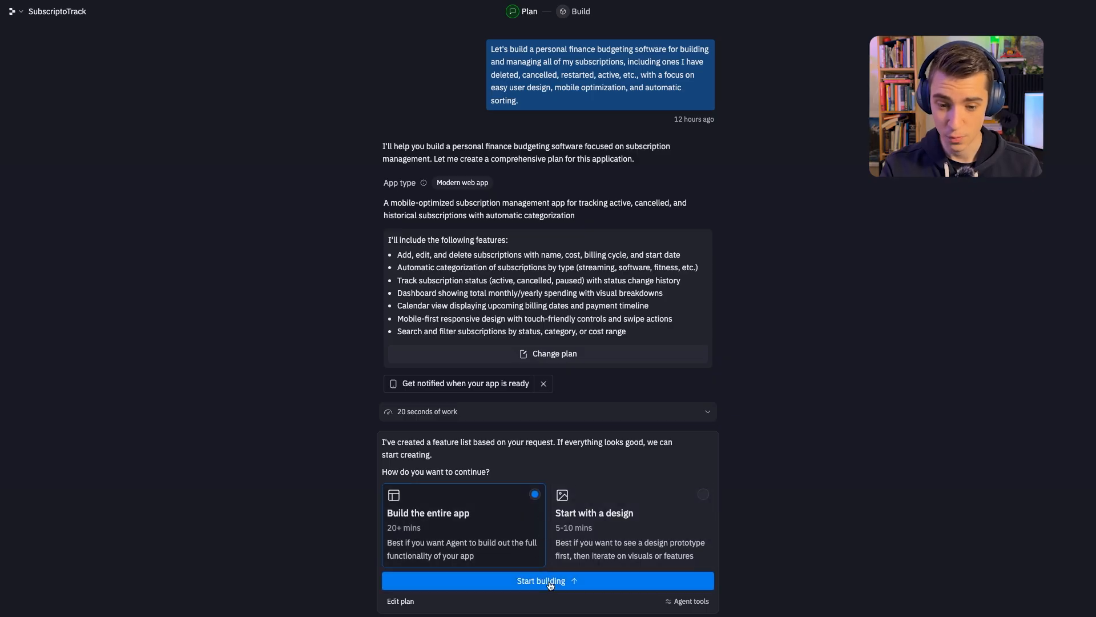
left_click(691, 601)
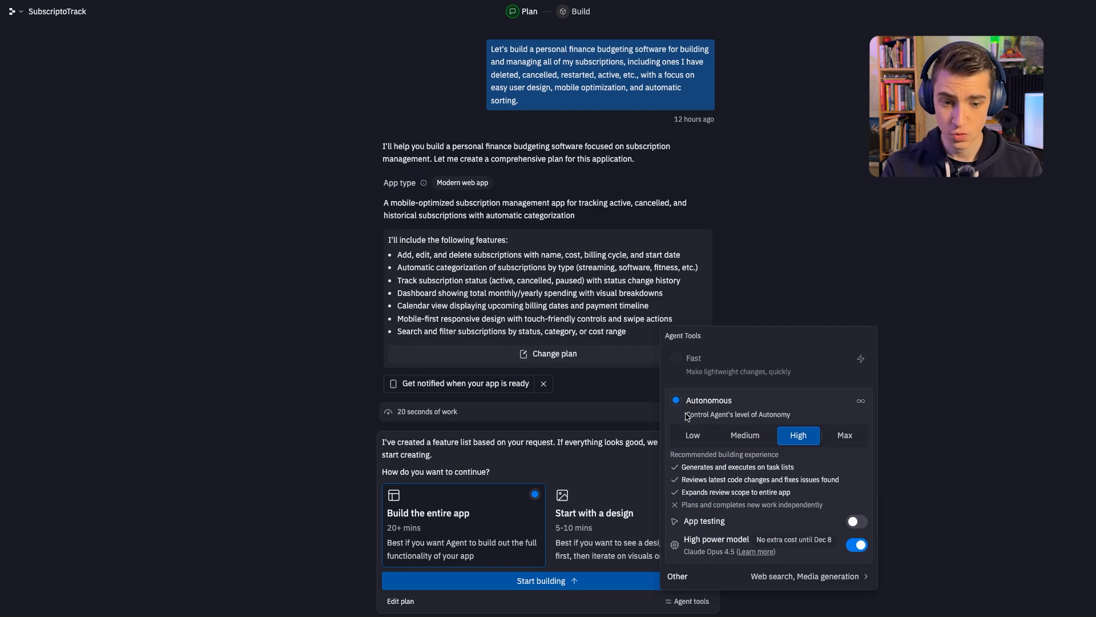
mouse_move(781, 418)
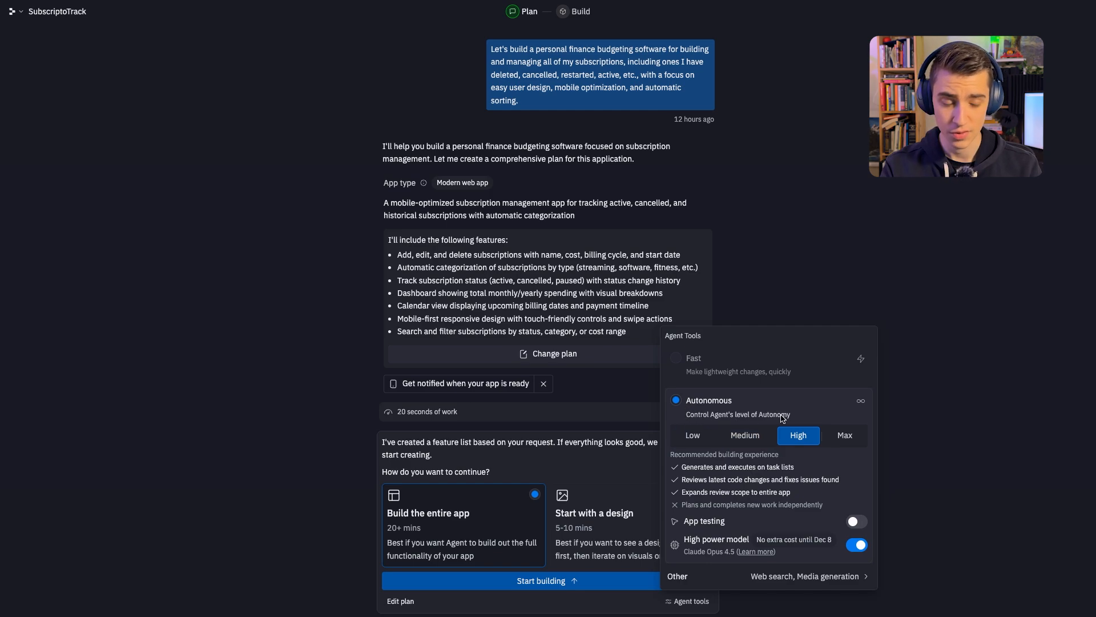
mouse_move(809, 467)
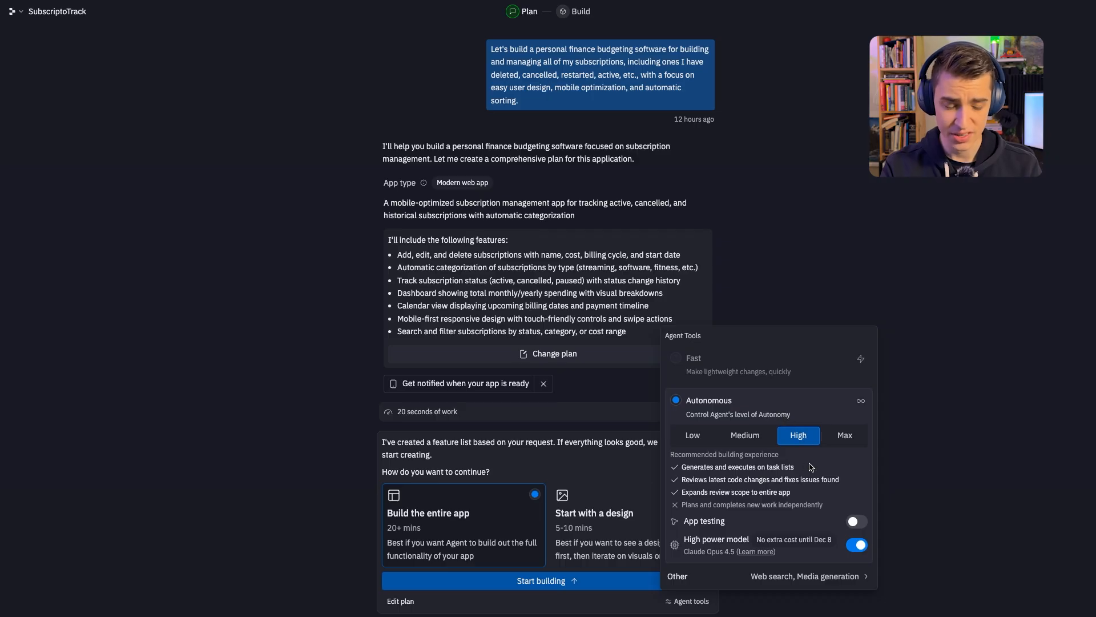
mouse_move(692, 486)
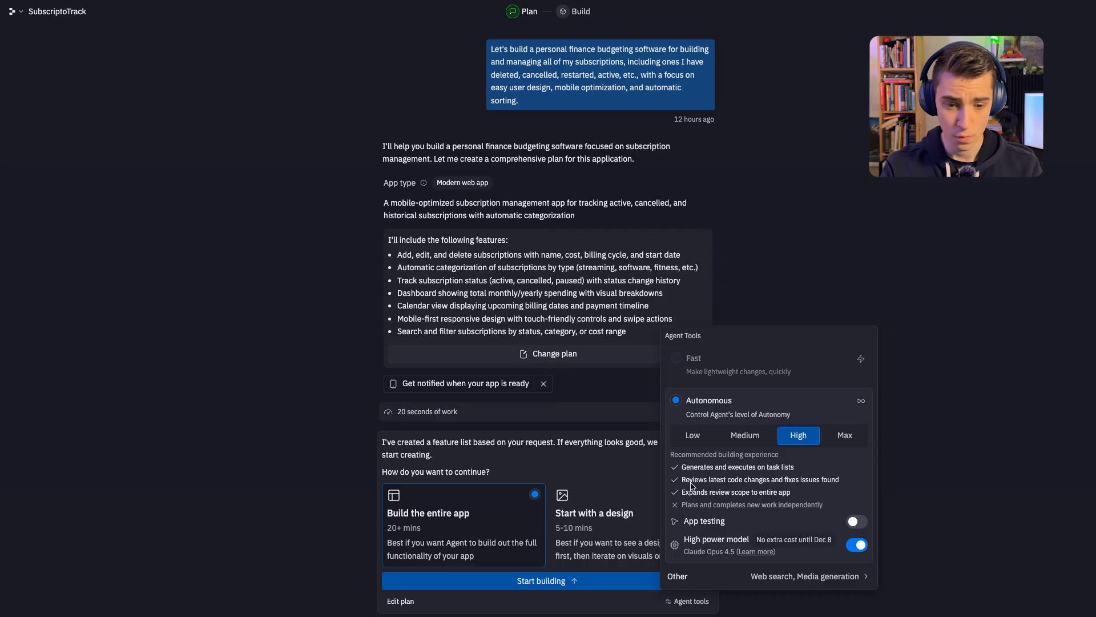
mouse_move(794, 505)
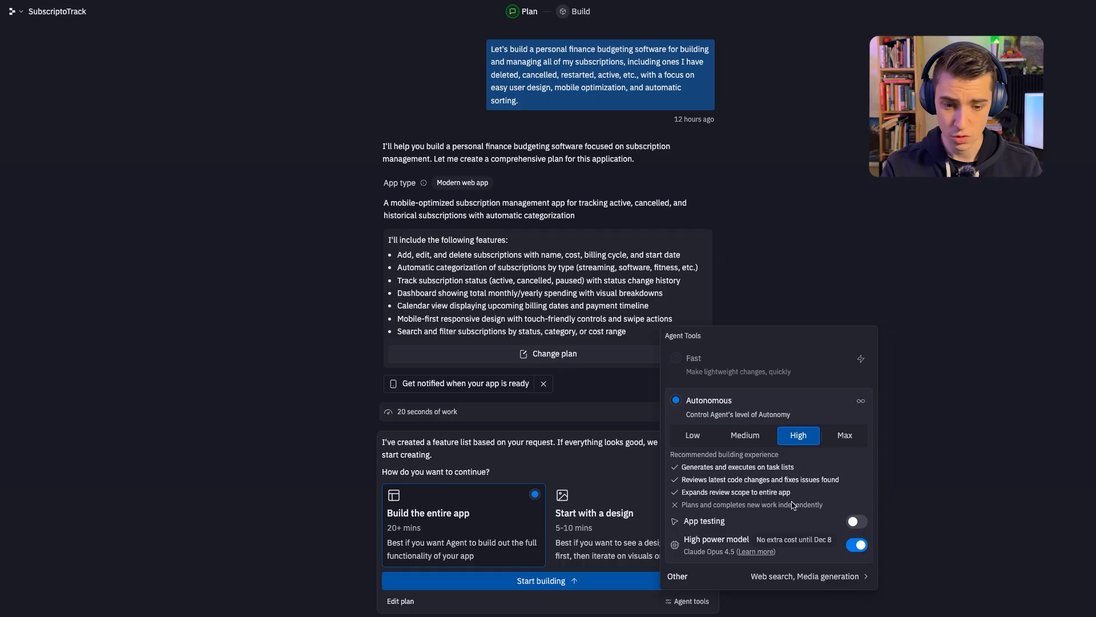
mouse_move(689, 515)
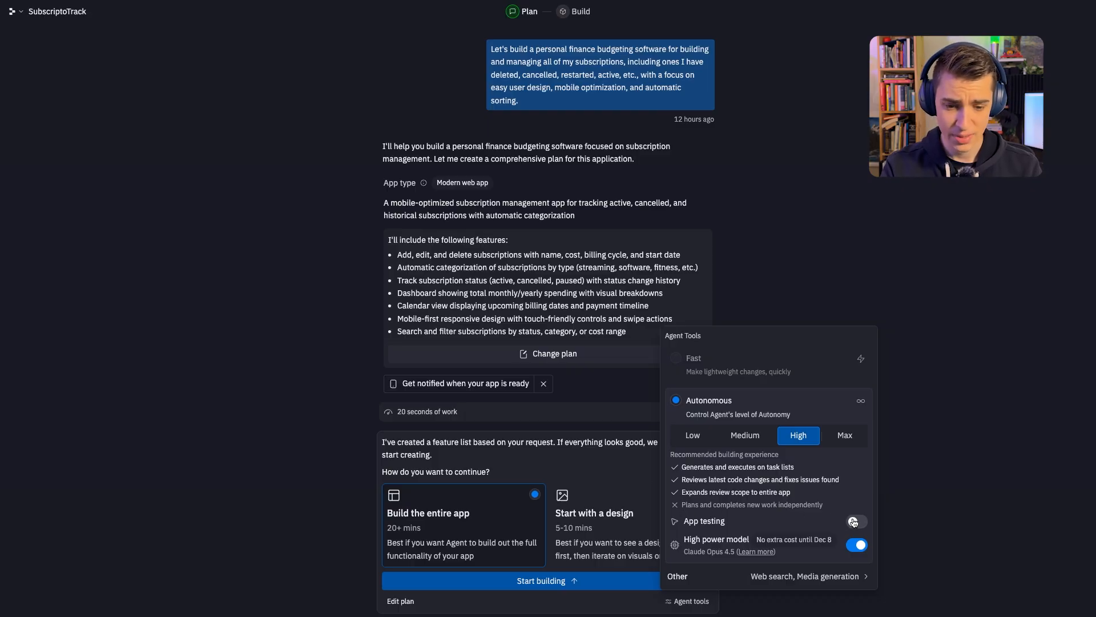
left_click(857, 520)
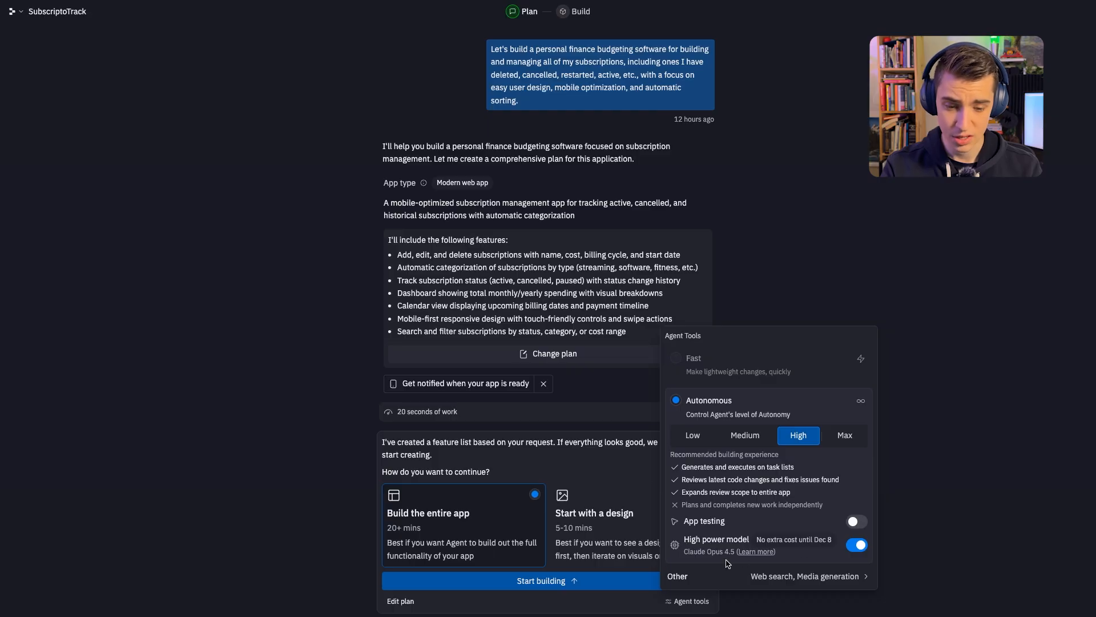
mouse_move(780, 413)
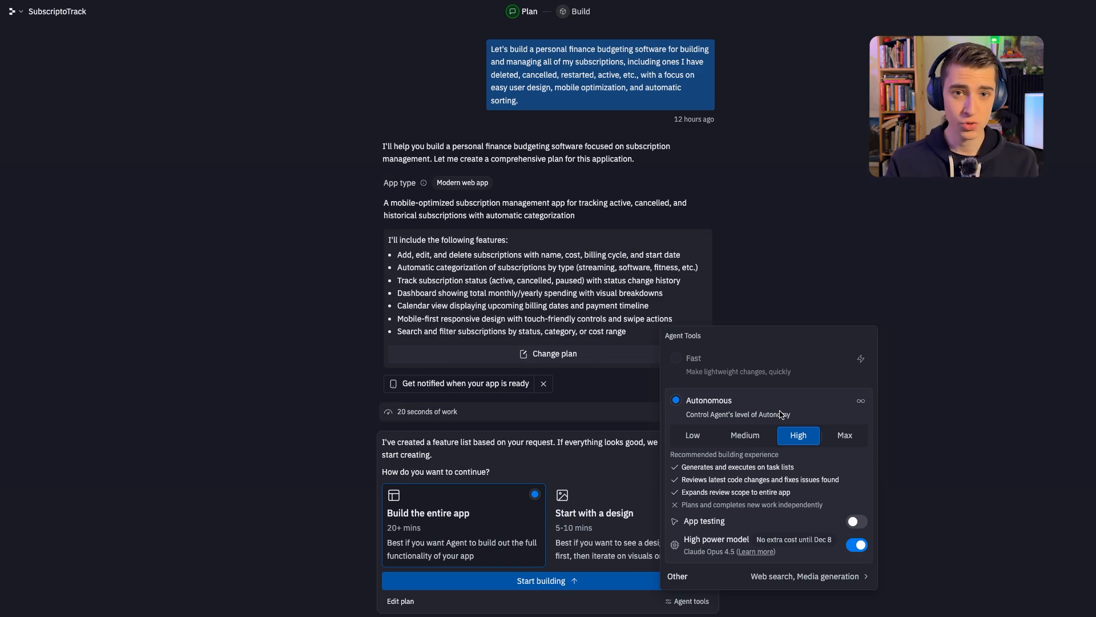
mouse_move(777, 413)
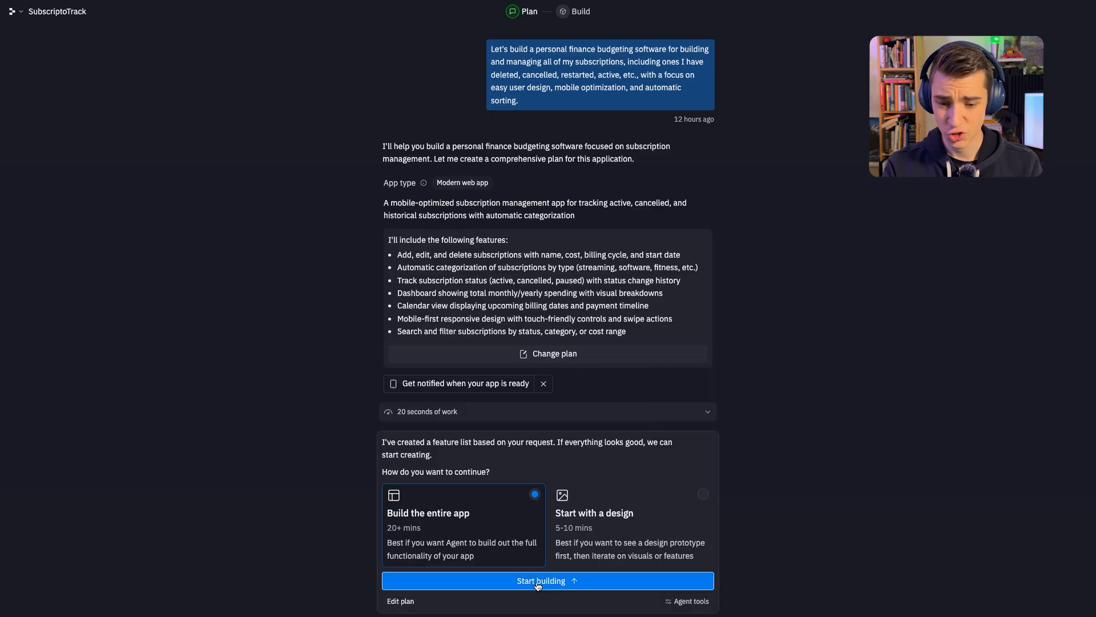
Start the full build and dismiss the 'Agent just got smarter' announcement
left_click(547, 580)
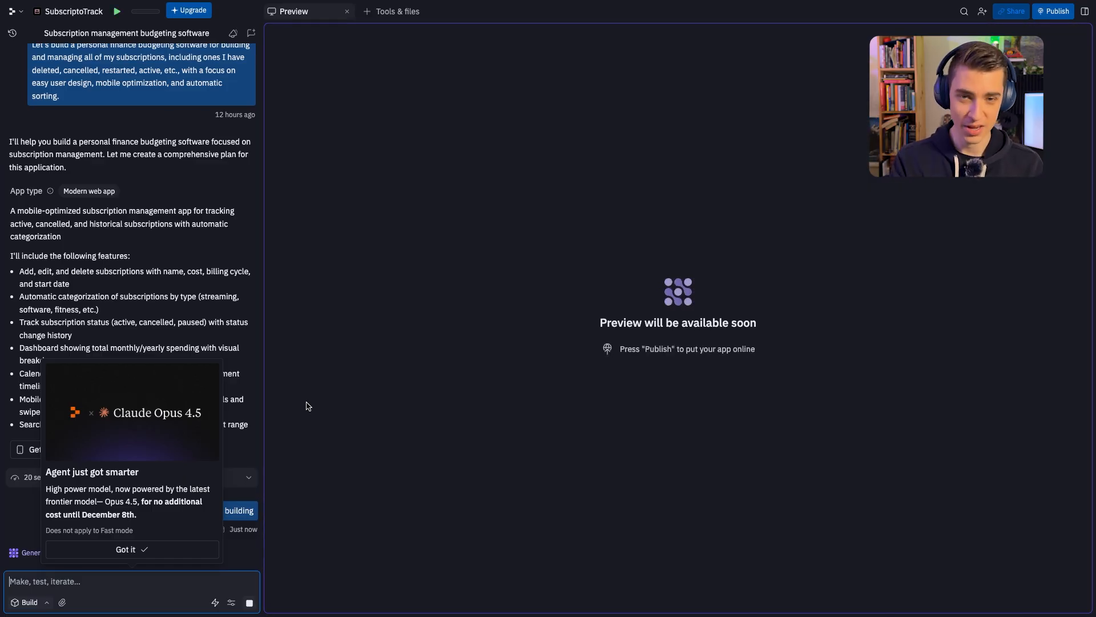
mouse_move(388, 358)
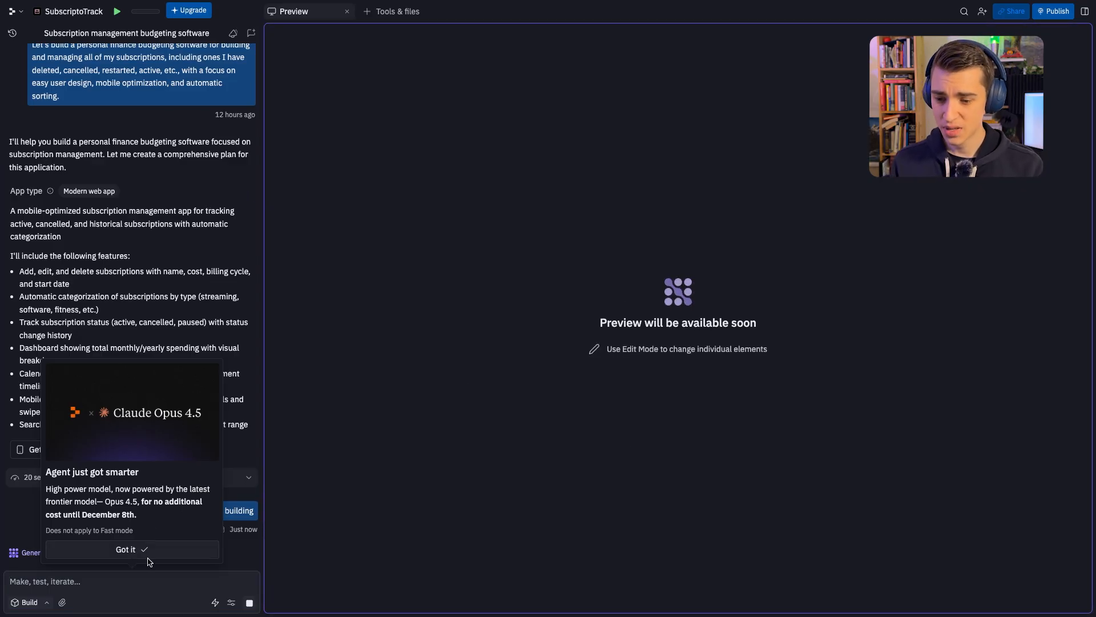
left_click(125, 549)
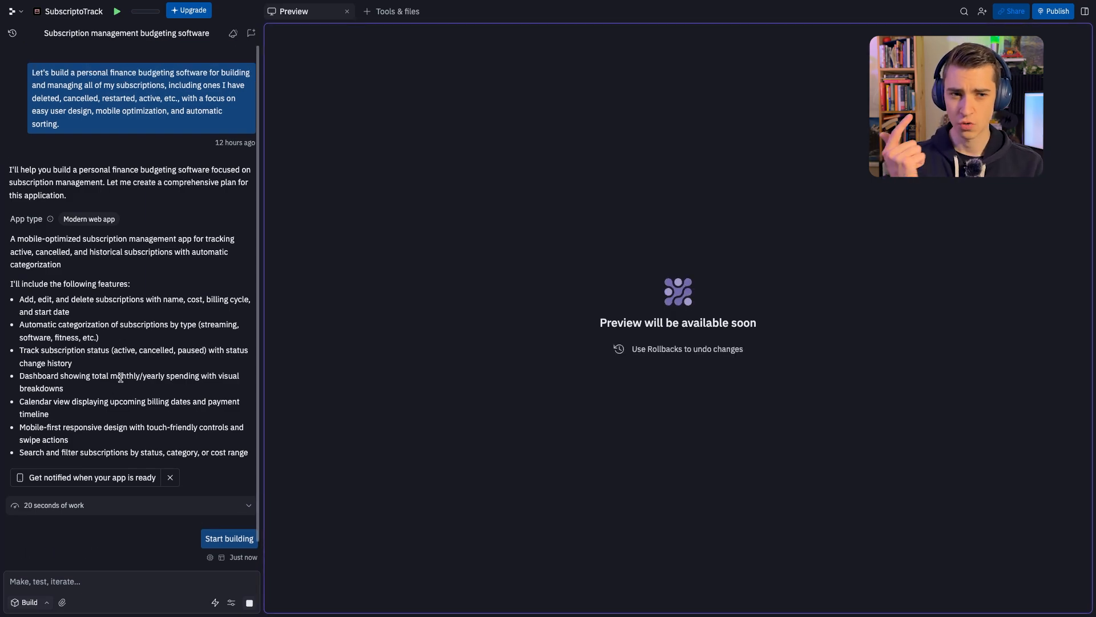
Switch Subflow from preview to code view and browse the Subscription entity
left_click(230, 537)
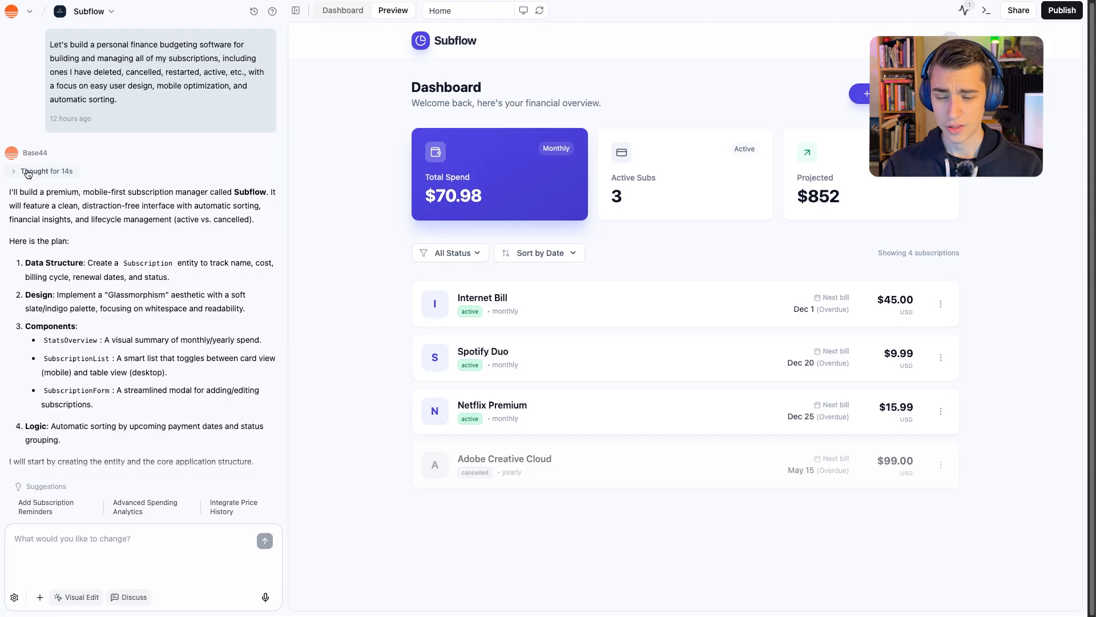
scroll("down", 3)
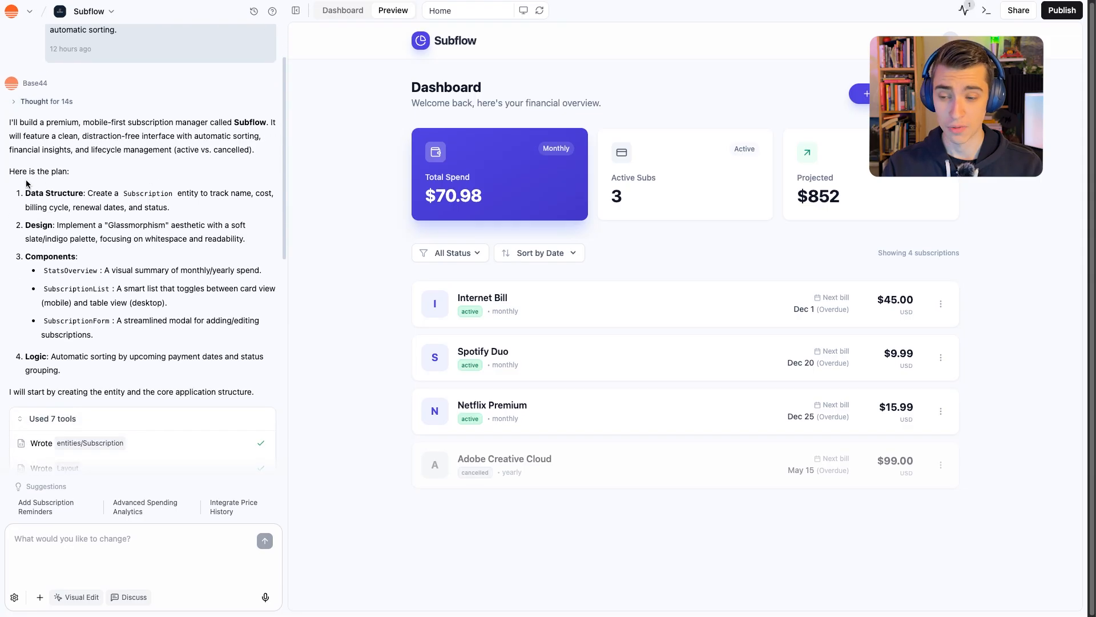
scroll("down", 3)
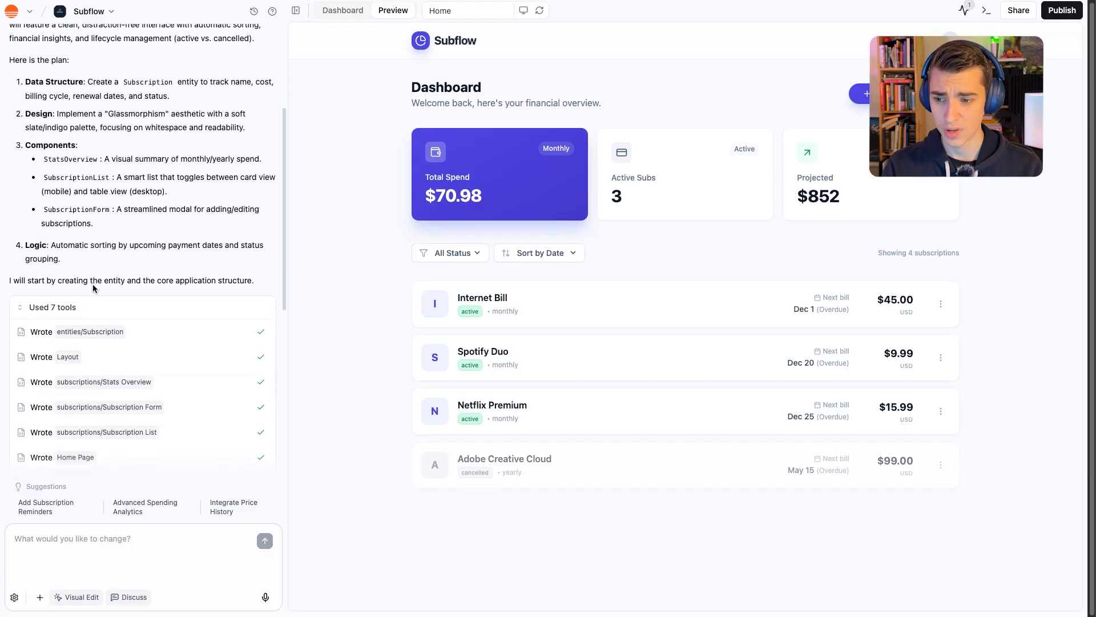
scroll("down", 3)
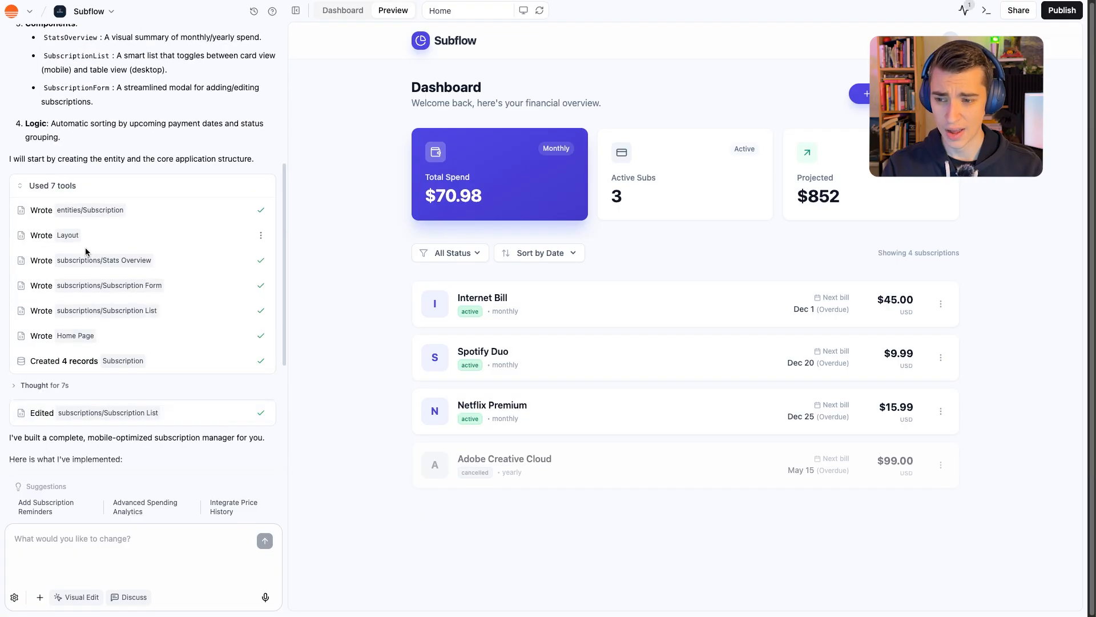
mouse_move(82, 327)
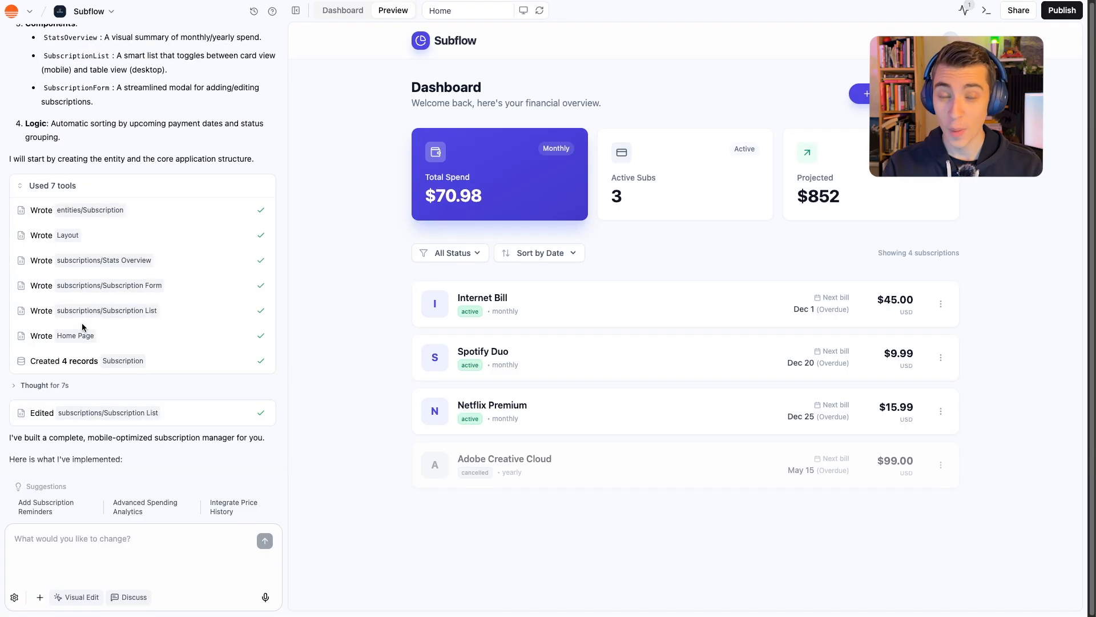
mouse_move(96, 214)
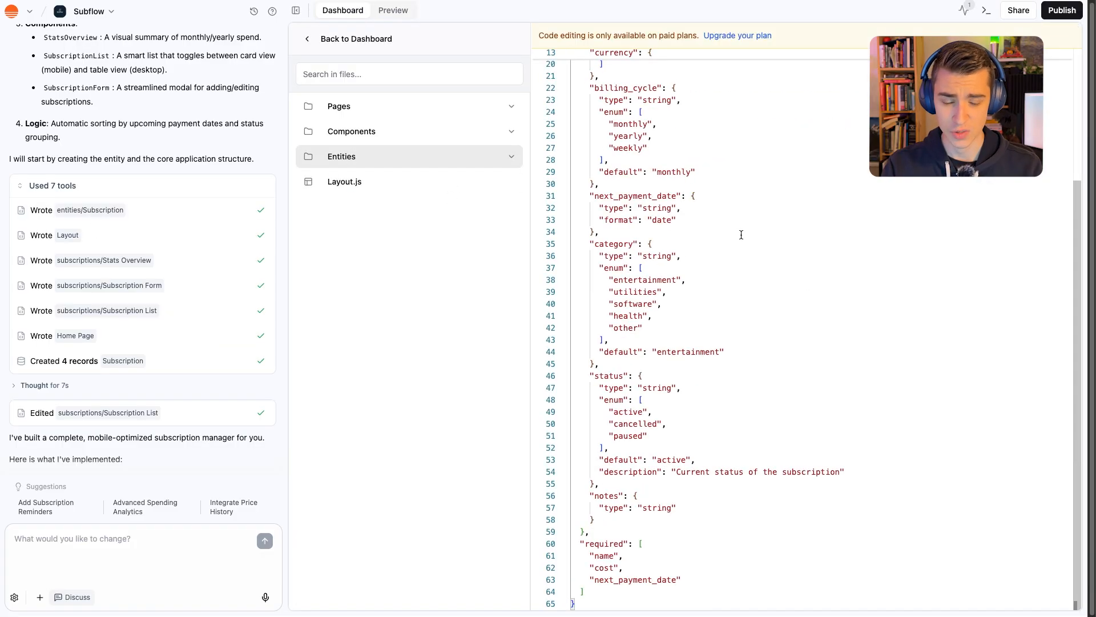
View the generated Layout.js file's code from the top
left_click(344, 181)
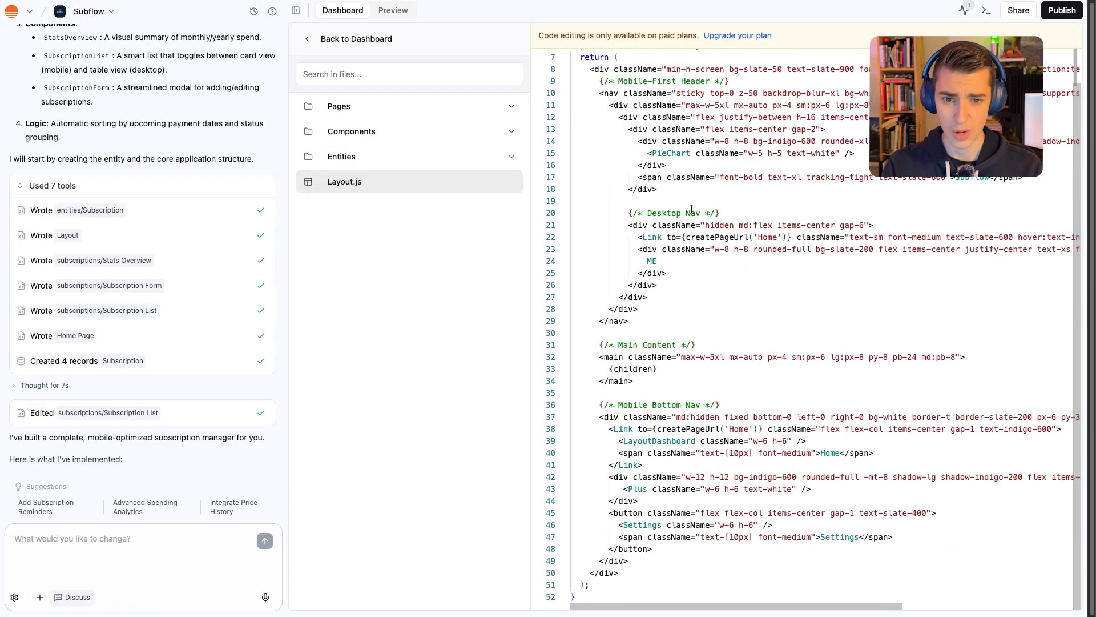
scroll("up", 3)
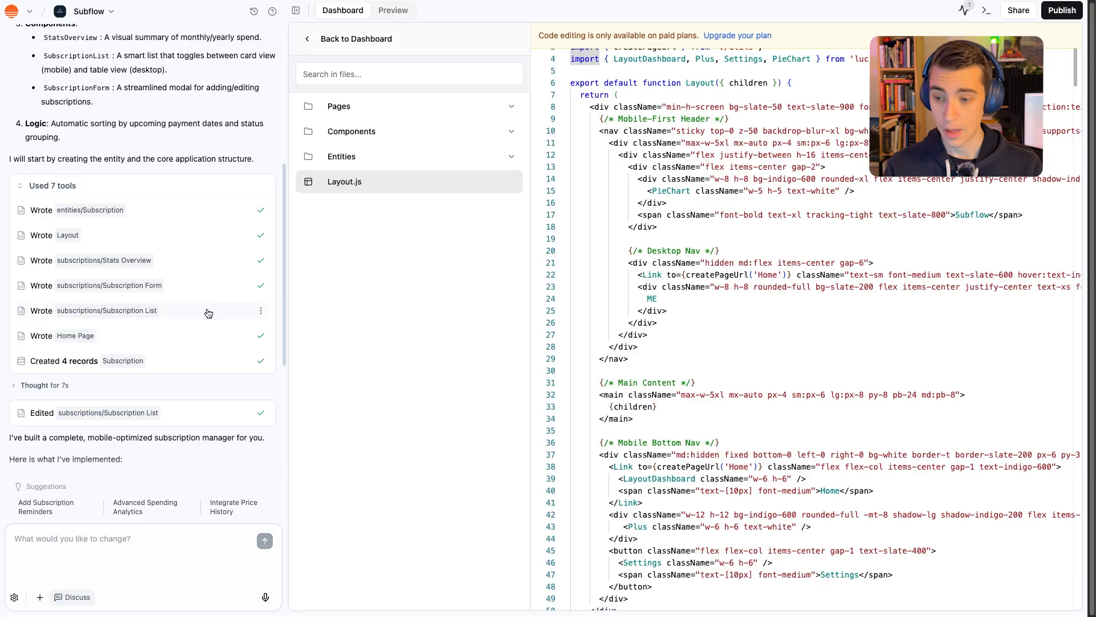
mouse_move(486, 291)
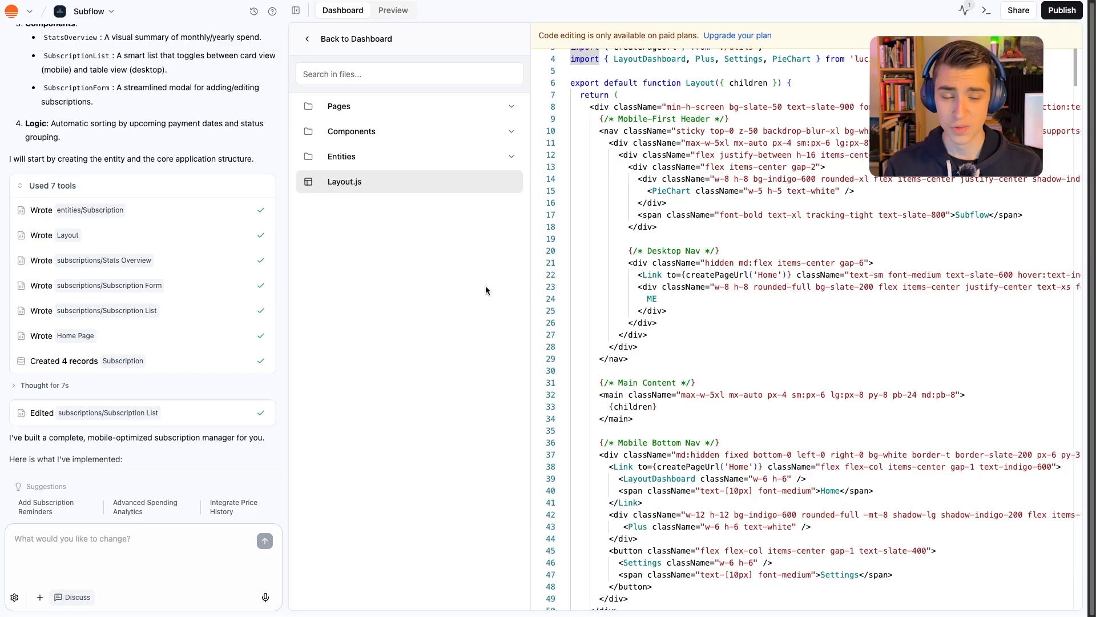
mouse_move(91, 195)
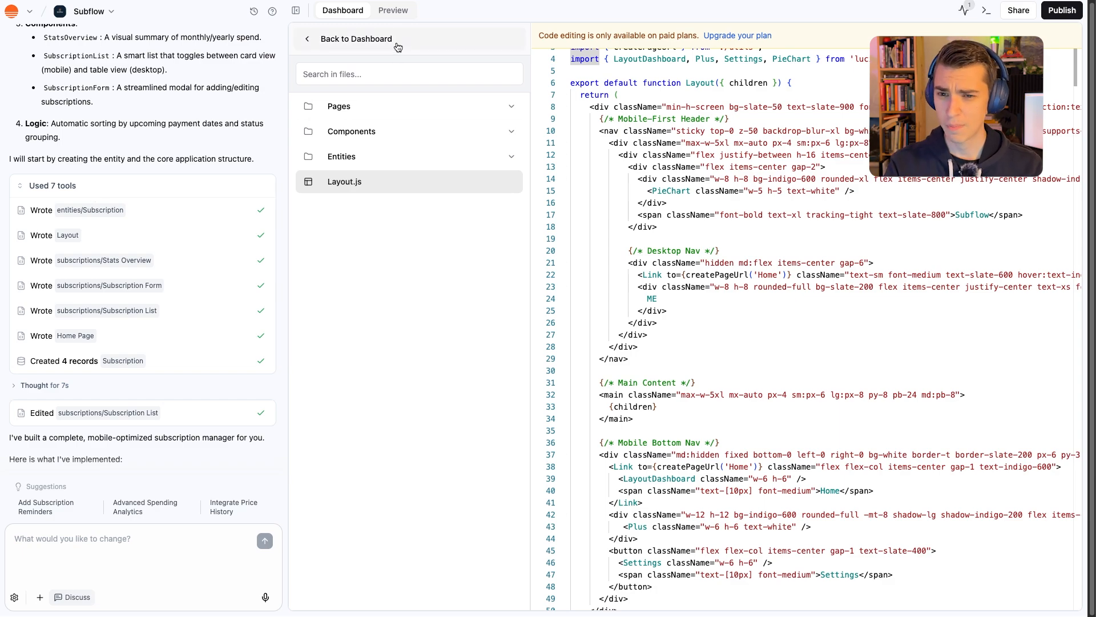
Add a Netflix subscription at $10.00 monthly in the Subflow preview, raising total spend to $80.98
left_click(391, 11)
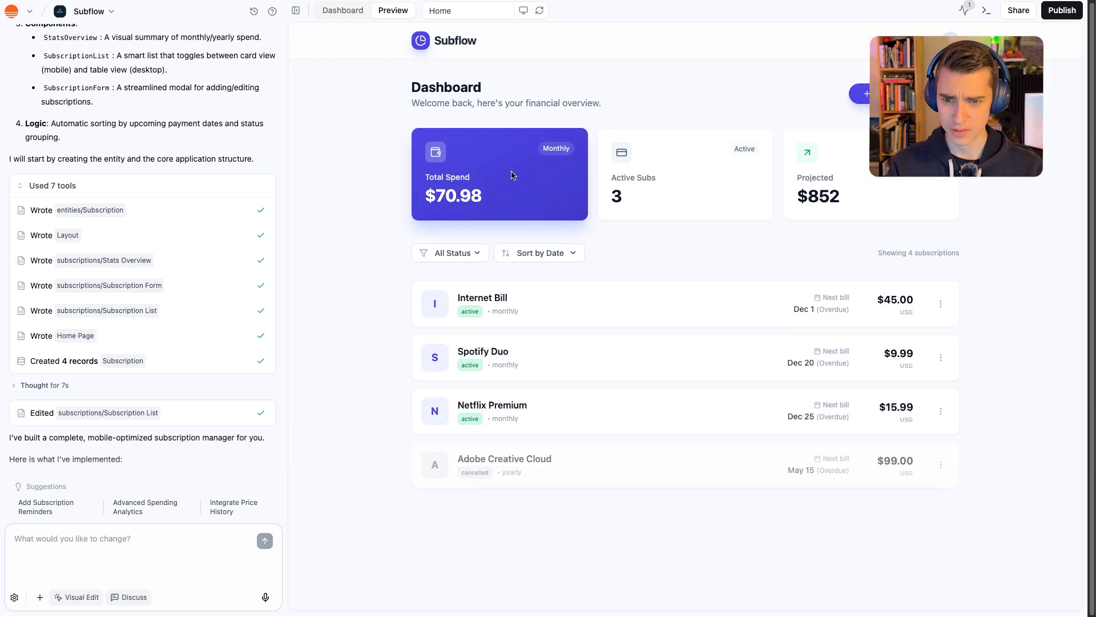
mouse_move(624, 170)
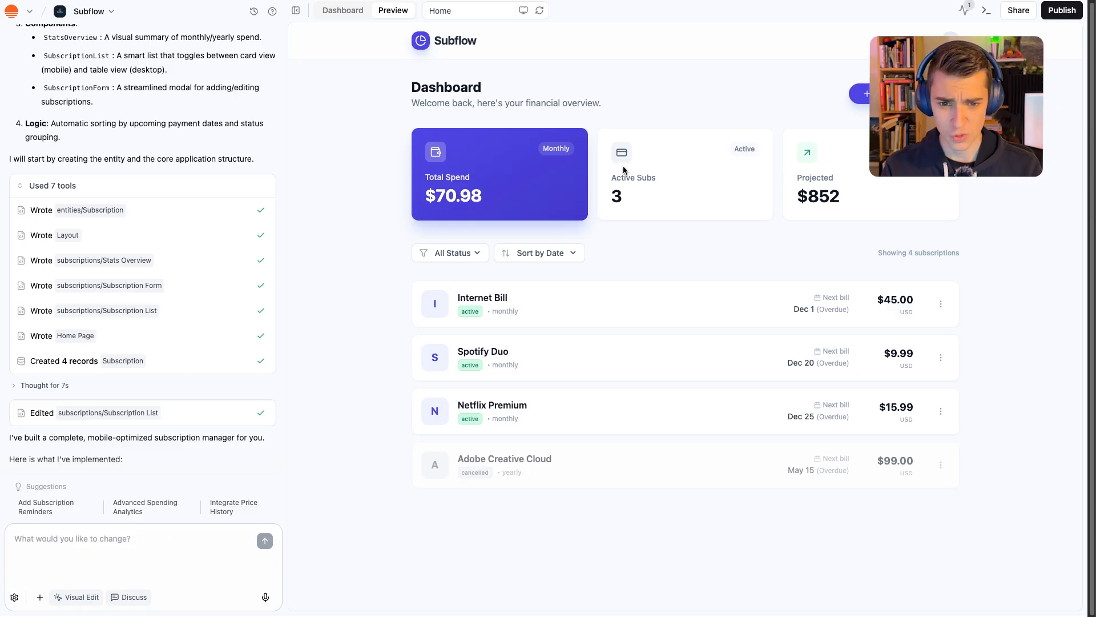
mouse_move(618, 284)
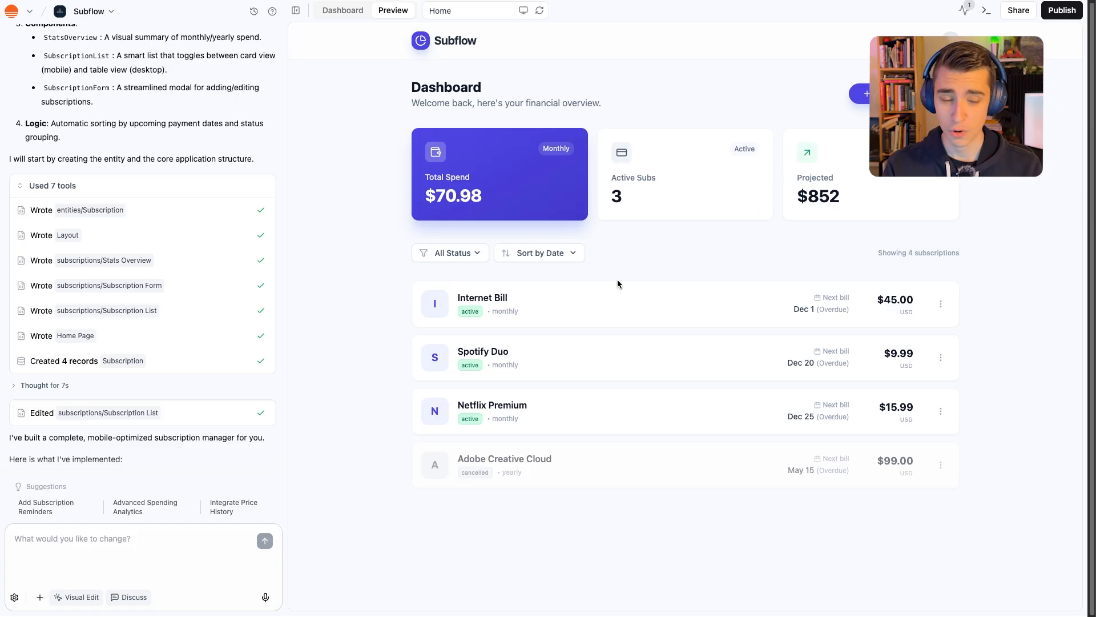
left_click(865, 93)
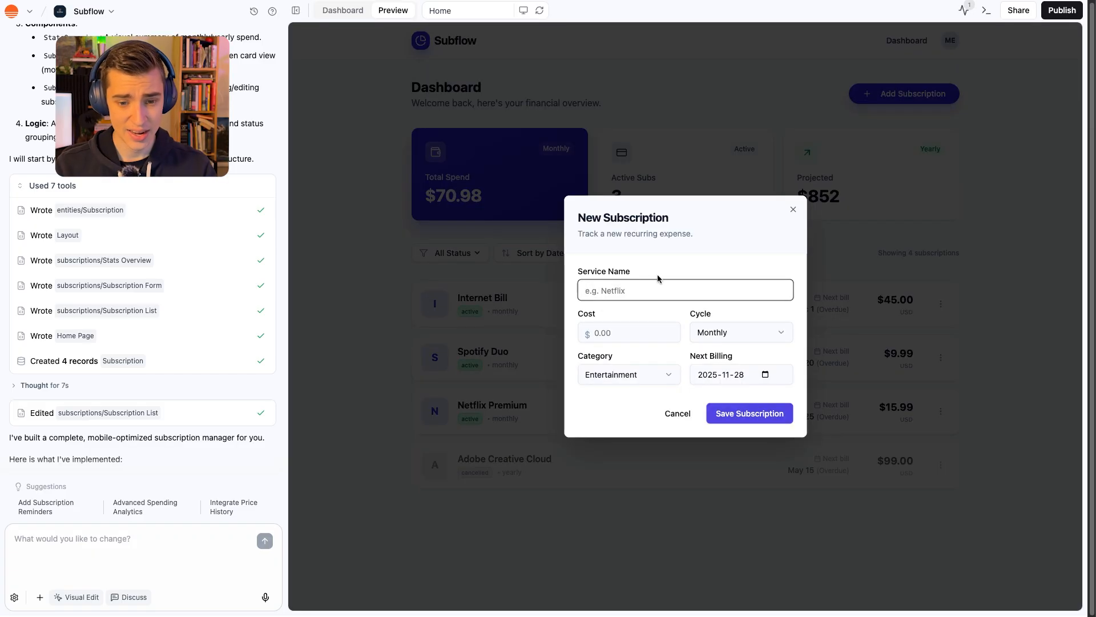
type("Netflix")
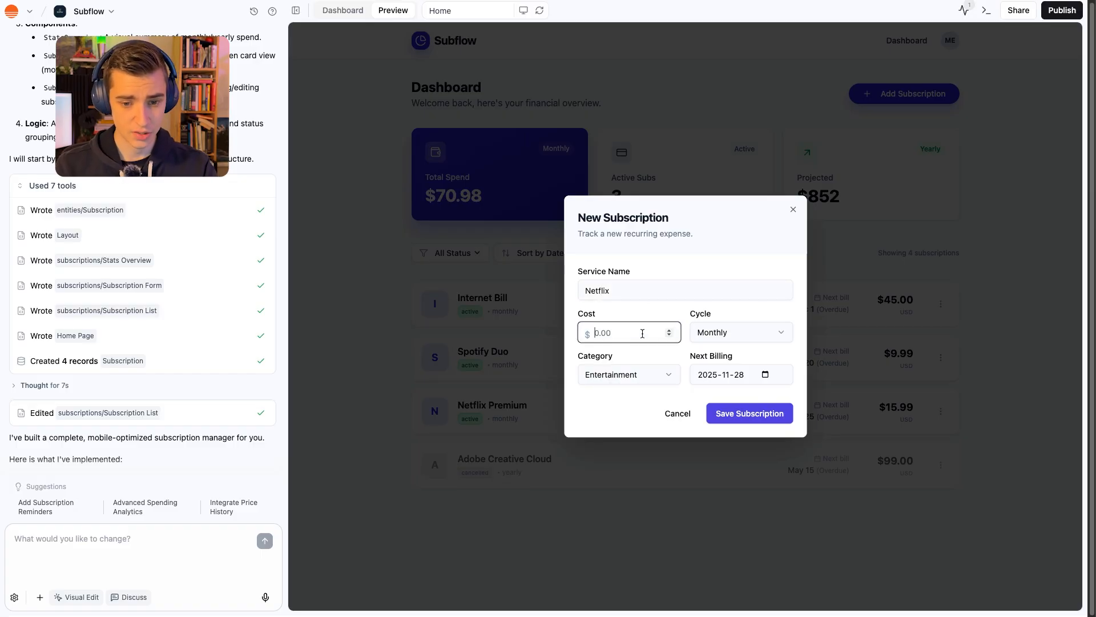
type("10.00")
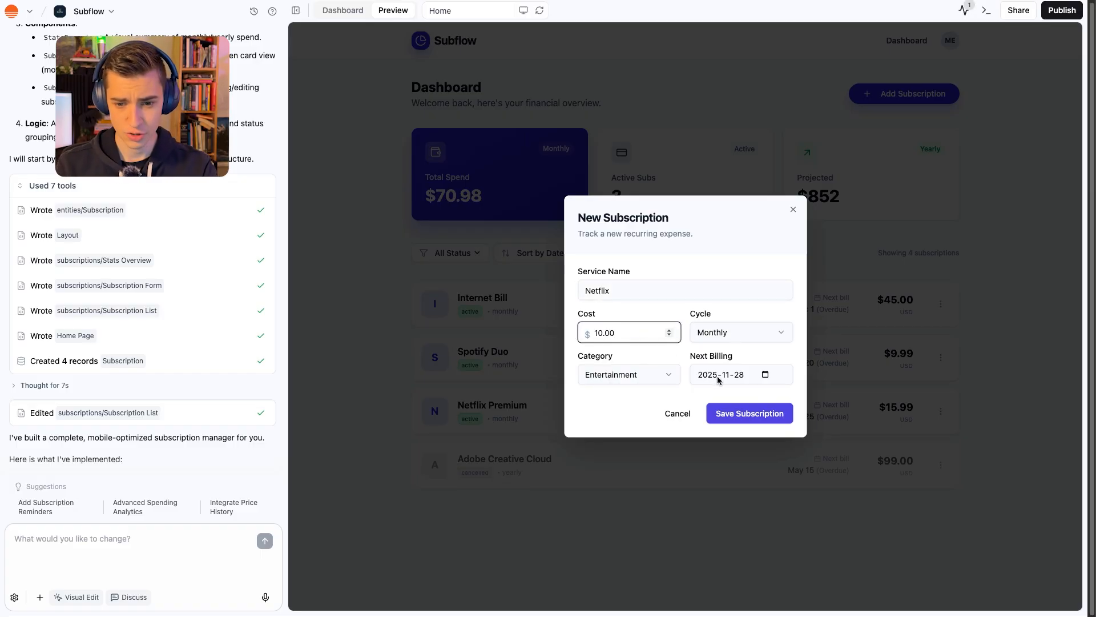
left_click(749, 413)
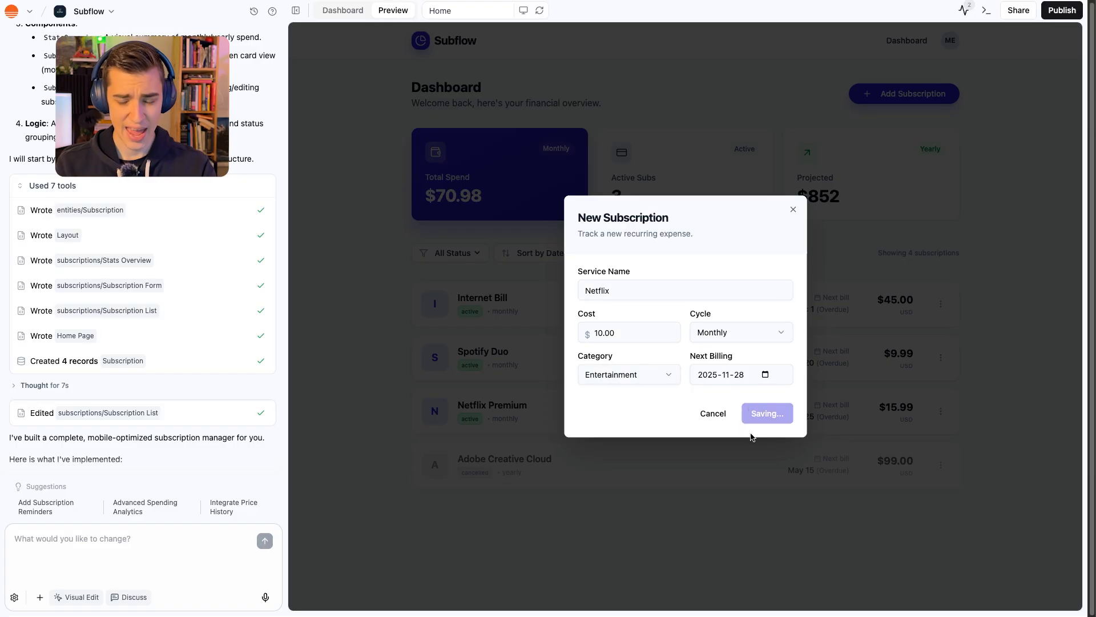
left_click(766, 414)
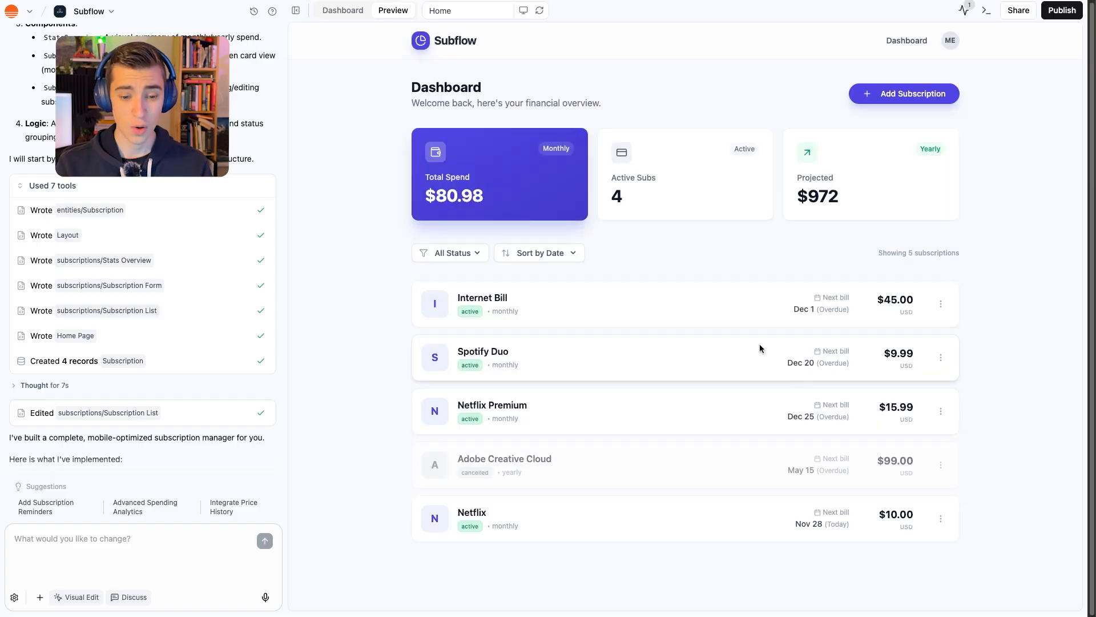
mouse_move(627, 510)
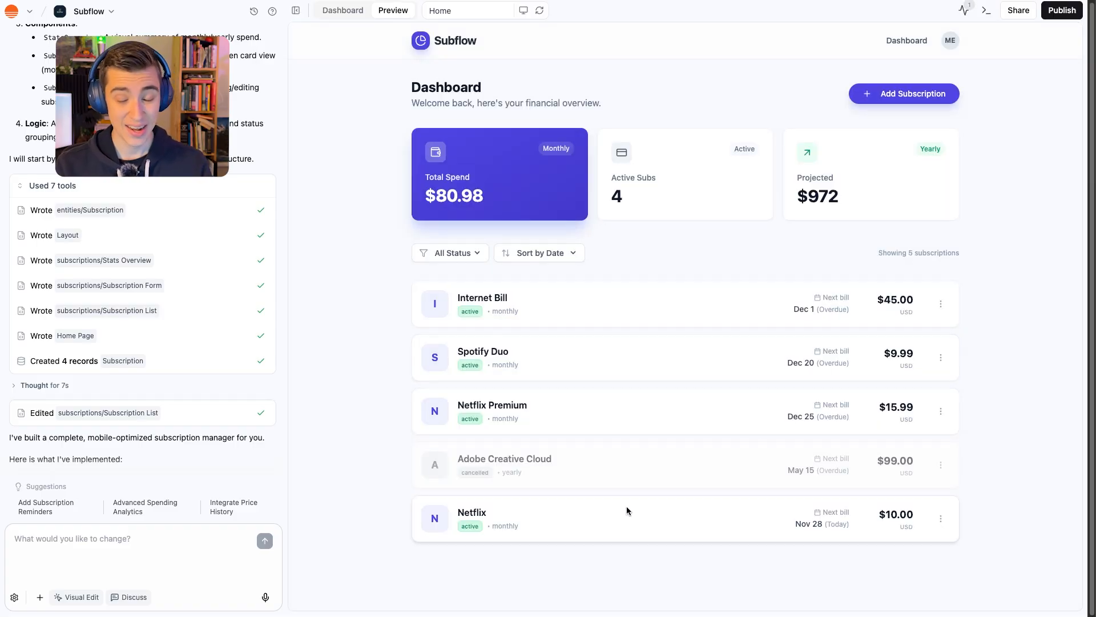
scroll("down", 3)
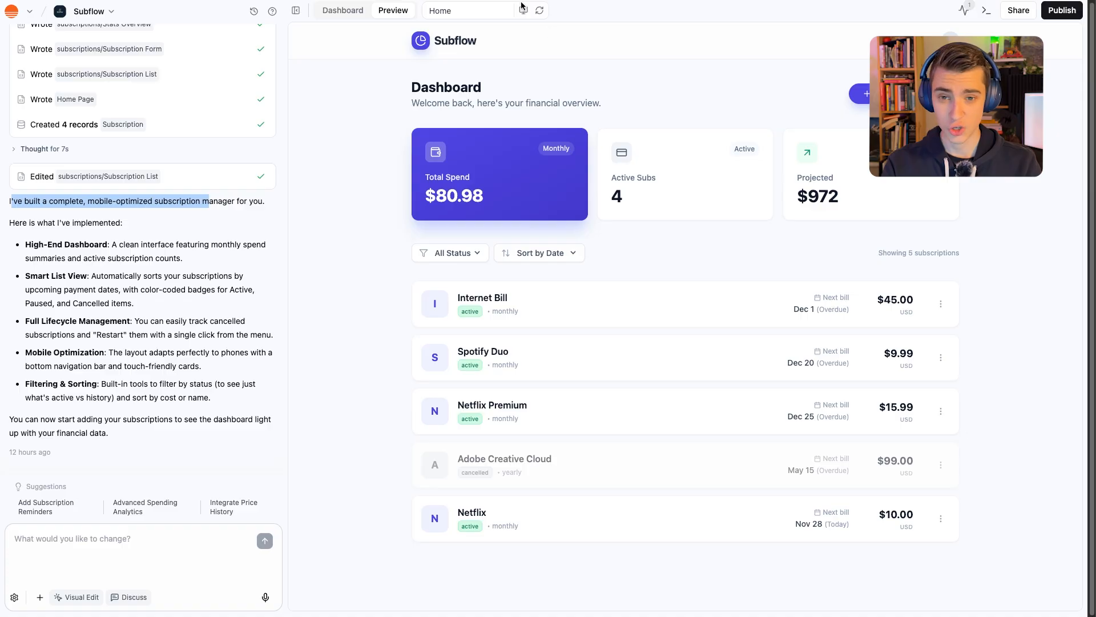
mouse_move(523, 13)
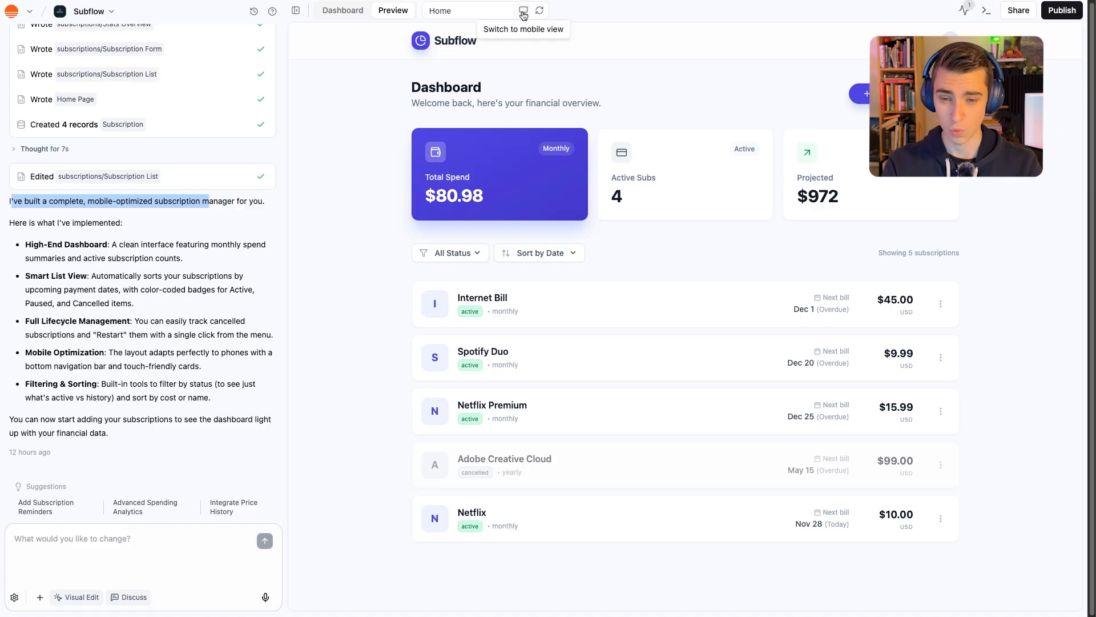
left_click(523, 11)
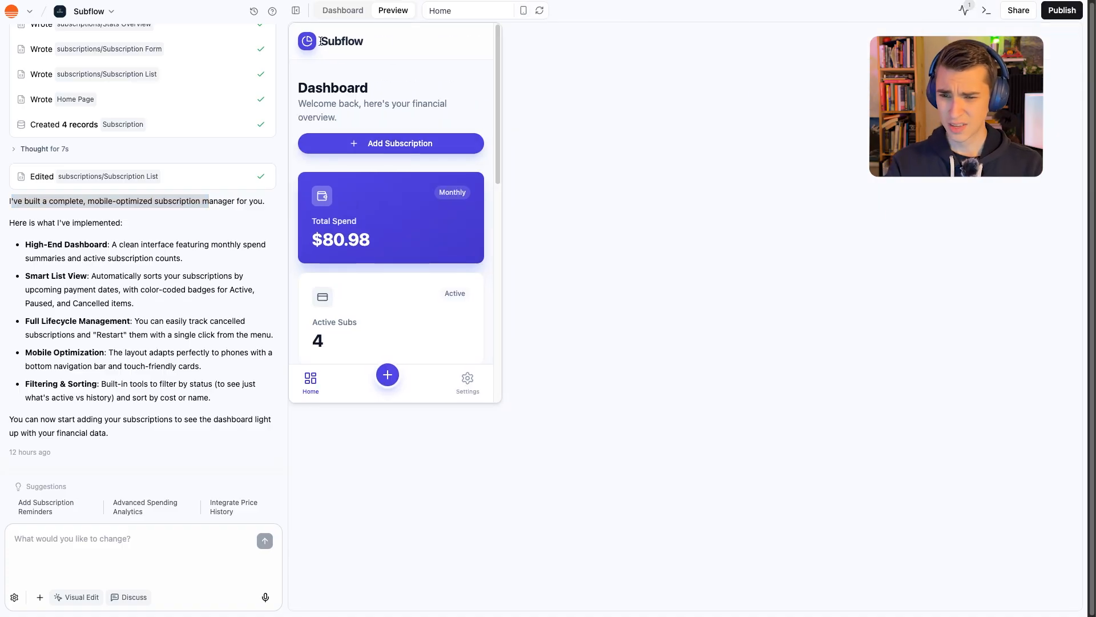
scroll("down", 3)
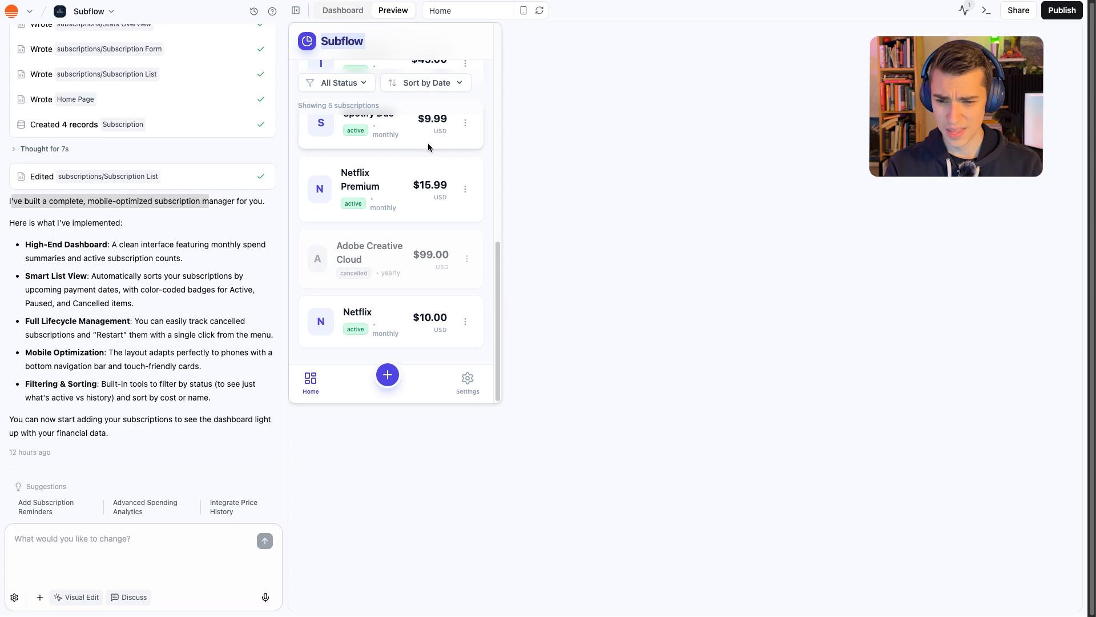
left_click(311, 382)
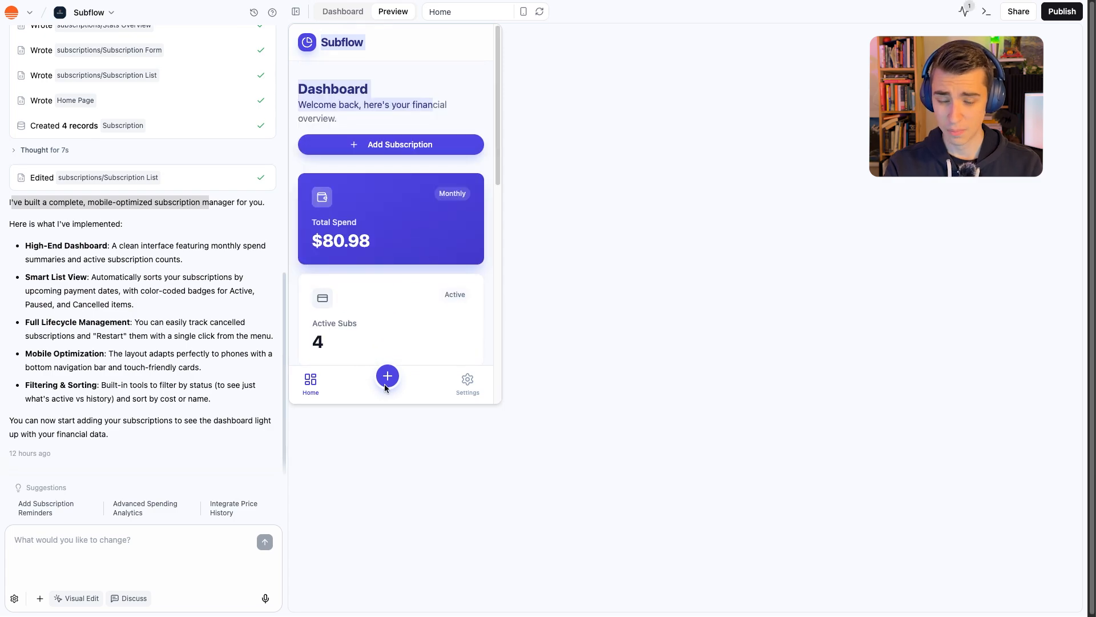
mouse_move(475, 388)
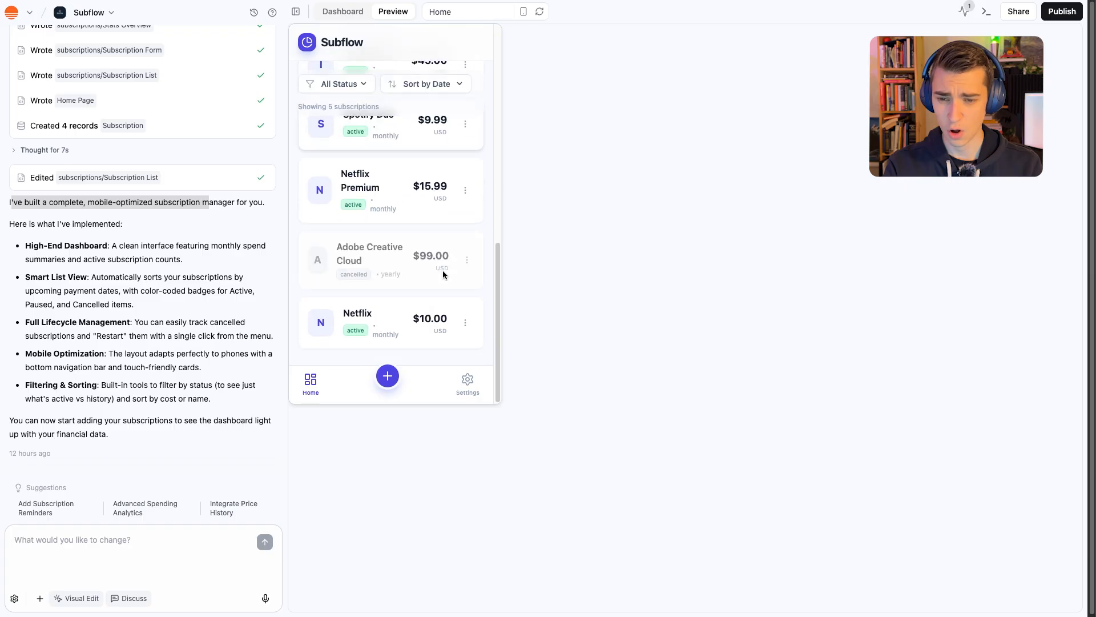
left_click(523, 10)
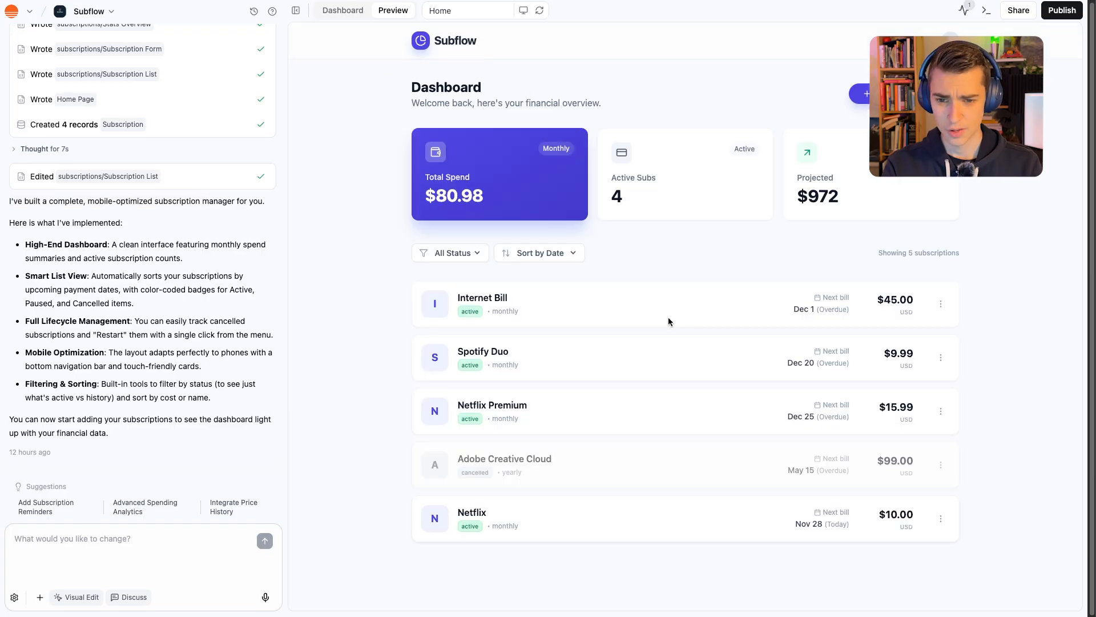
mouse_move(543, 335)
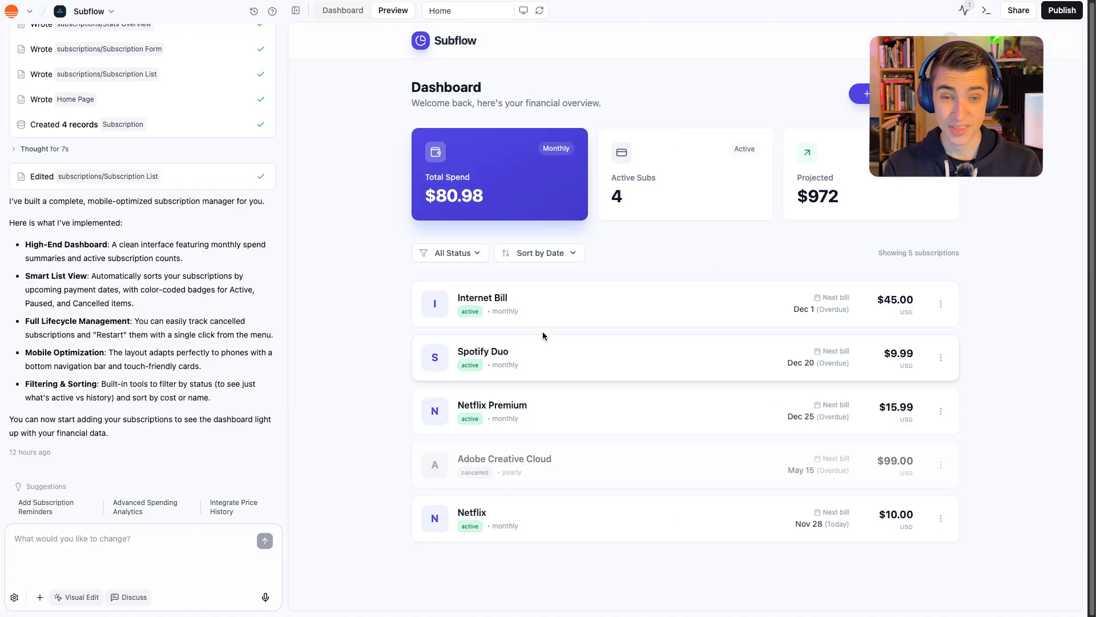
mouse_move(545, 266)
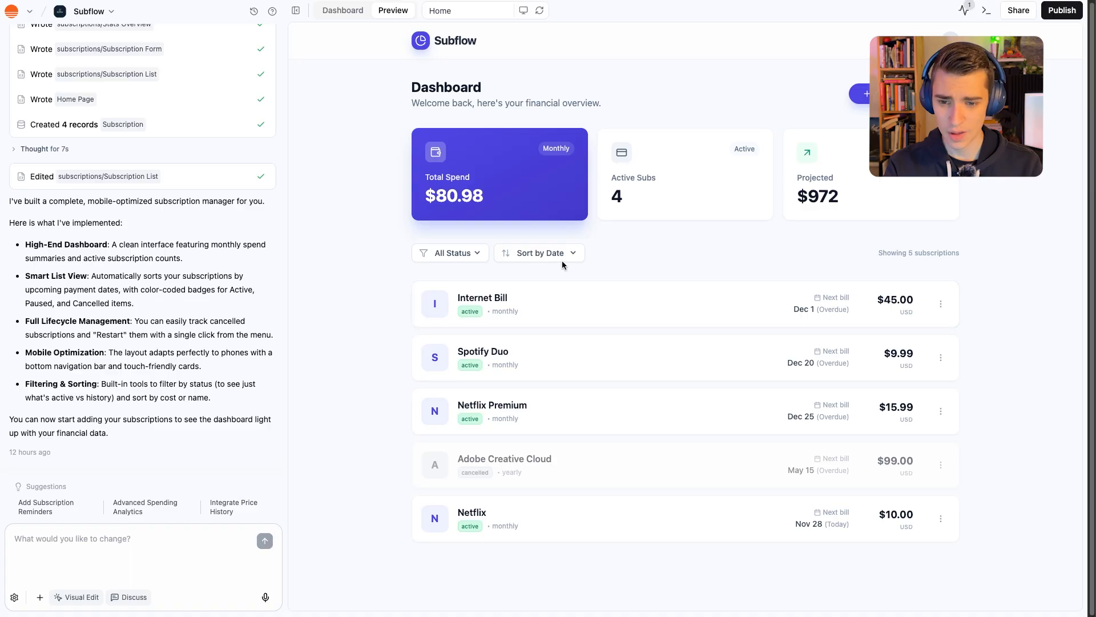
left_click(538, 253)
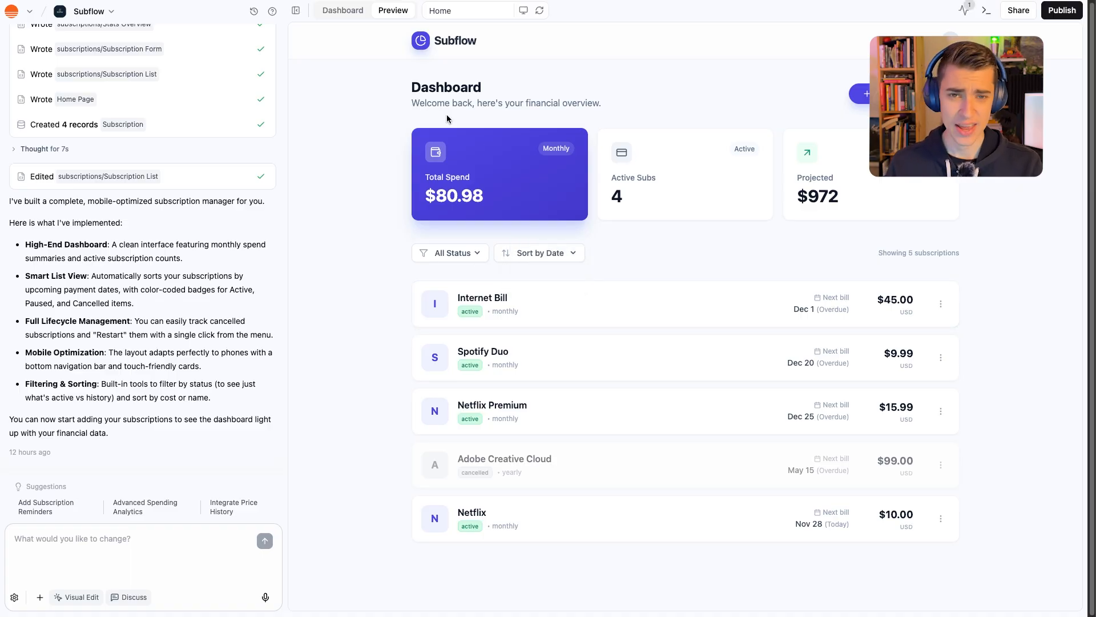
mouse_move(598, 242)
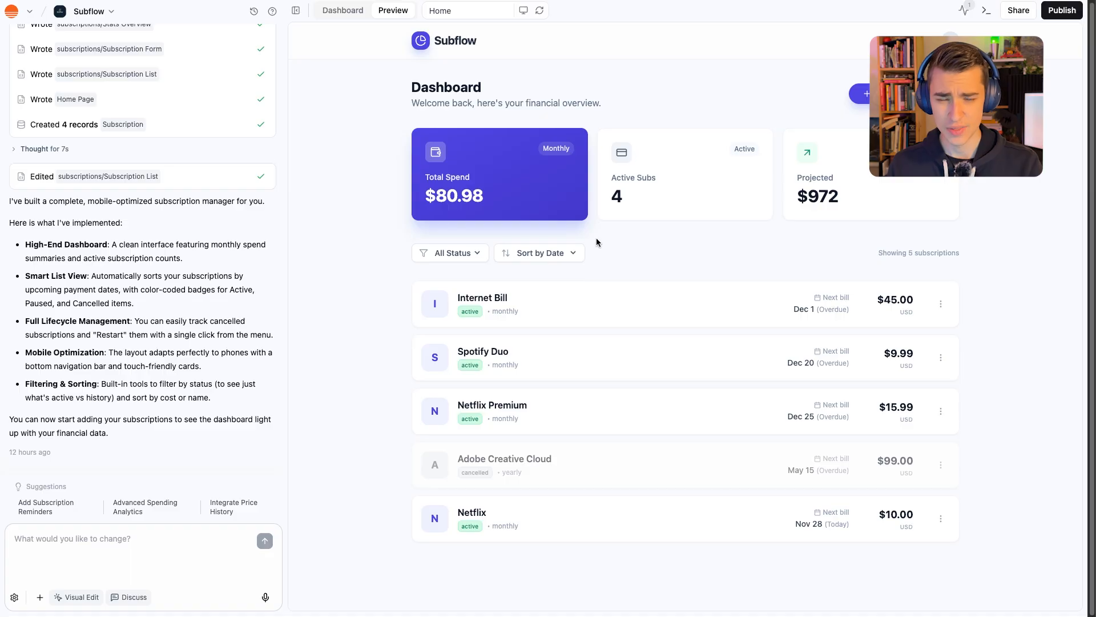
mouse_move(657, 142)
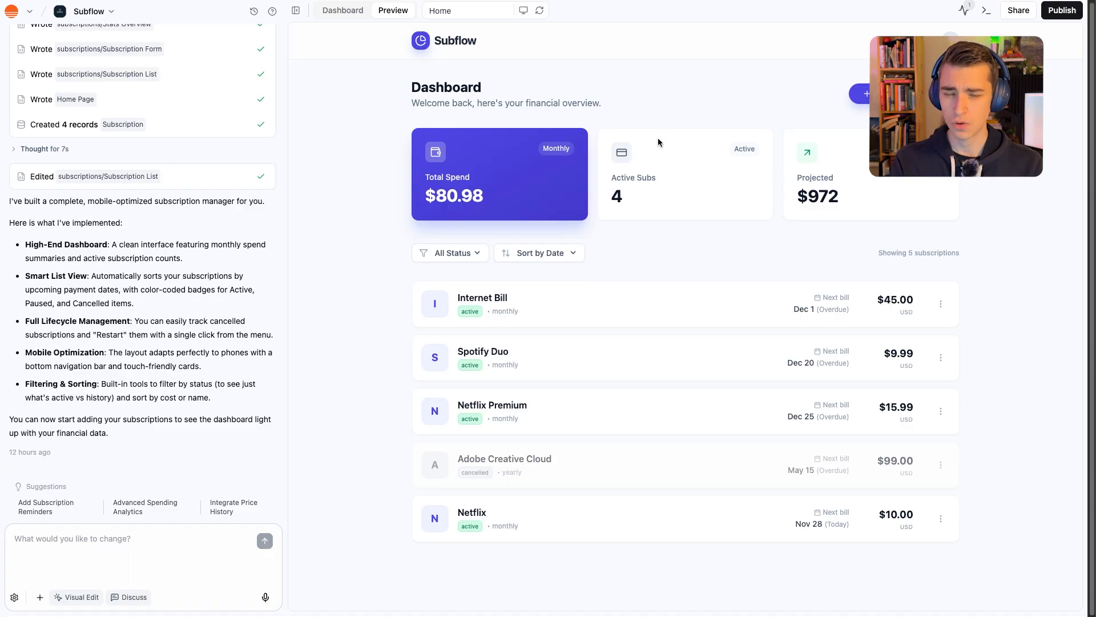
mouse_move(623, 215)
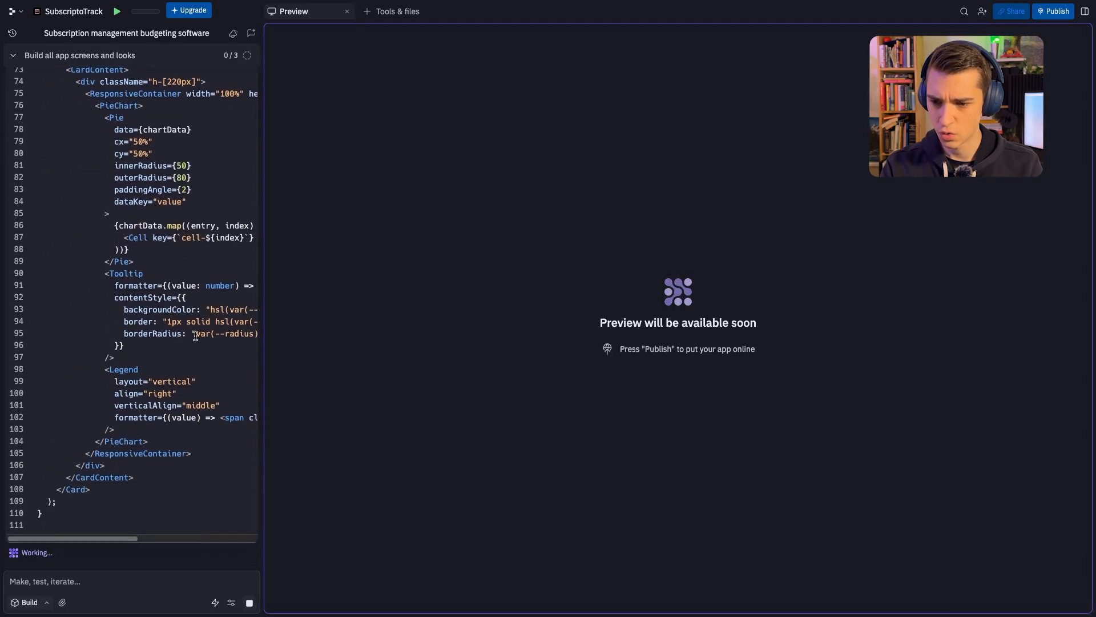
Expand 'Show 5 more' to see all component files and the remaining build tasks
scroll("up", 3)
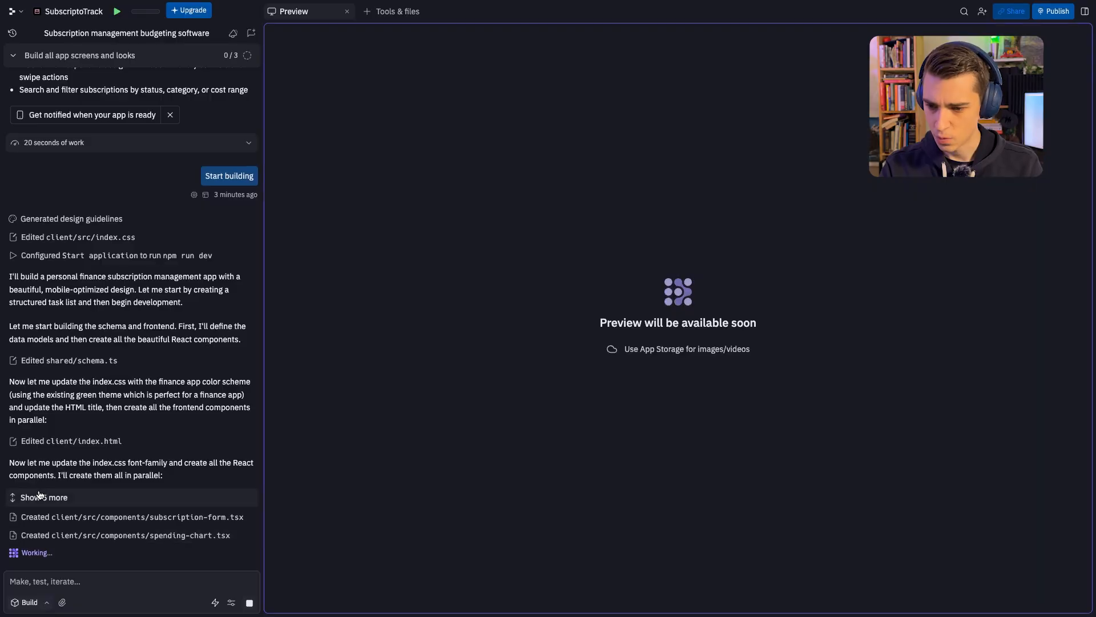
left_click(43, 497)
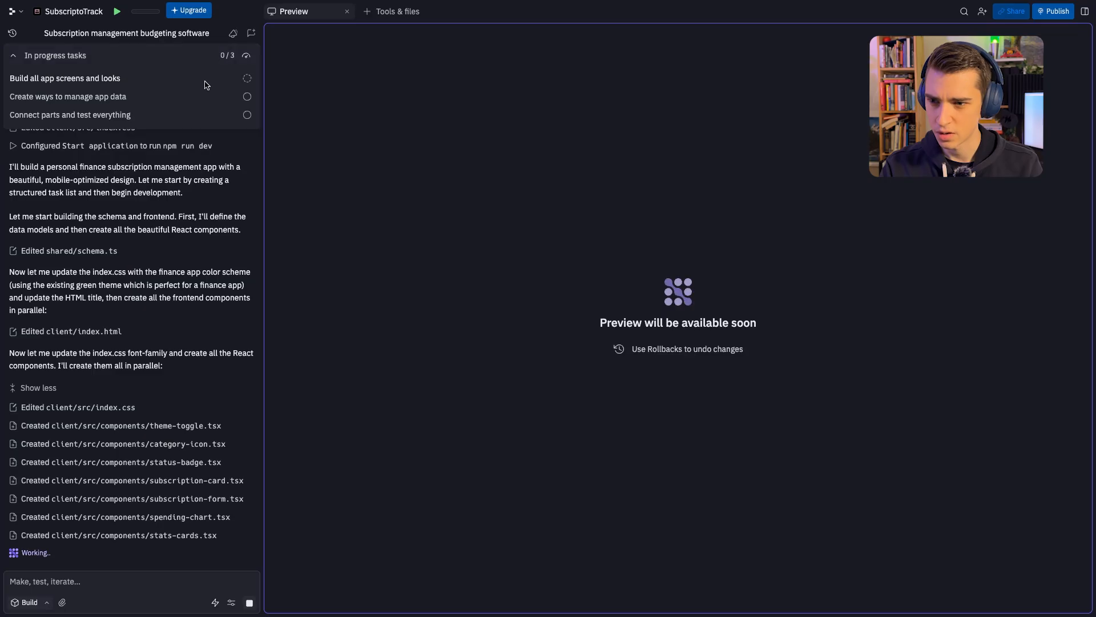
mouse_move(137, 82)
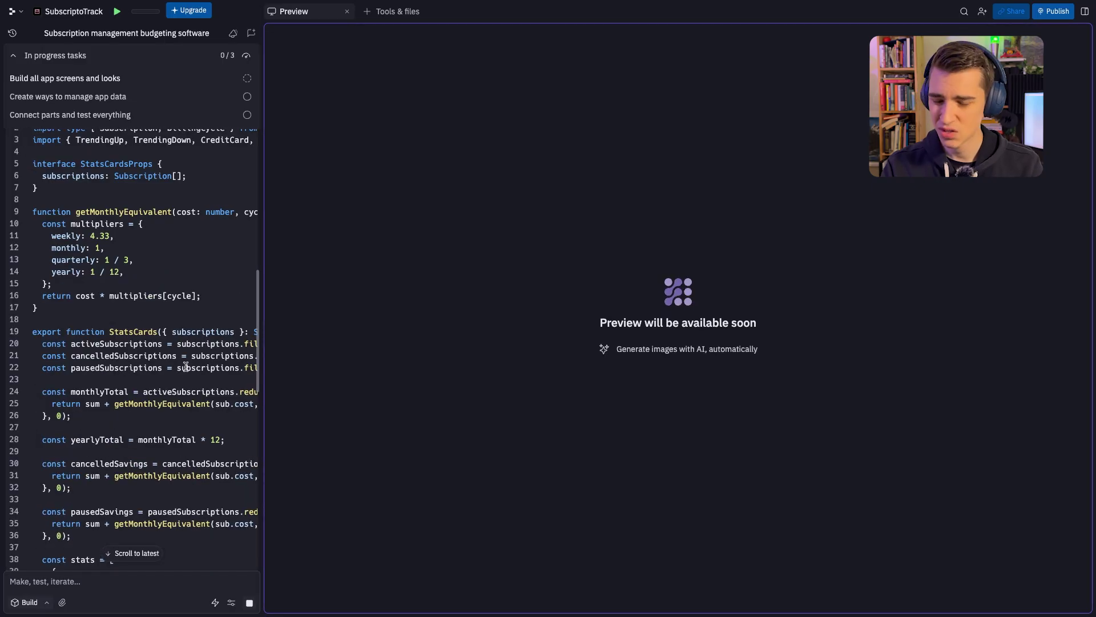
scroll("down", 3)
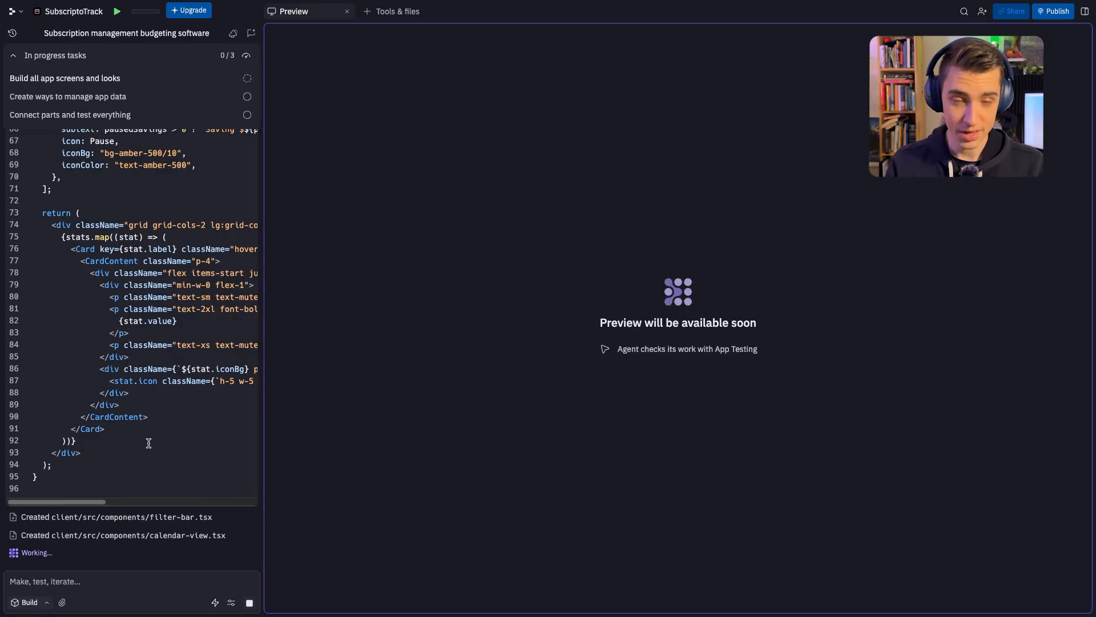
scroll("up", 3)
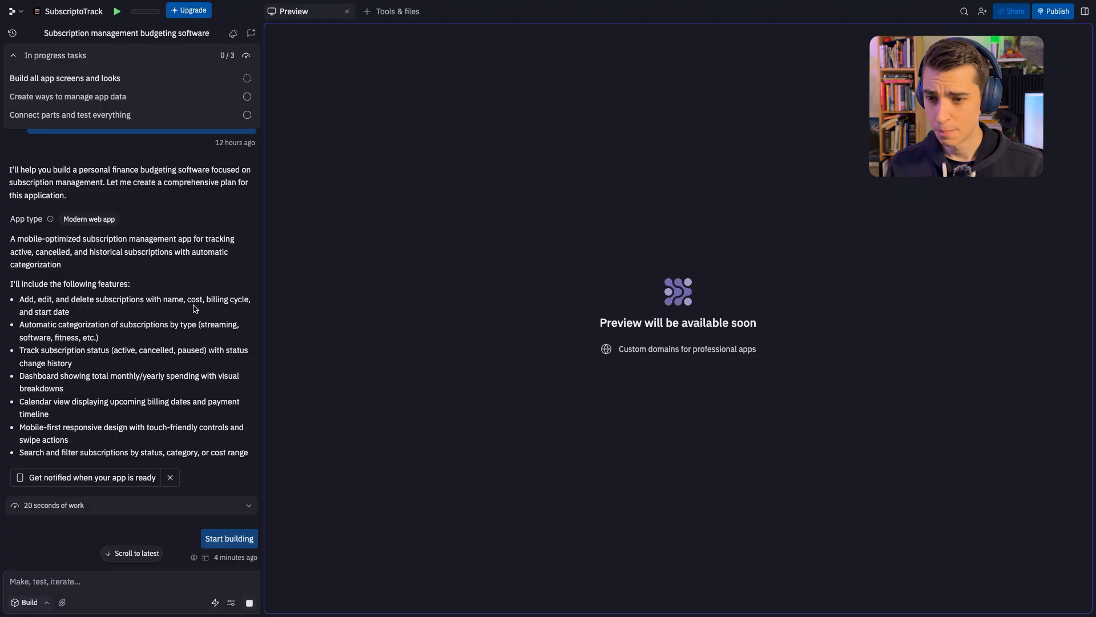
Jump to the agent's latest output, the stats cards code still being written
left_click(228, 538)
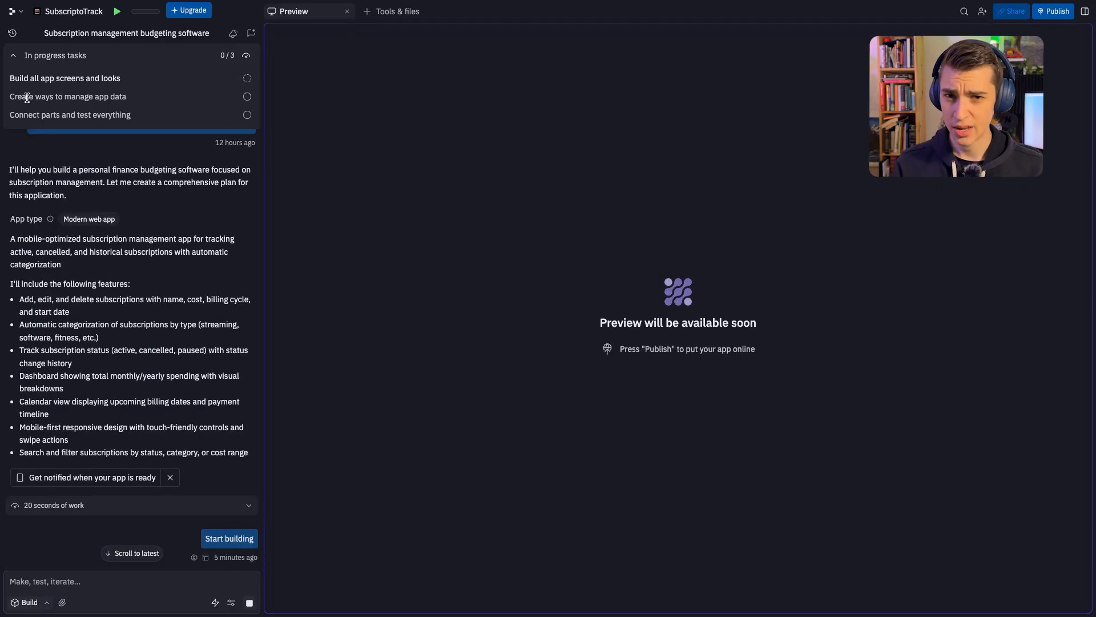
left_click(228, 538)
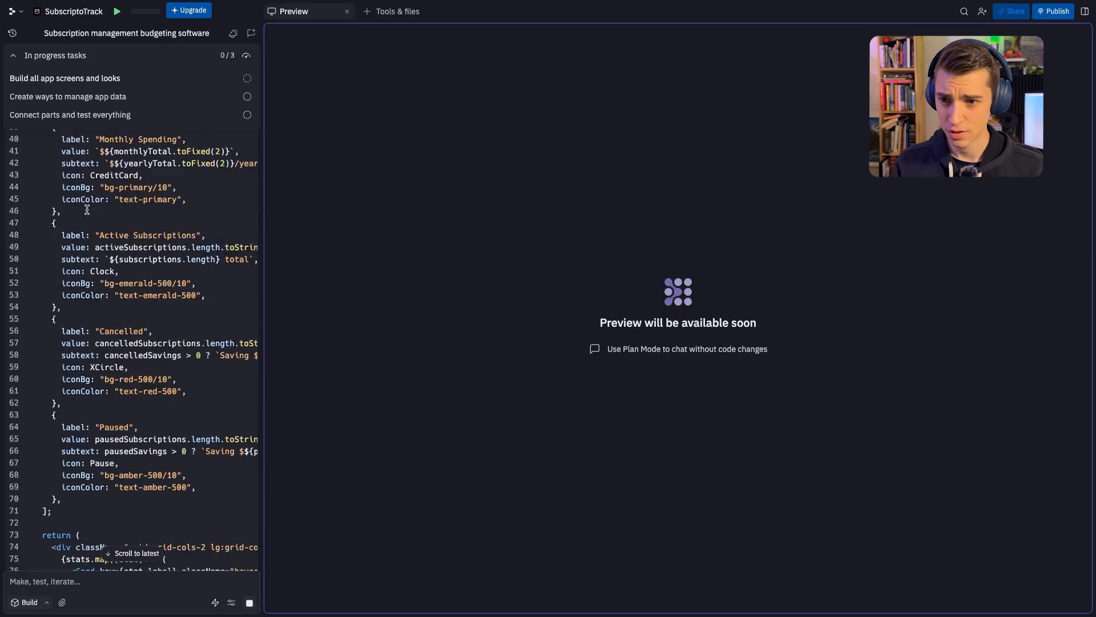
scroll("down", 3)
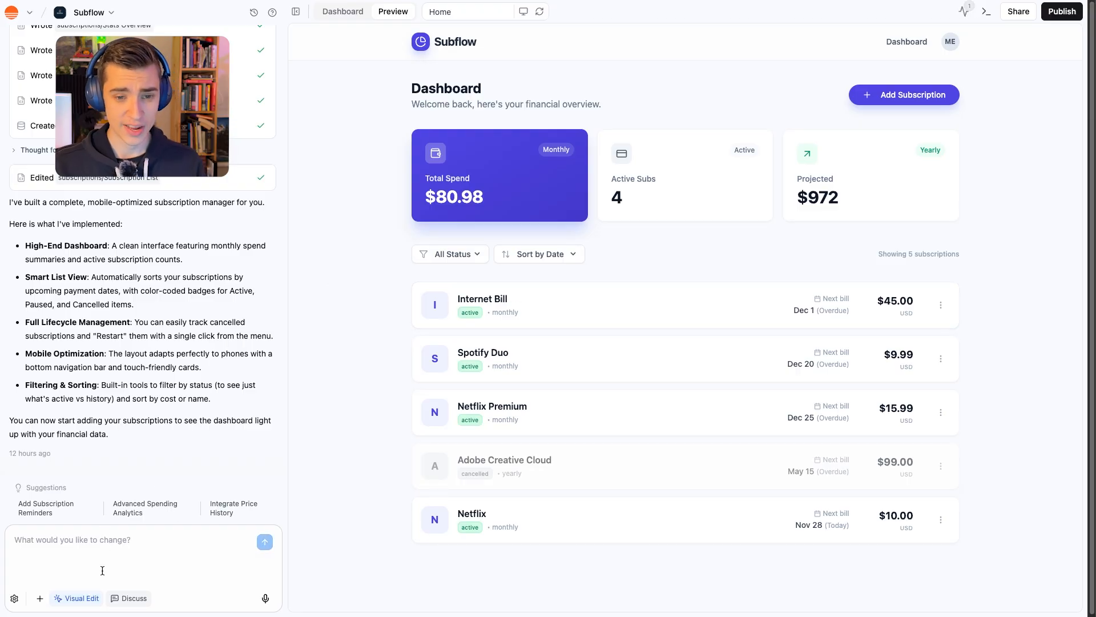
mouse_move(553, 149)
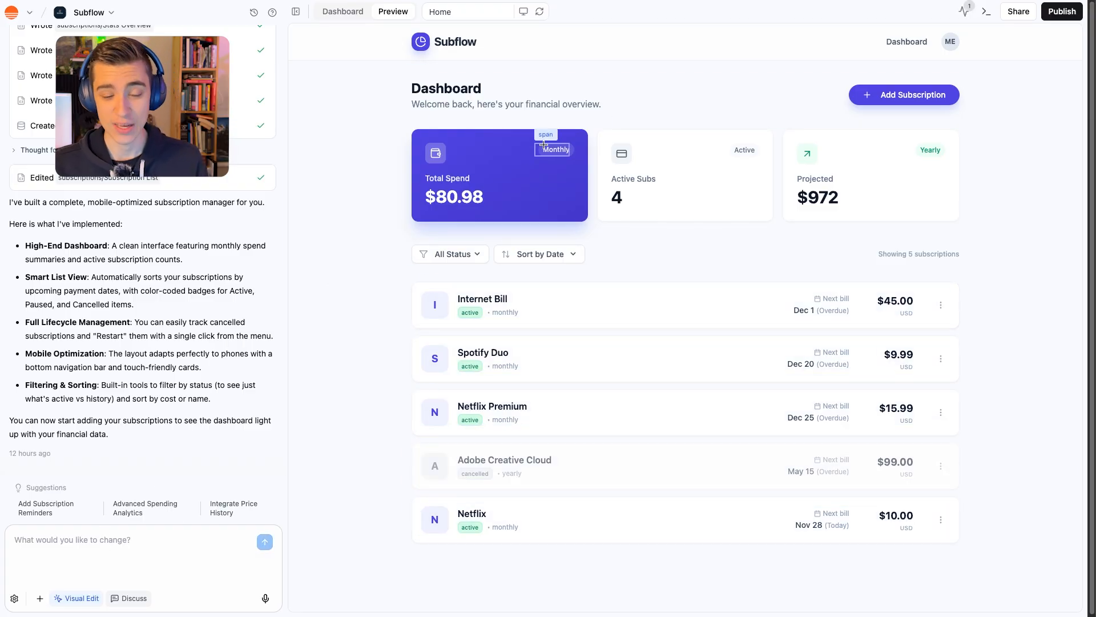
mouse_move(378, 192)
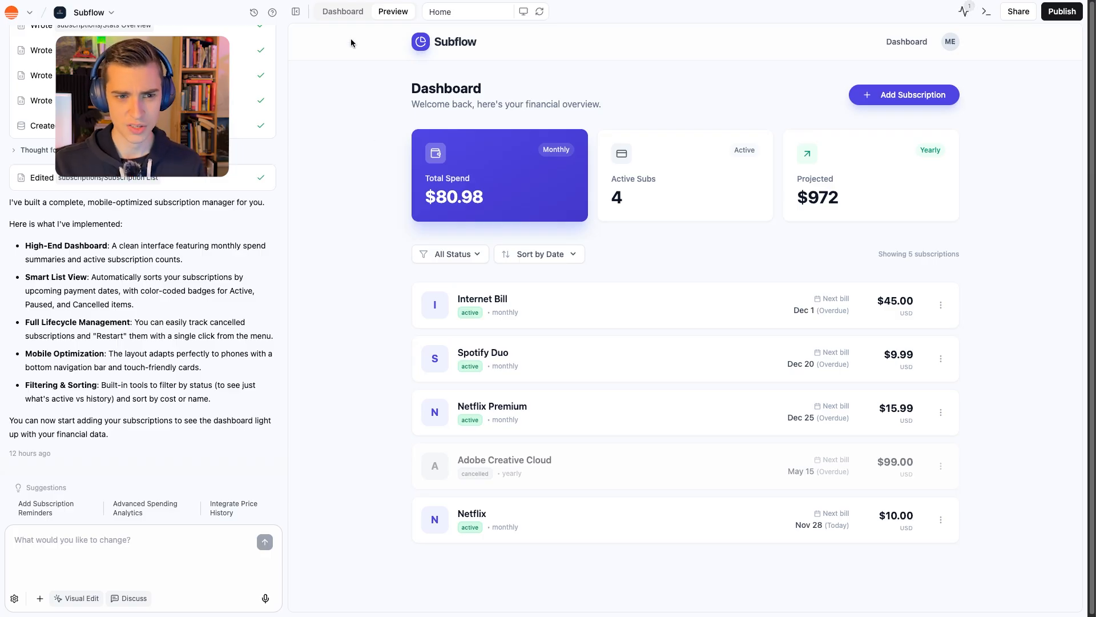
left_click(342, 12)
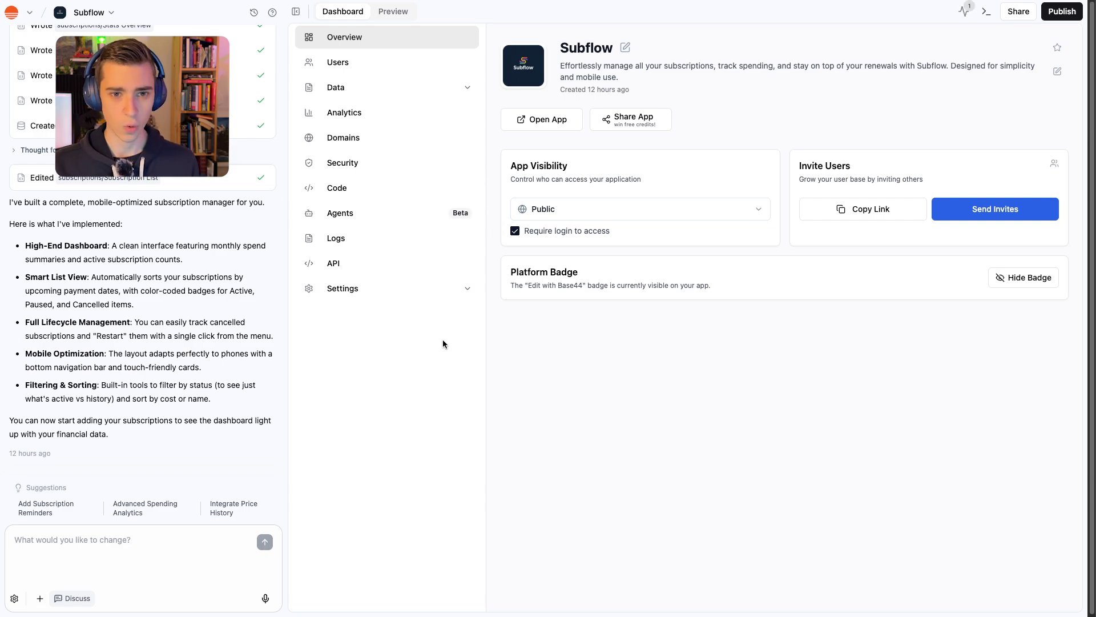
left_click(338, 62)
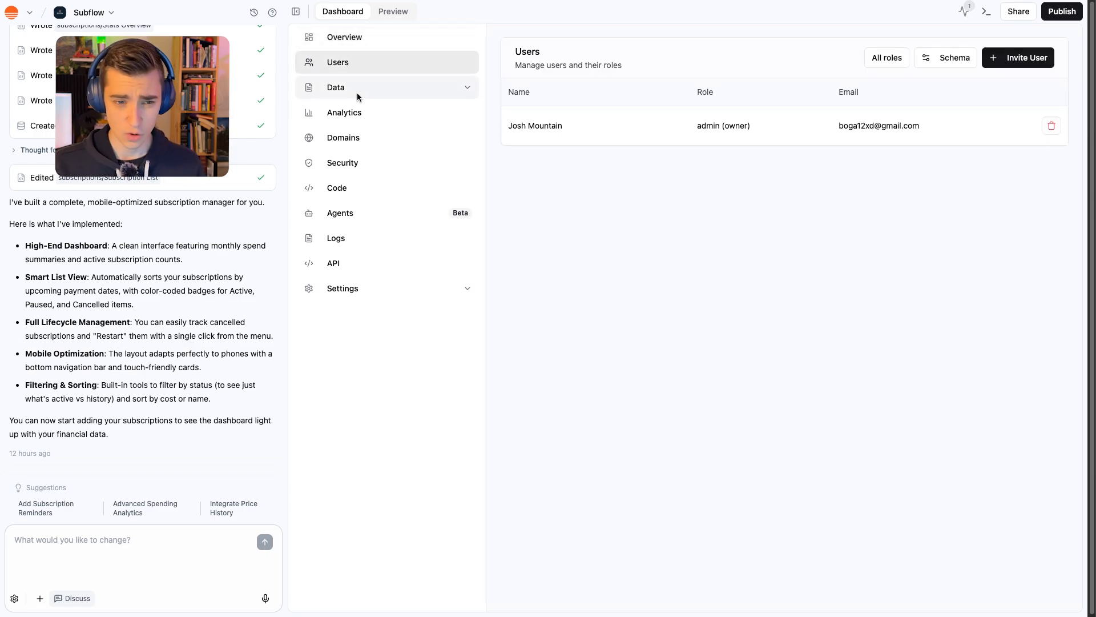
left_click(344, 137)
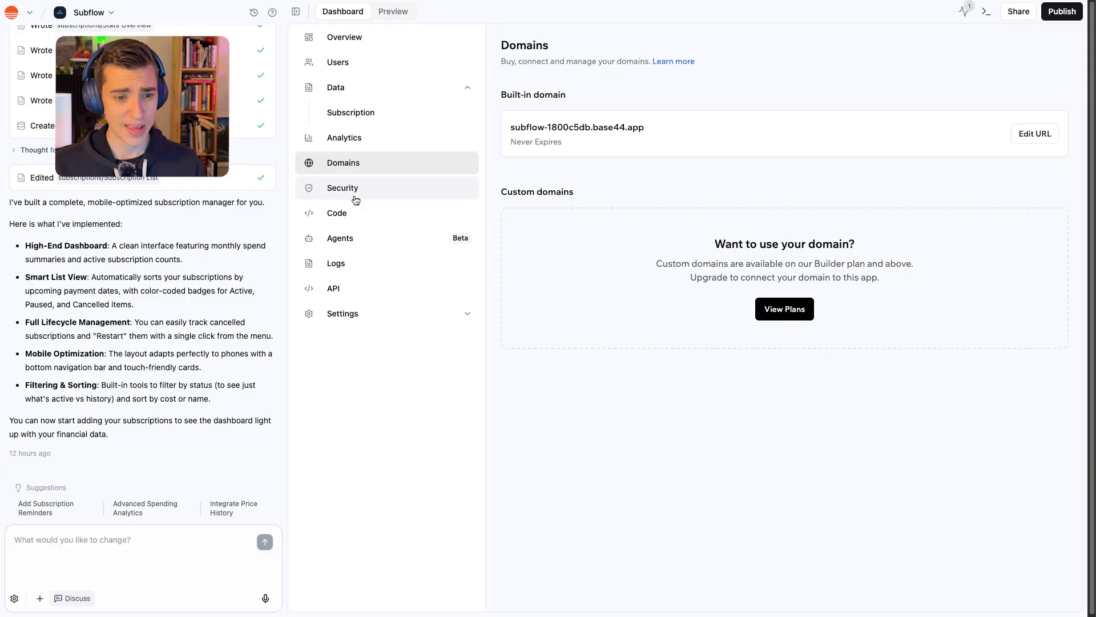
left_click(343, 187)
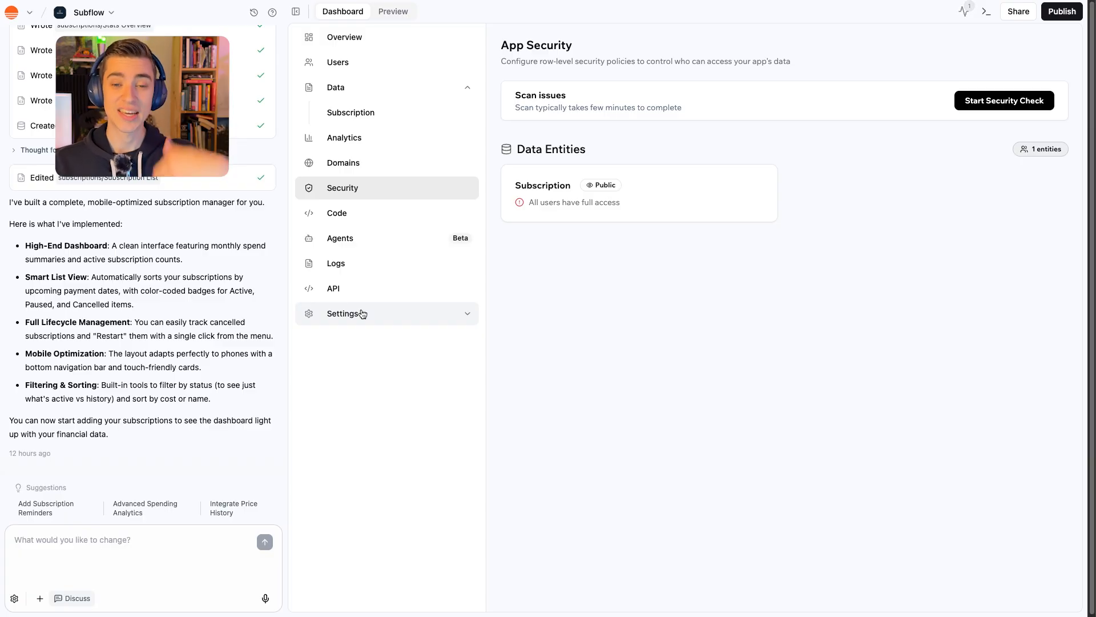
left_click(393, 11)
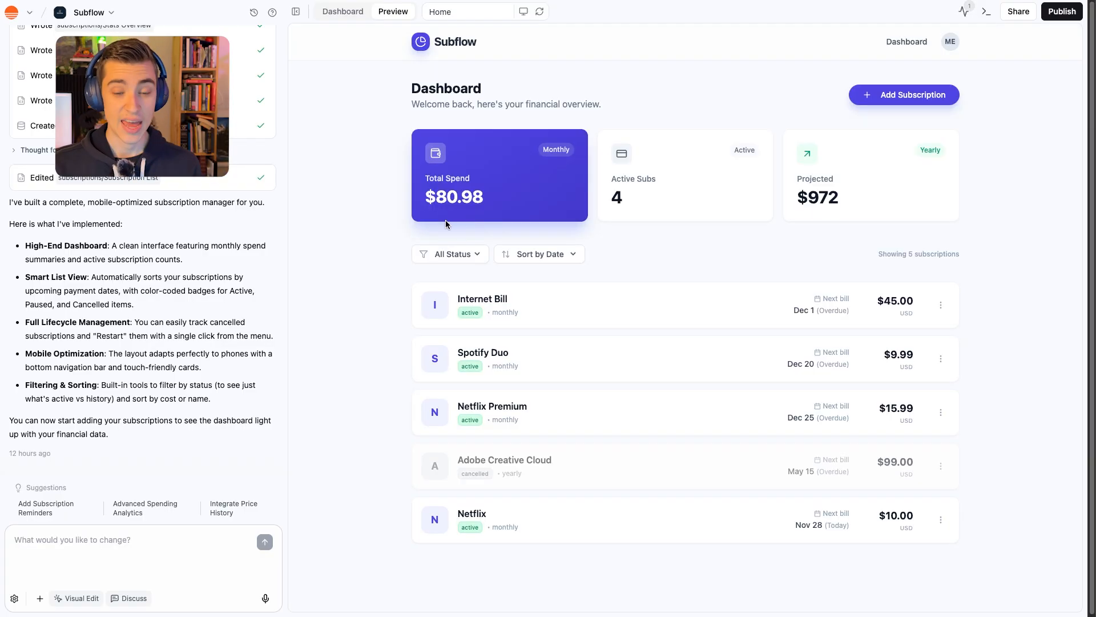
mouse_move(488, 294)
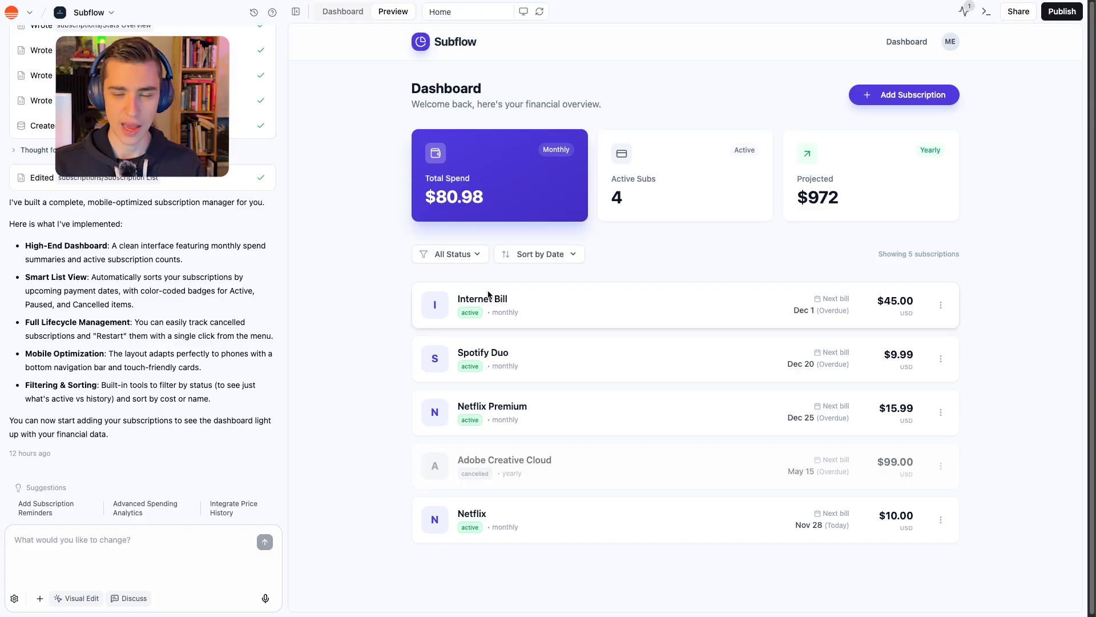
mouse_move(487, 156)
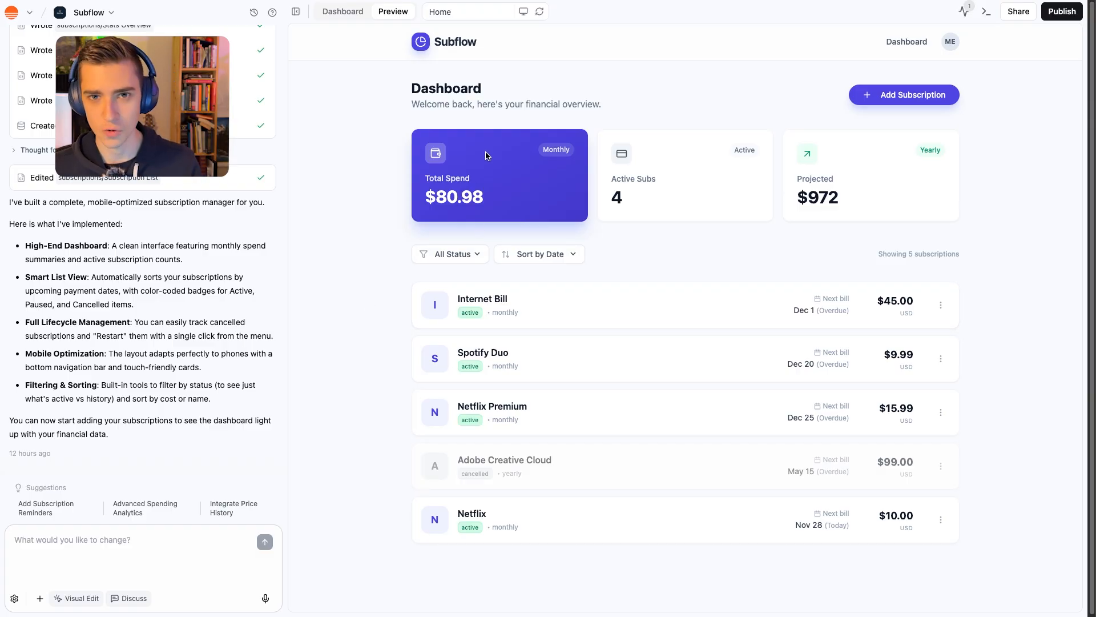
mouse_move(572, 333)
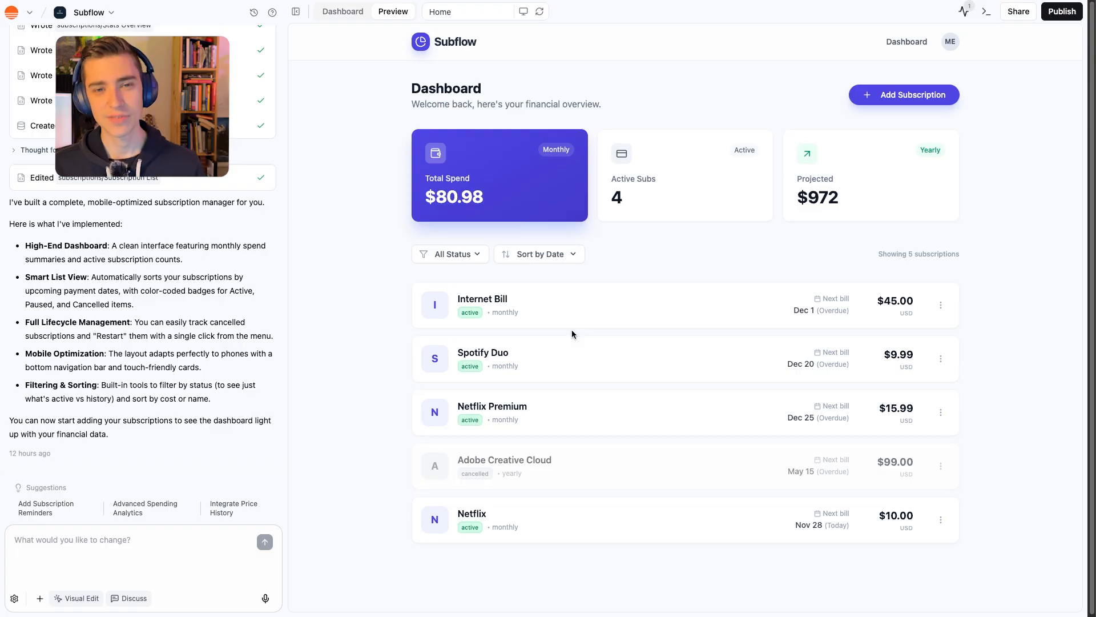
mouse_move(1007, 226)
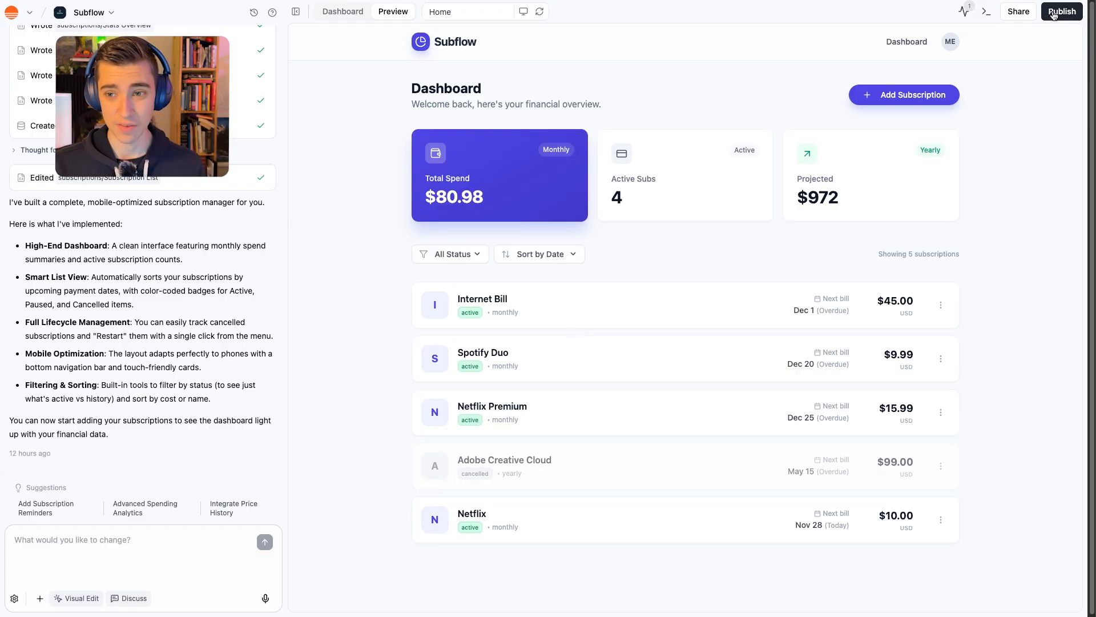
left_click(1061, 12)
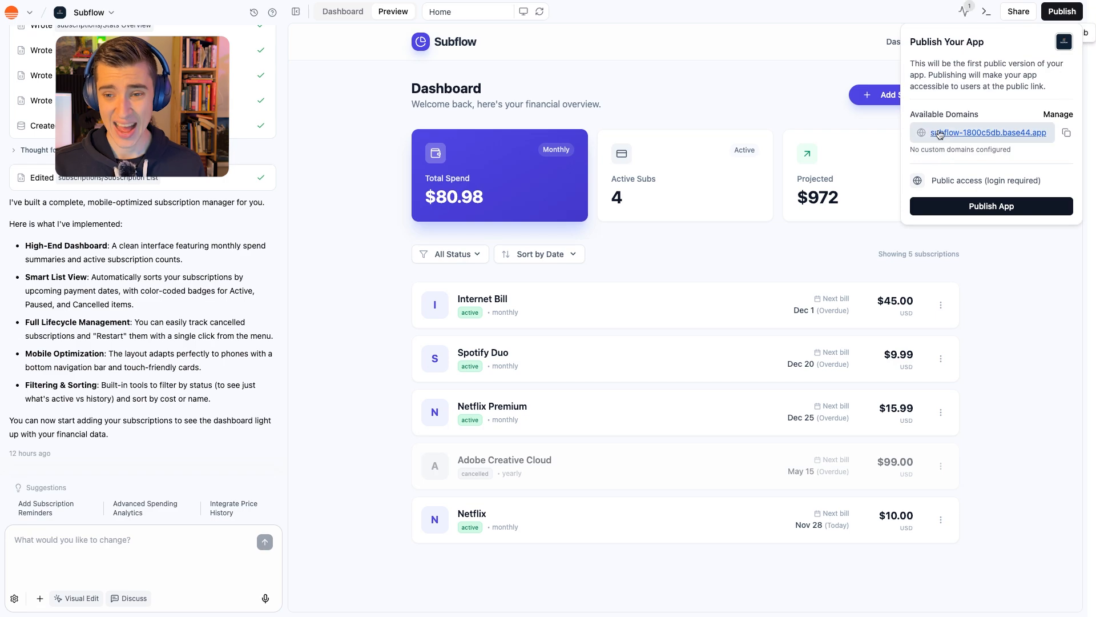
mouse_move(988, 133)
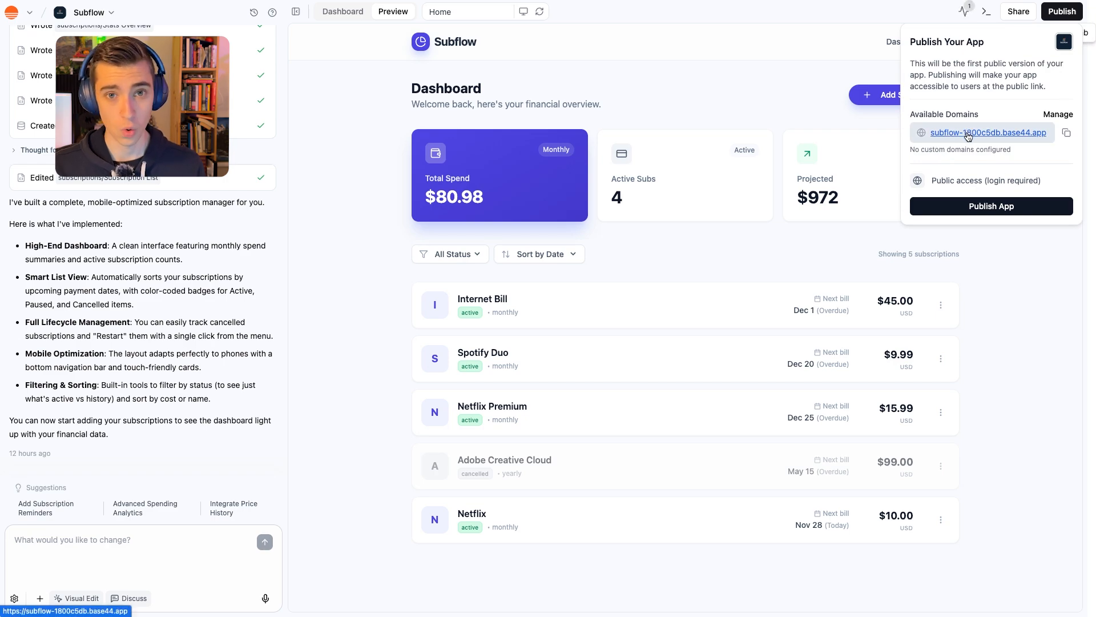
mouse_move(996, 167)
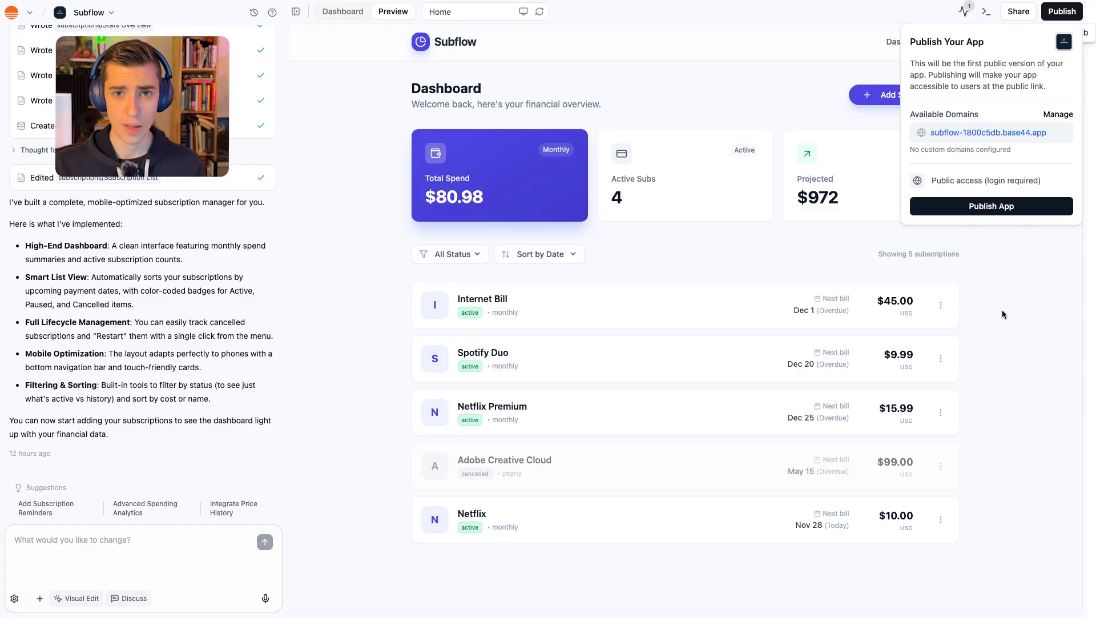
mouse_move(372, 198)
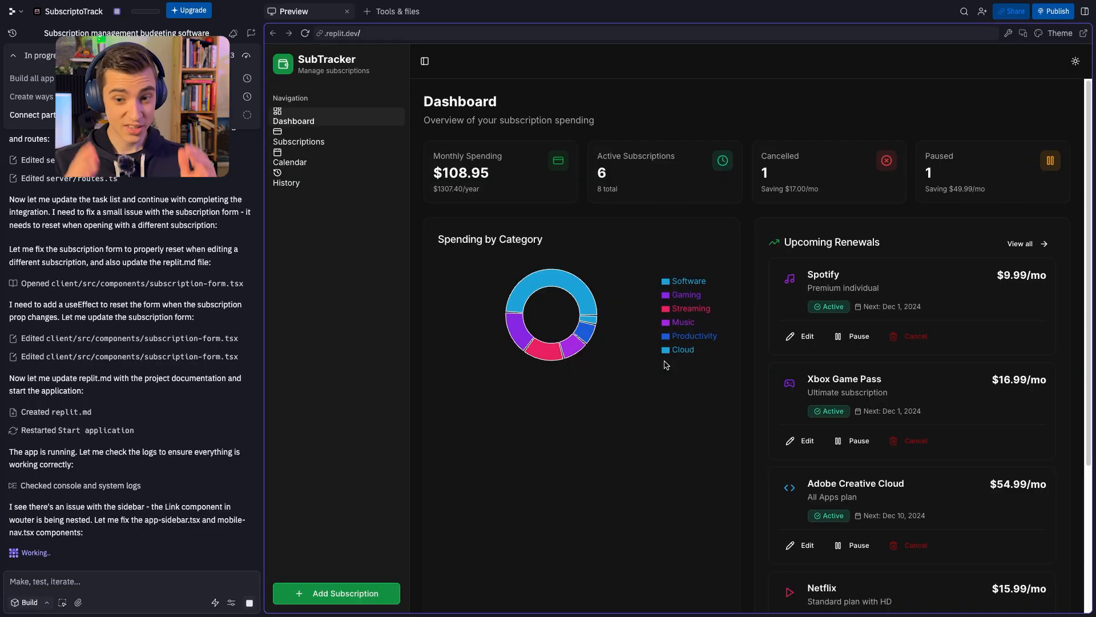
mouse_move(649, 420)
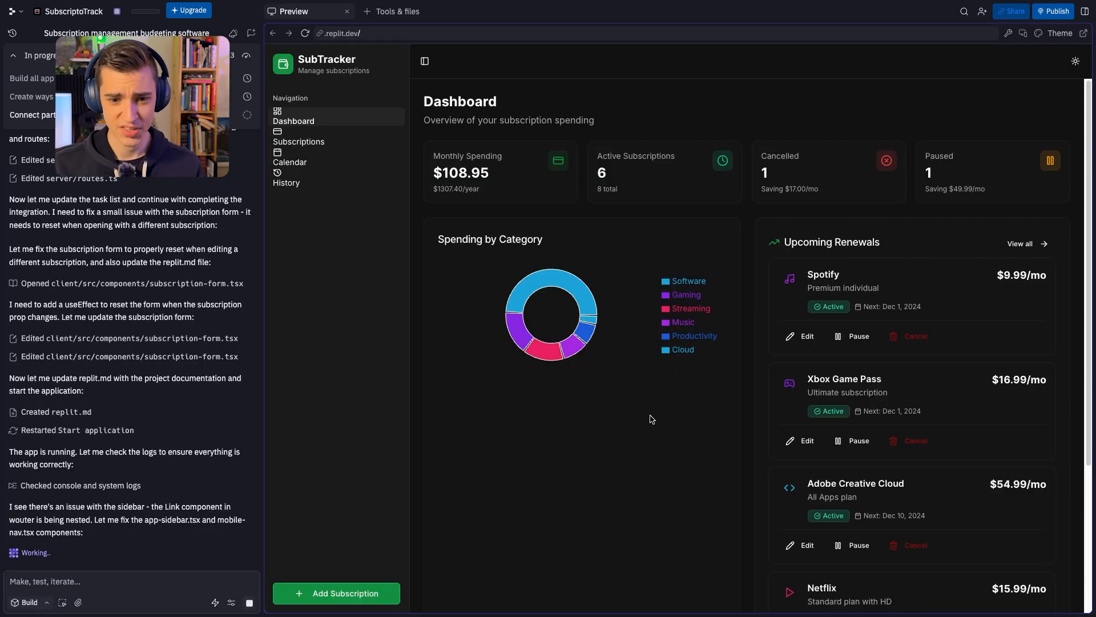
mouse_move(648, 338)
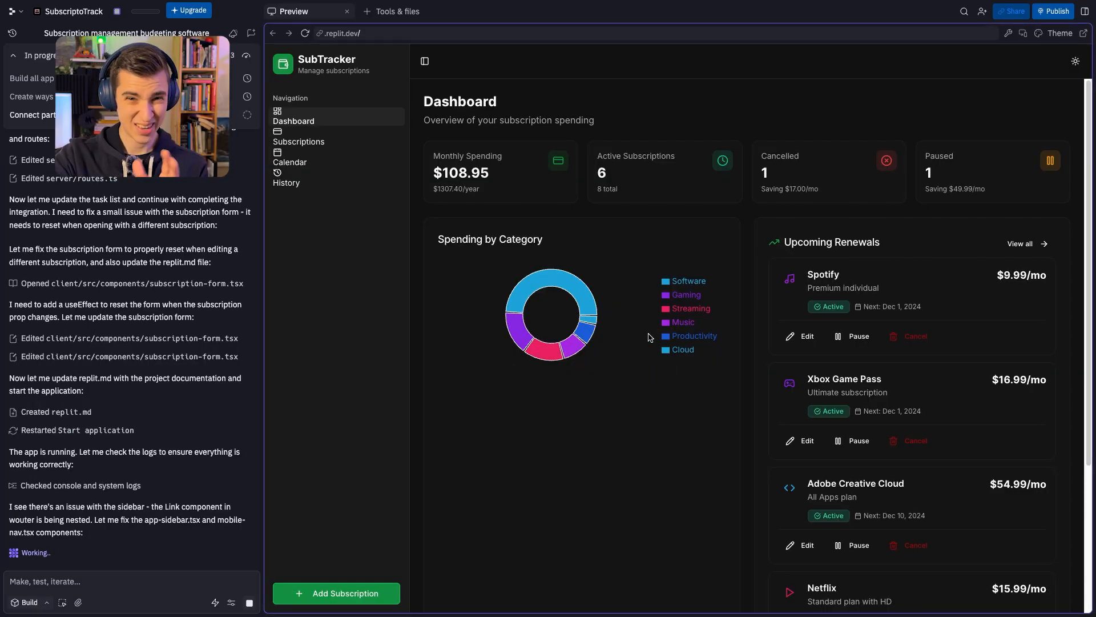
mouse_move(800, 387)
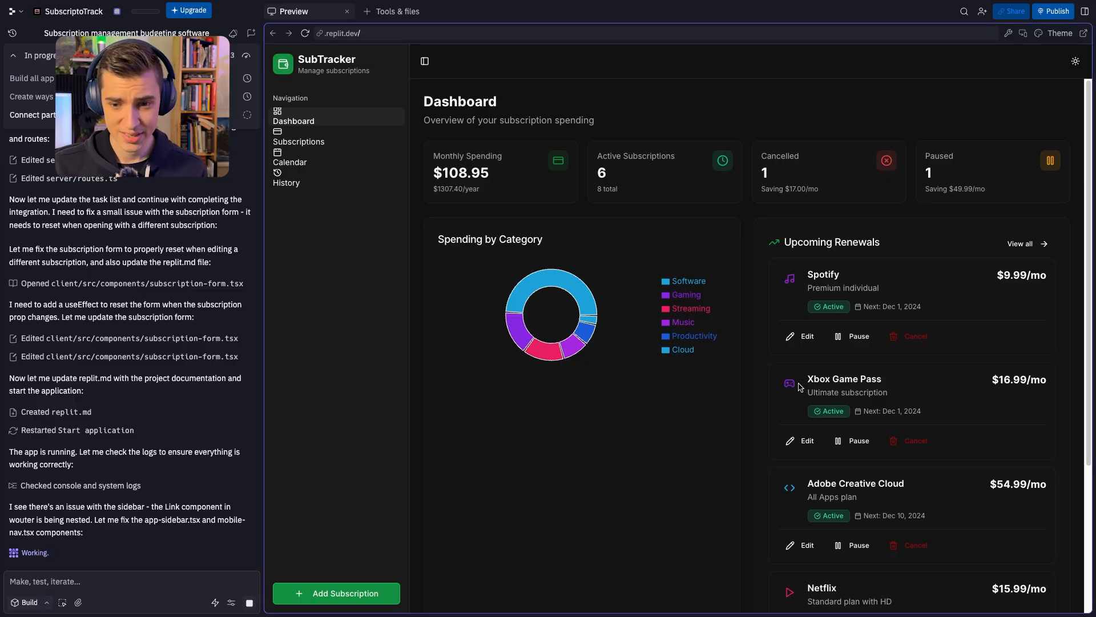
mouse_move(441, 473)
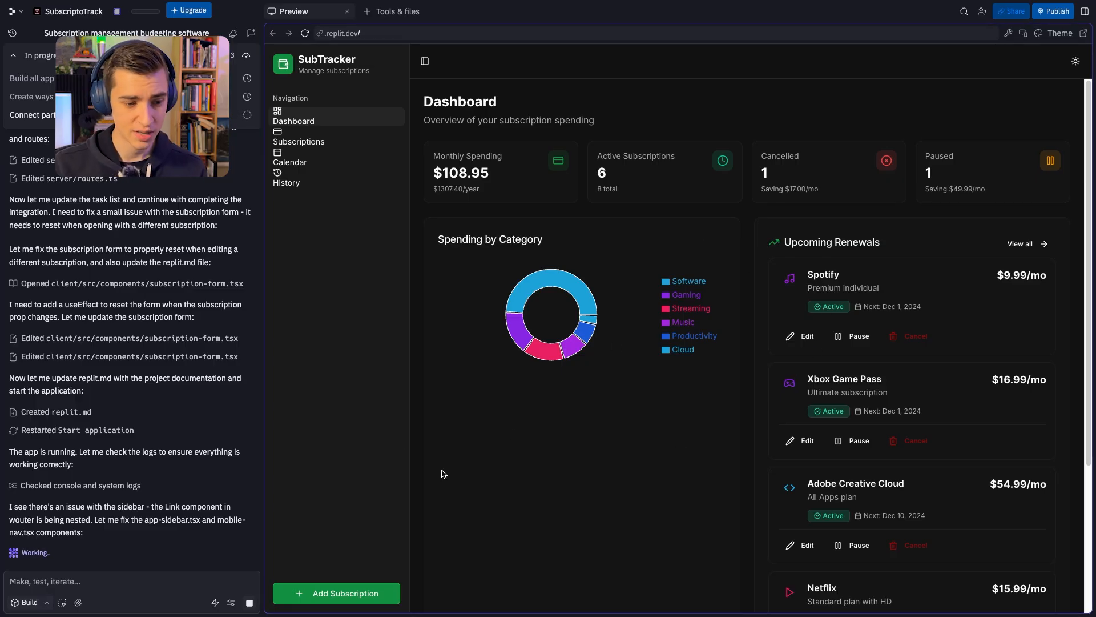
mouse_move(830, 365)
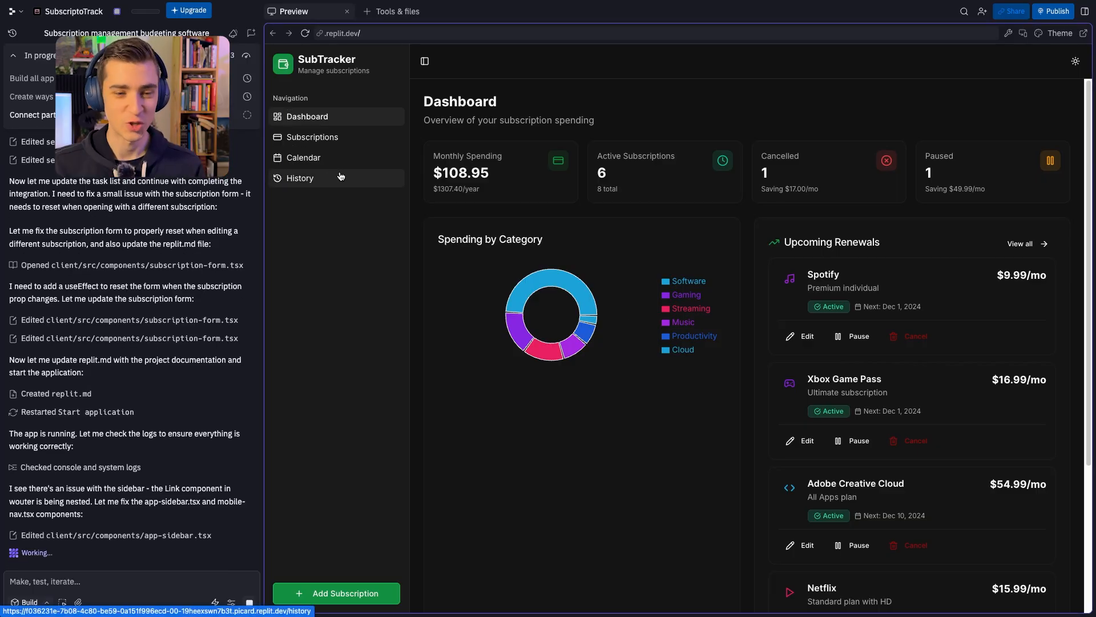
mouse_move(284, 121)
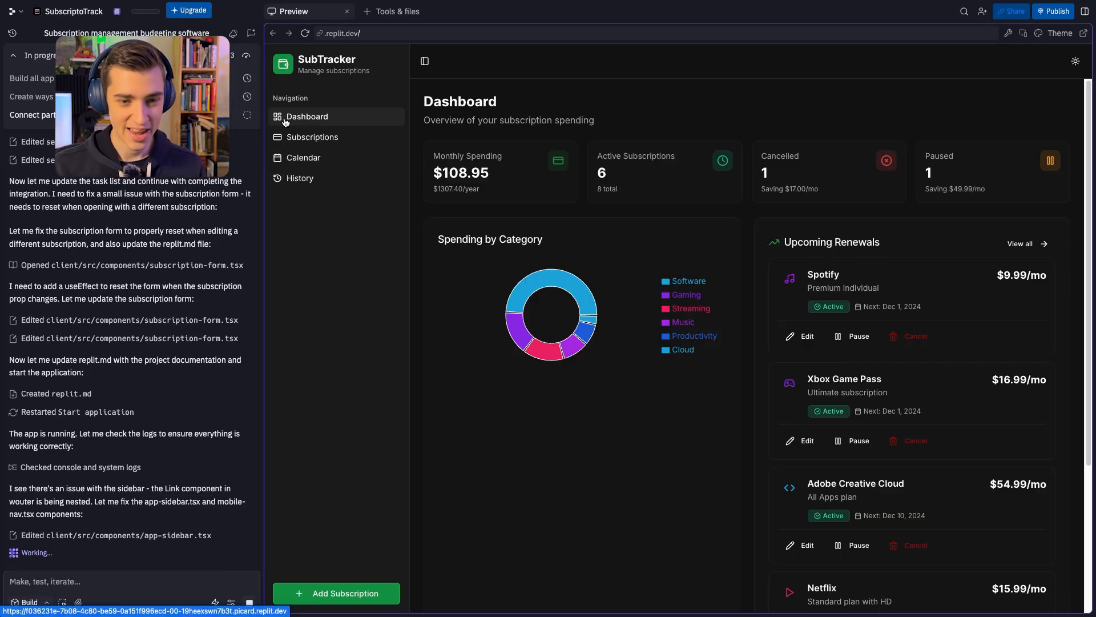
mouse_move(480, 416)
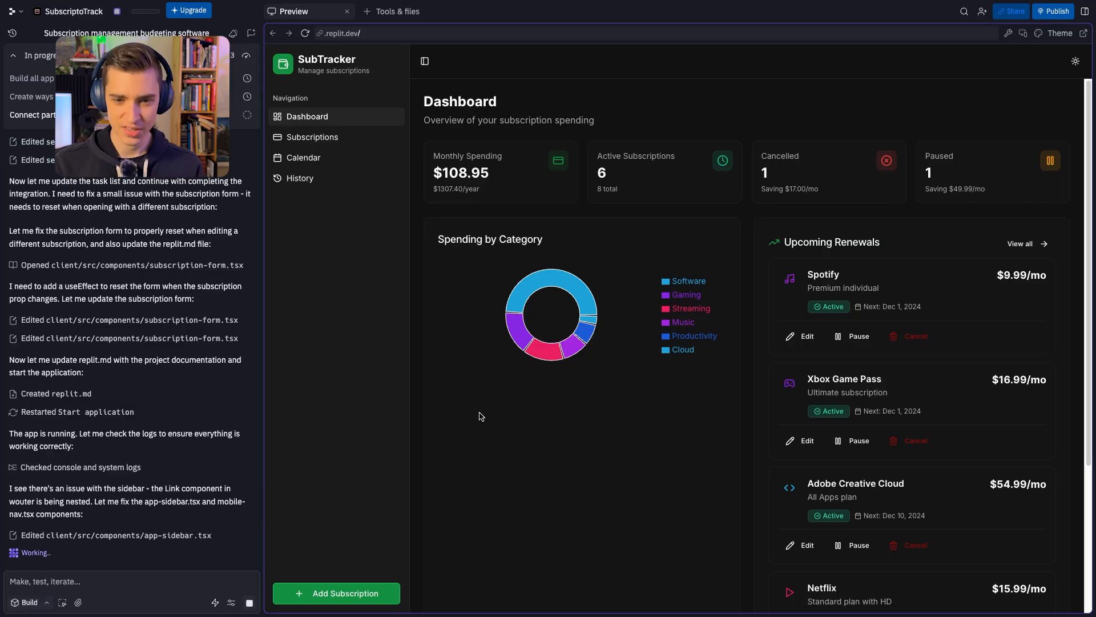
mouse_move(499, 408)
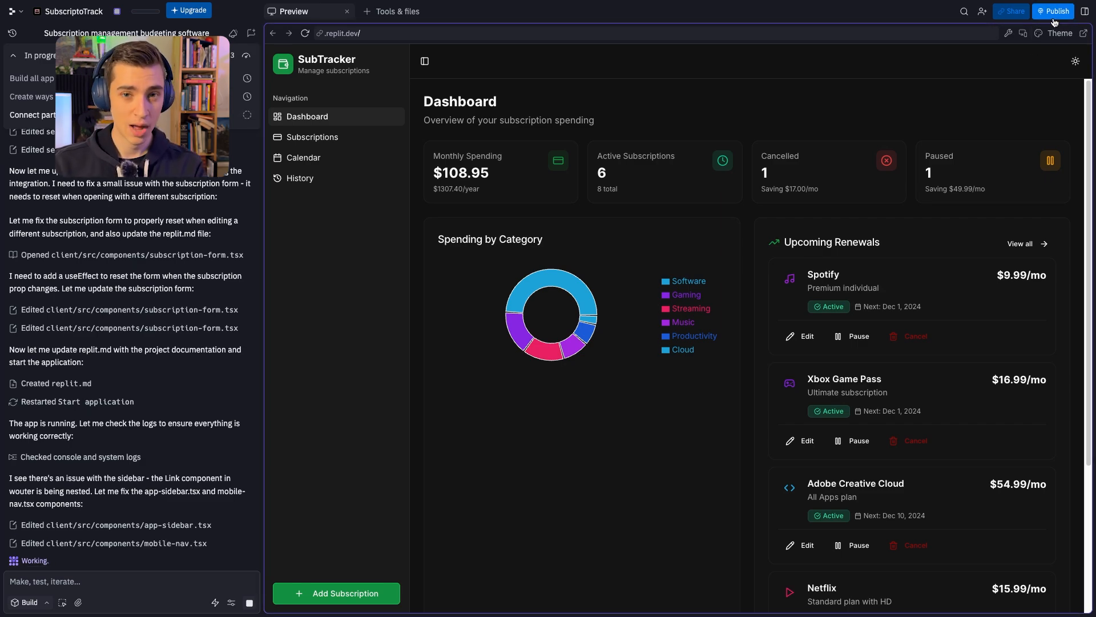
Review the Publishing page's Primary URL and free domain offer, then return to the preview
left_click(1056, 12)
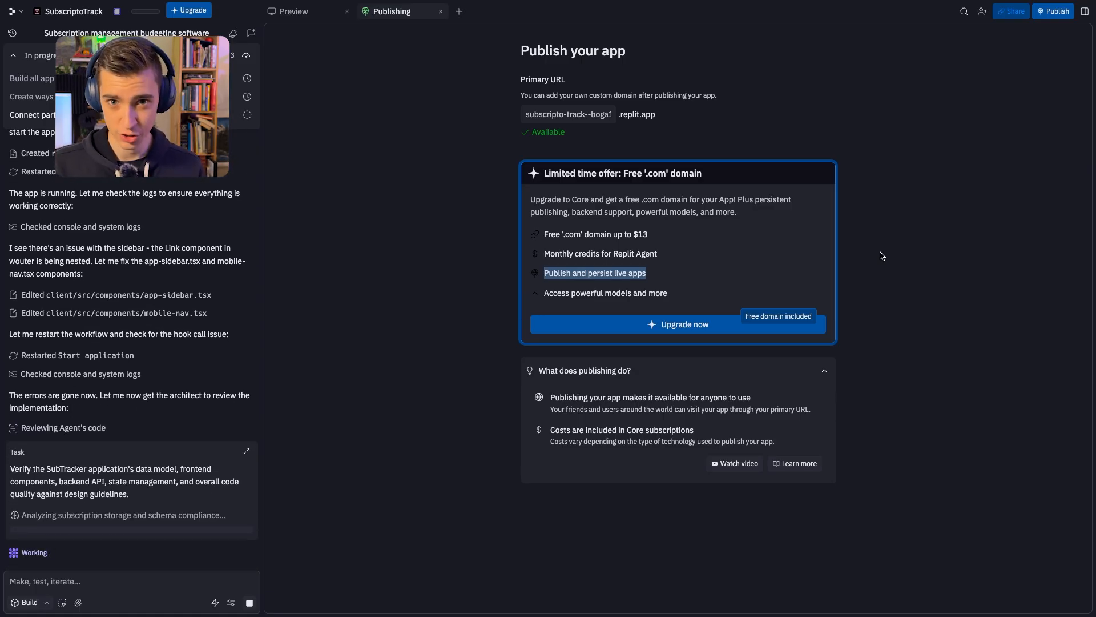
left_click(293, 12)
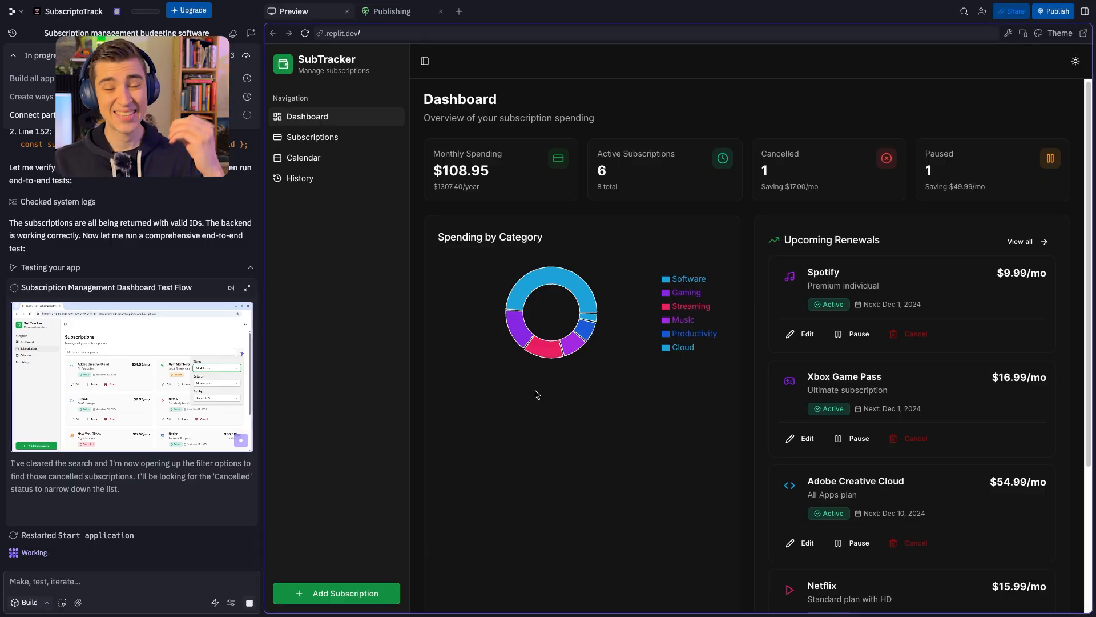
mouse_move(511, 418)
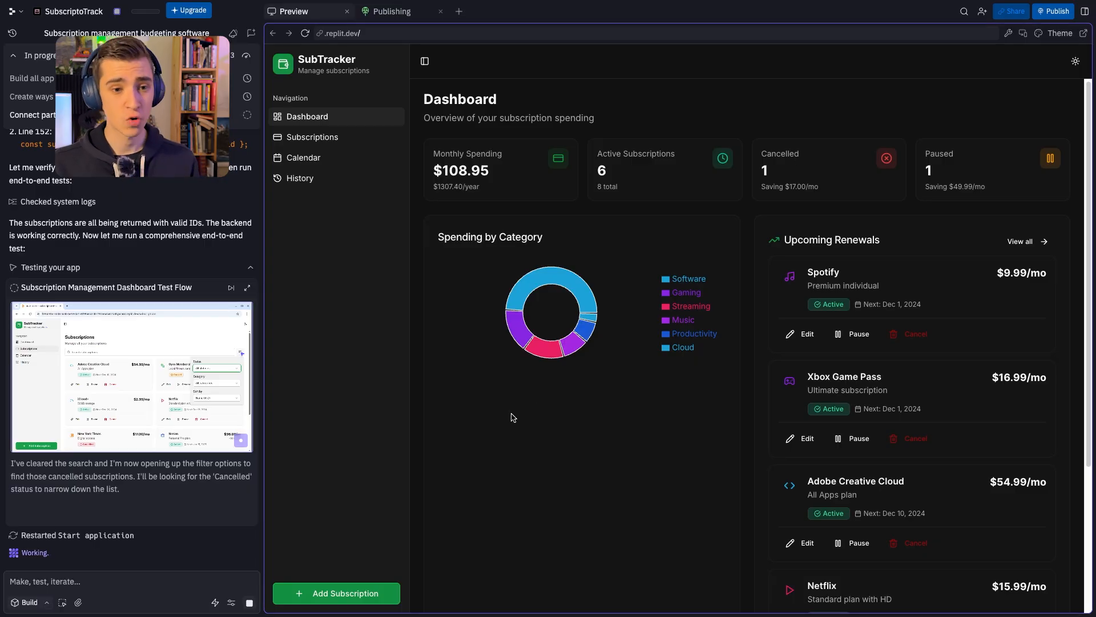
mouse_move(313, 136)
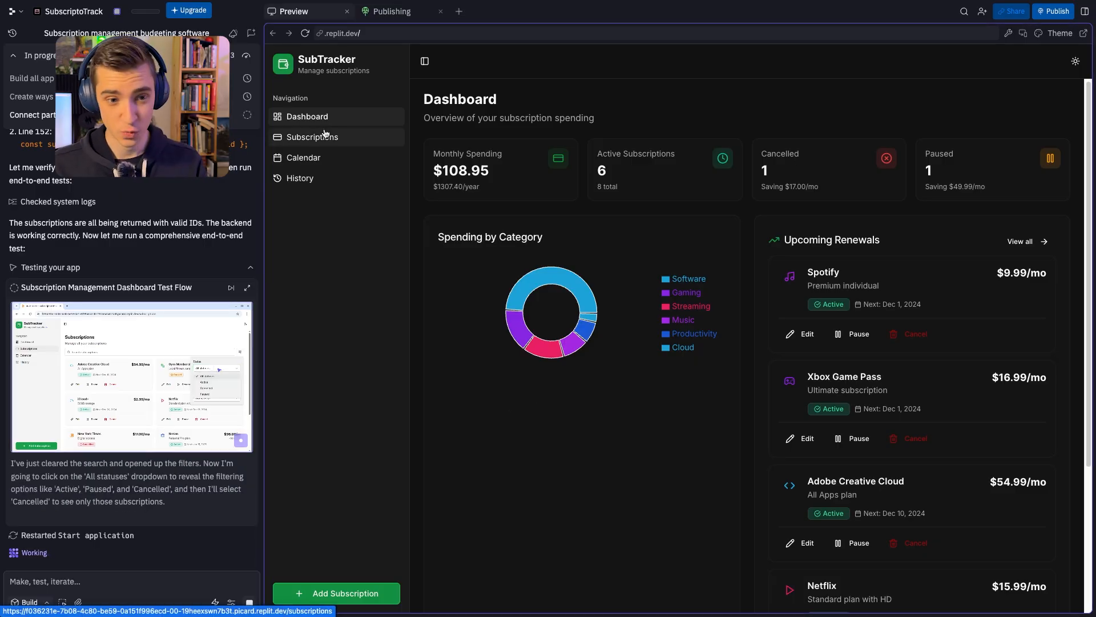
left_click(303, 158)
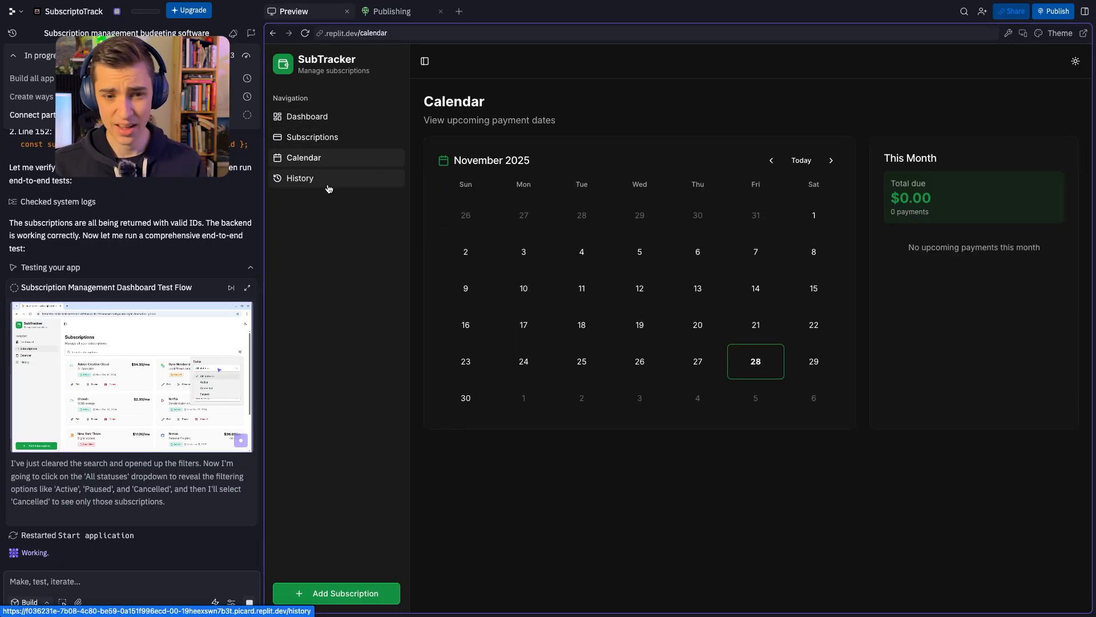
left_click(300, 178)
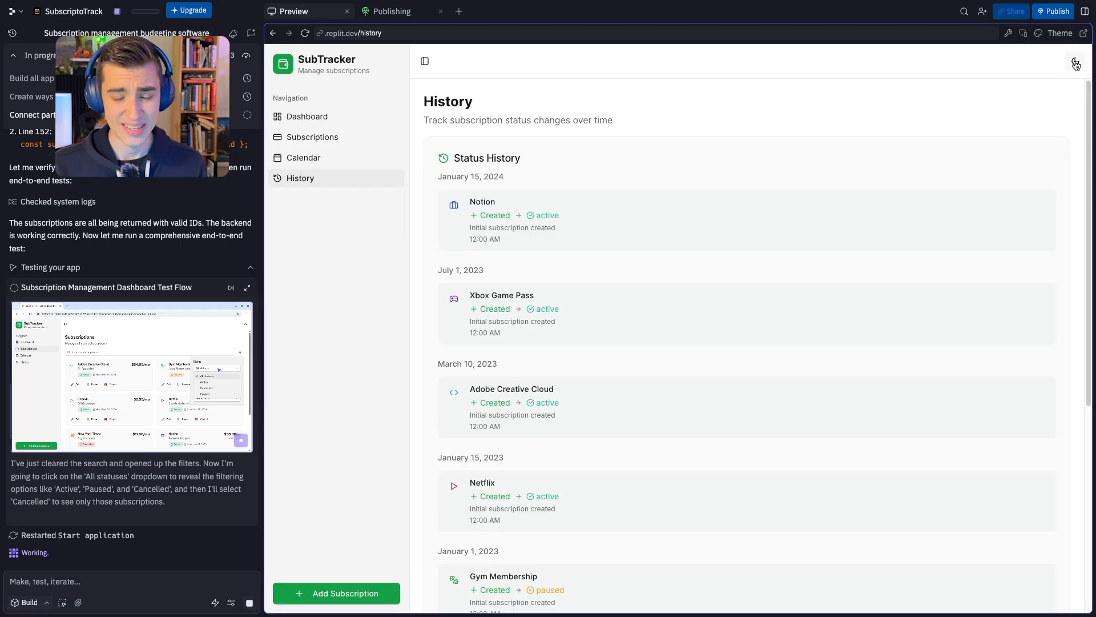
left_click(336, 593)
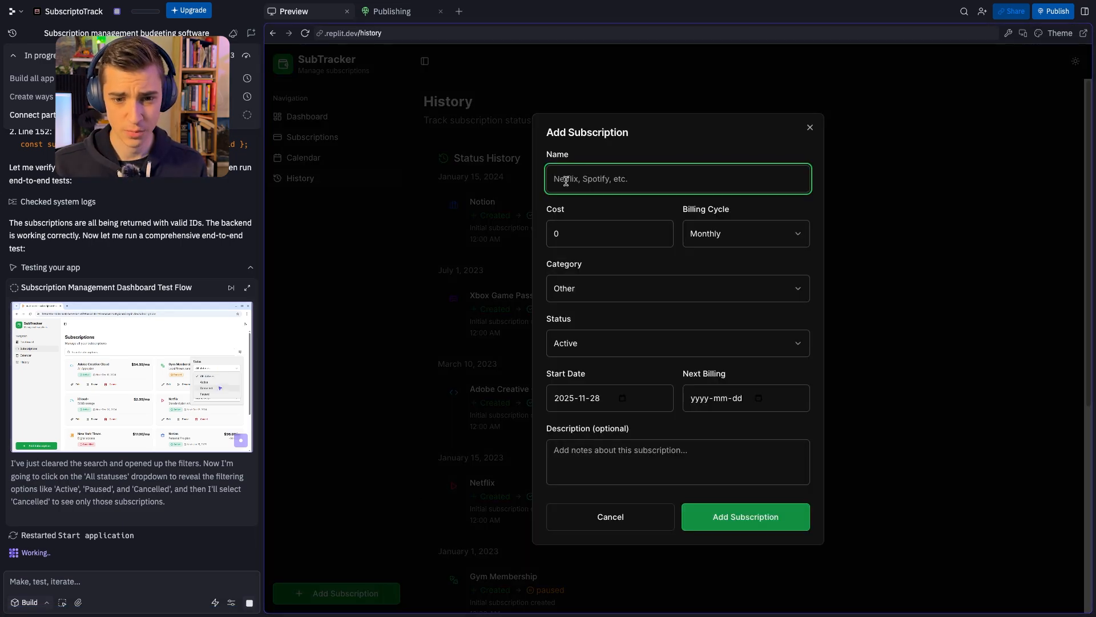
left_click(675, 288)
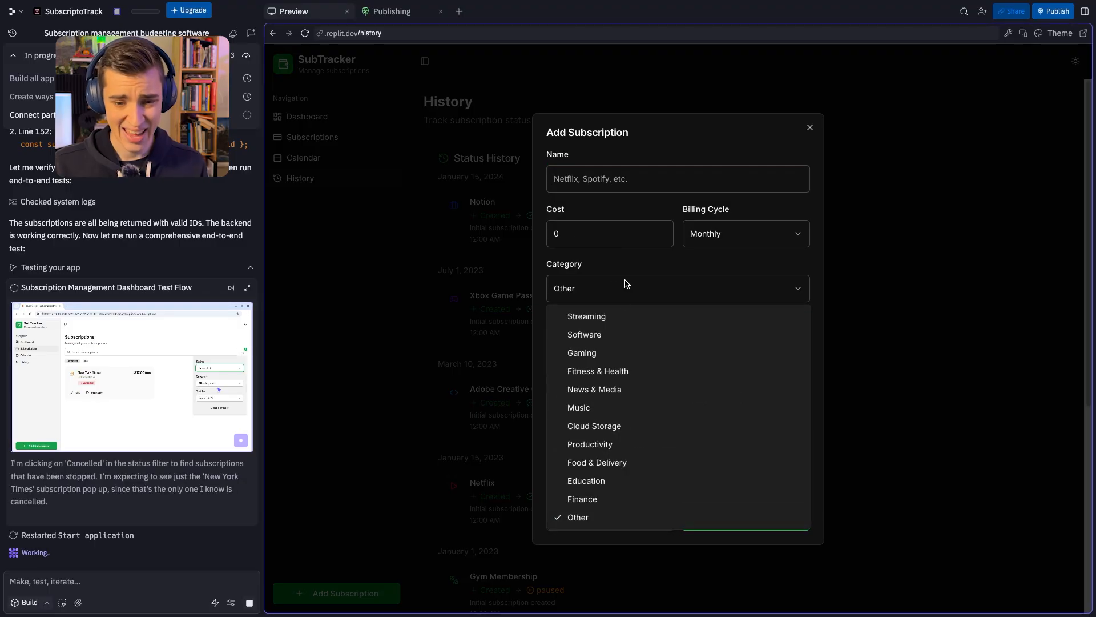
left_click(577, 516)
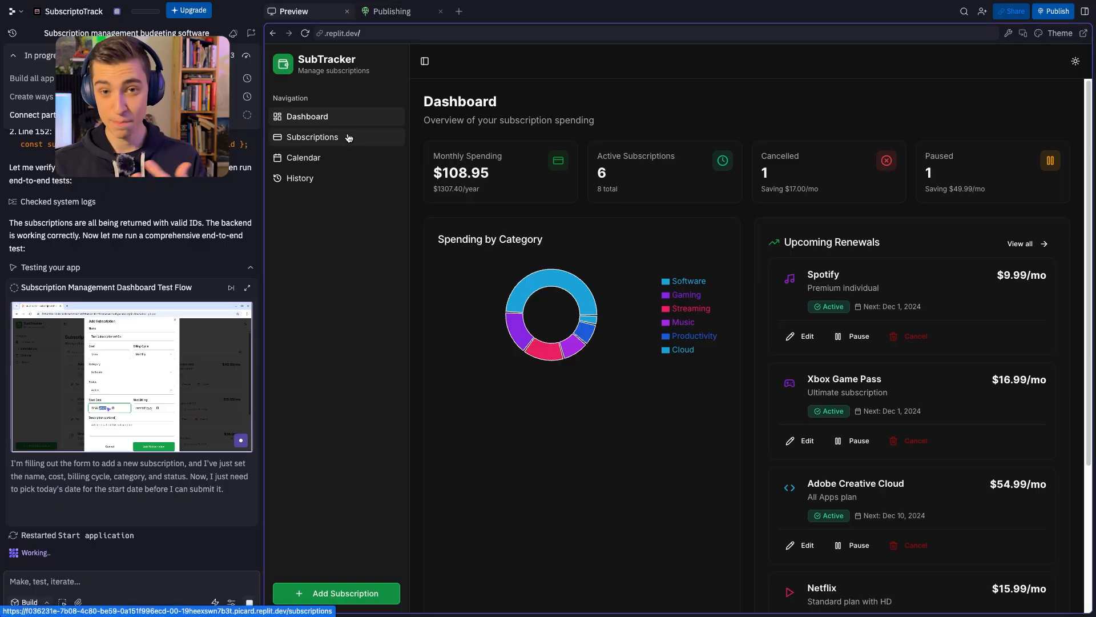
mouse_move(596, 257)
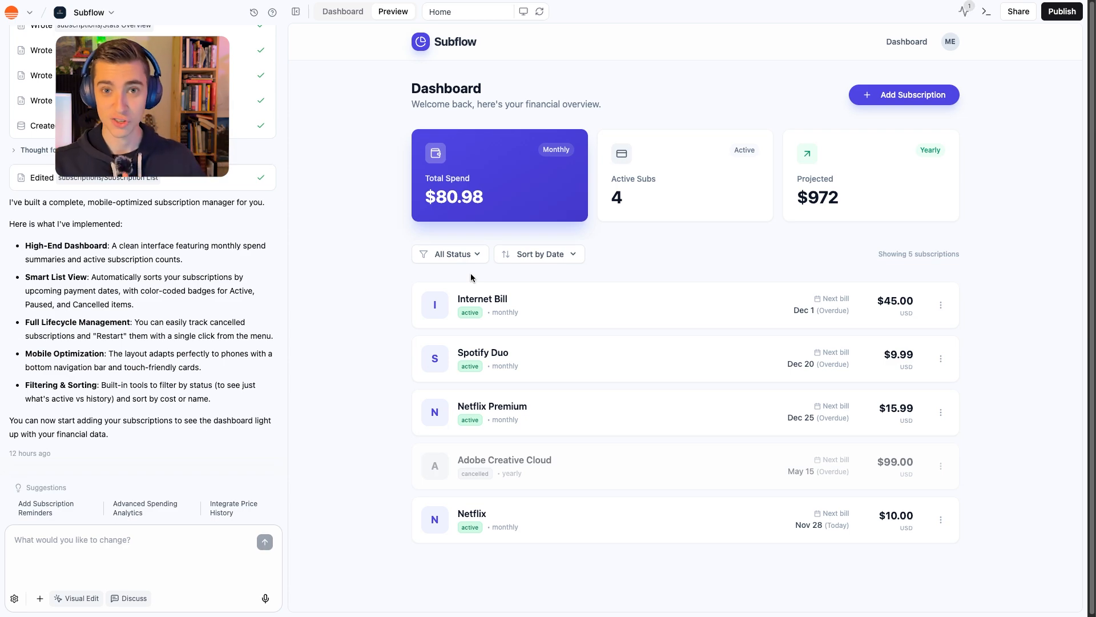
mouse_move(359, 306)
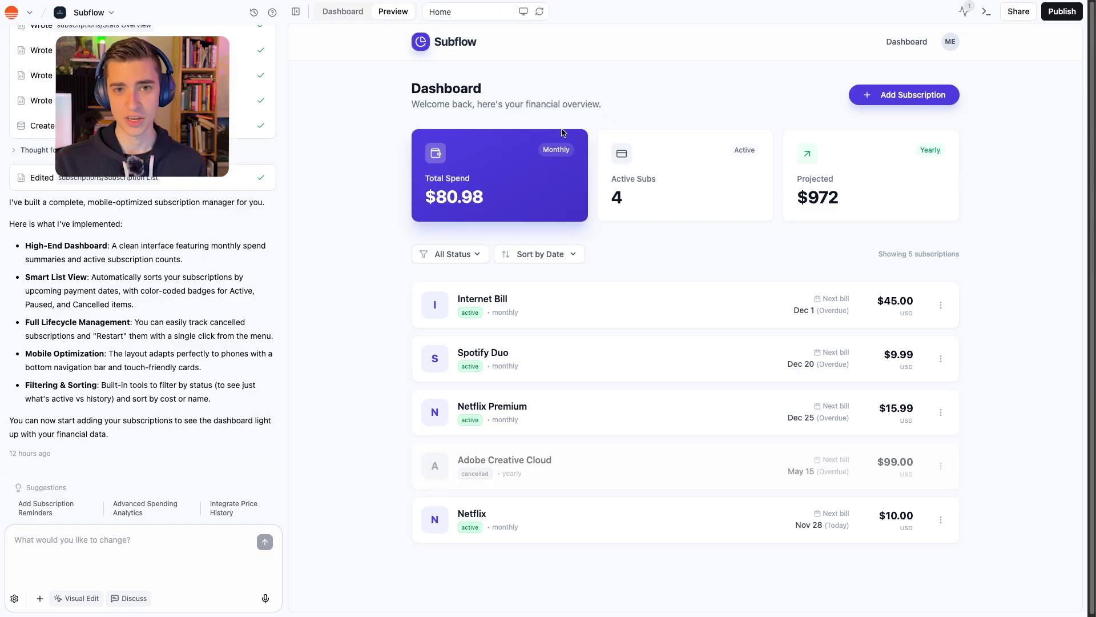
left_click(343, 11)
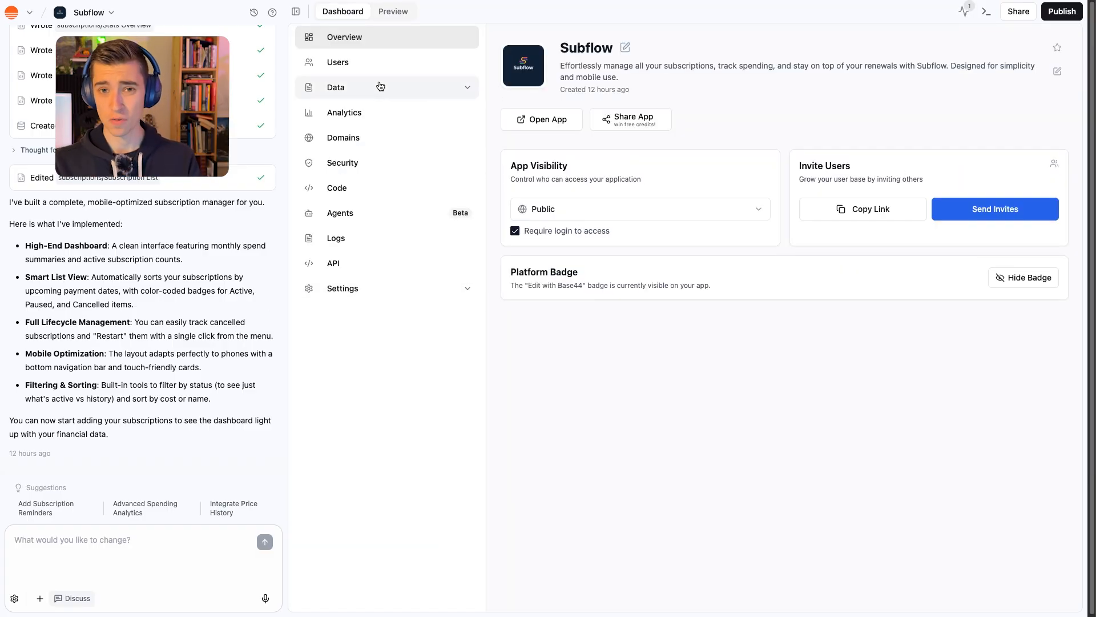
left_click(392, 11)
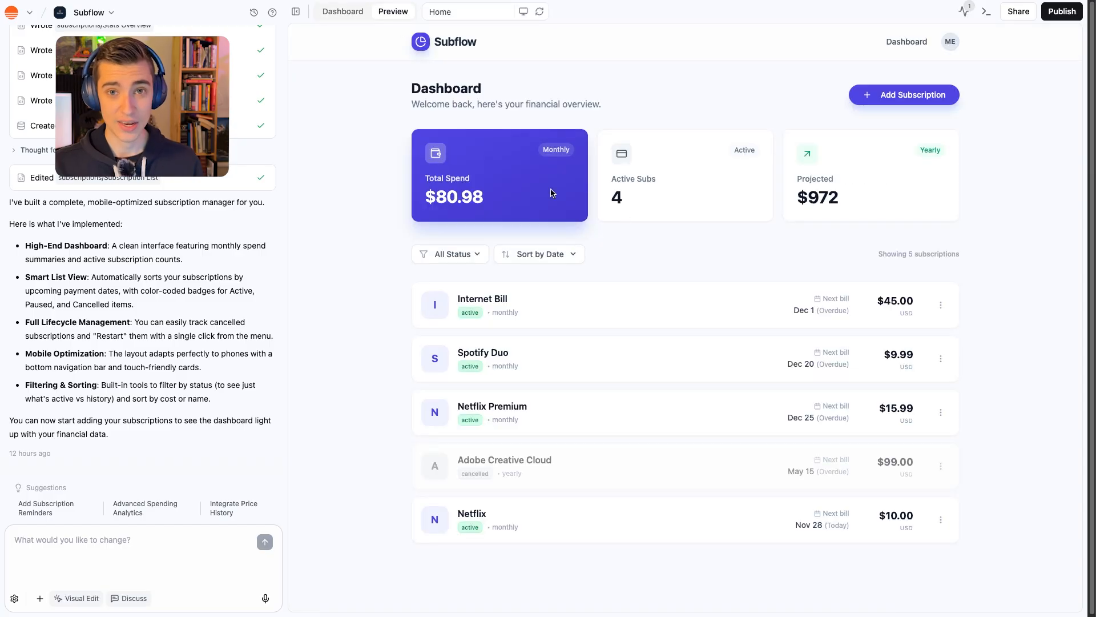
mouse_move(754, 179)
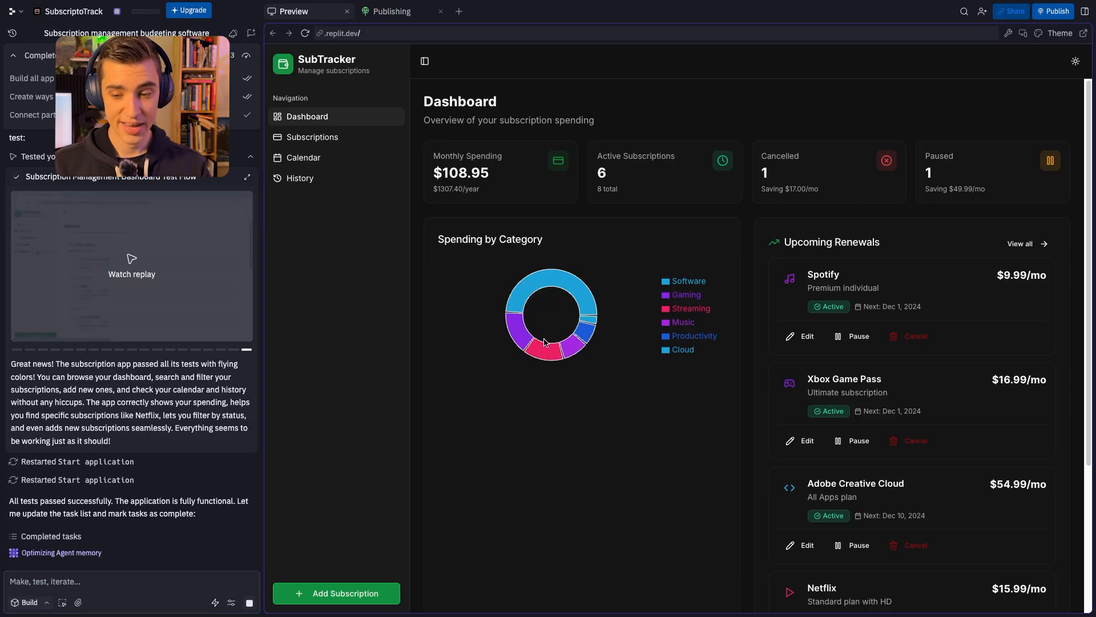
mouse_move(88, 525)
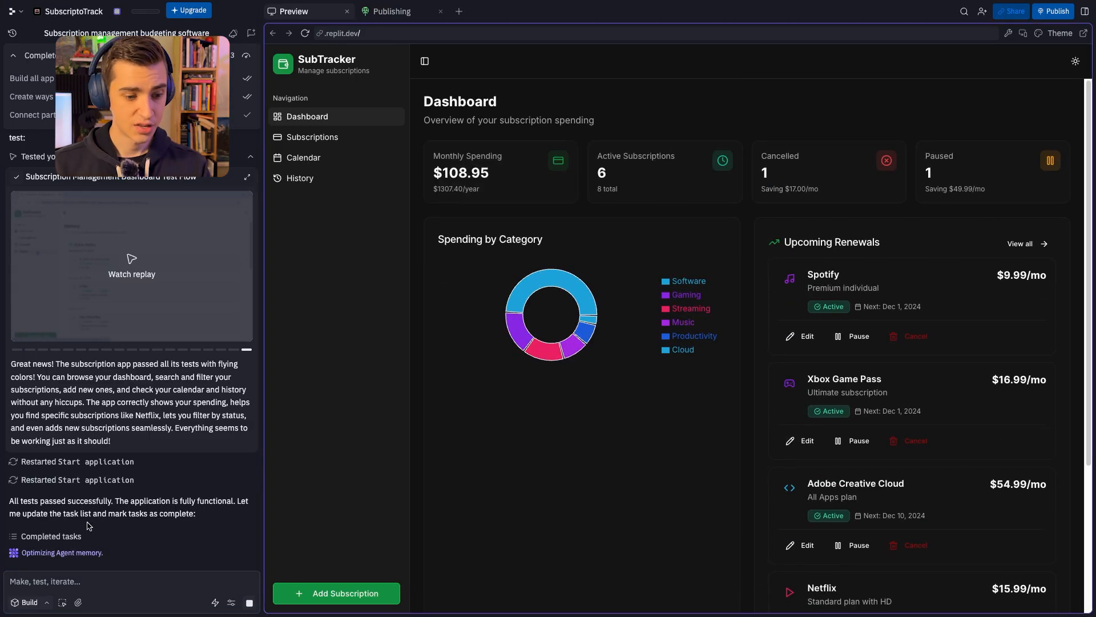
mouse_move(162, 495)
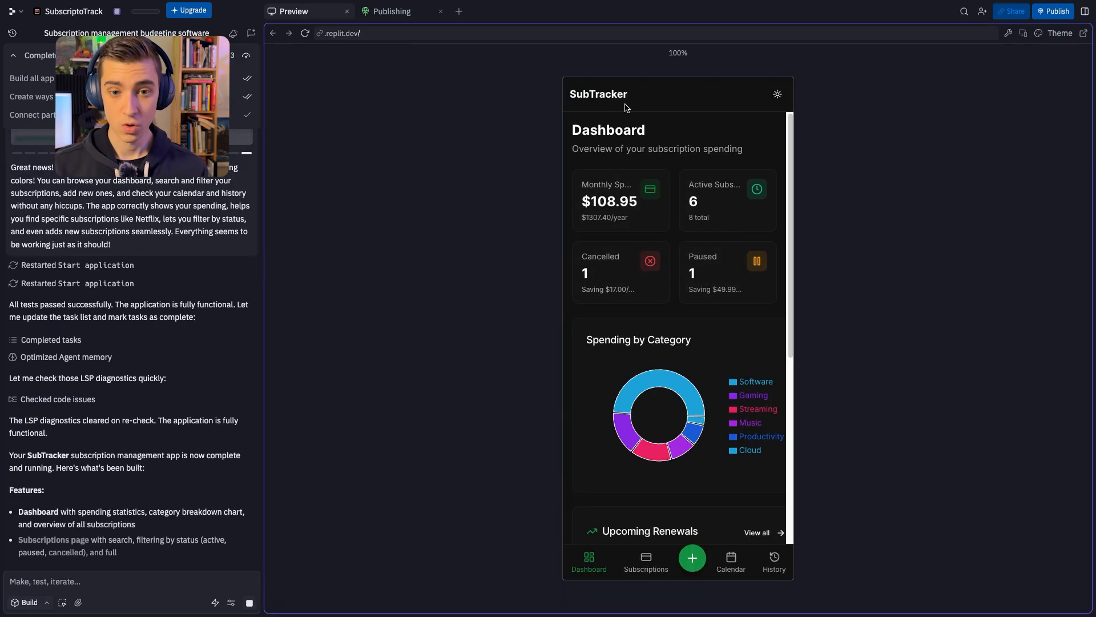
Scroll SubTracker's phone-sized preview with its bottom navigation, then return to Base44
scroll("down", 3)
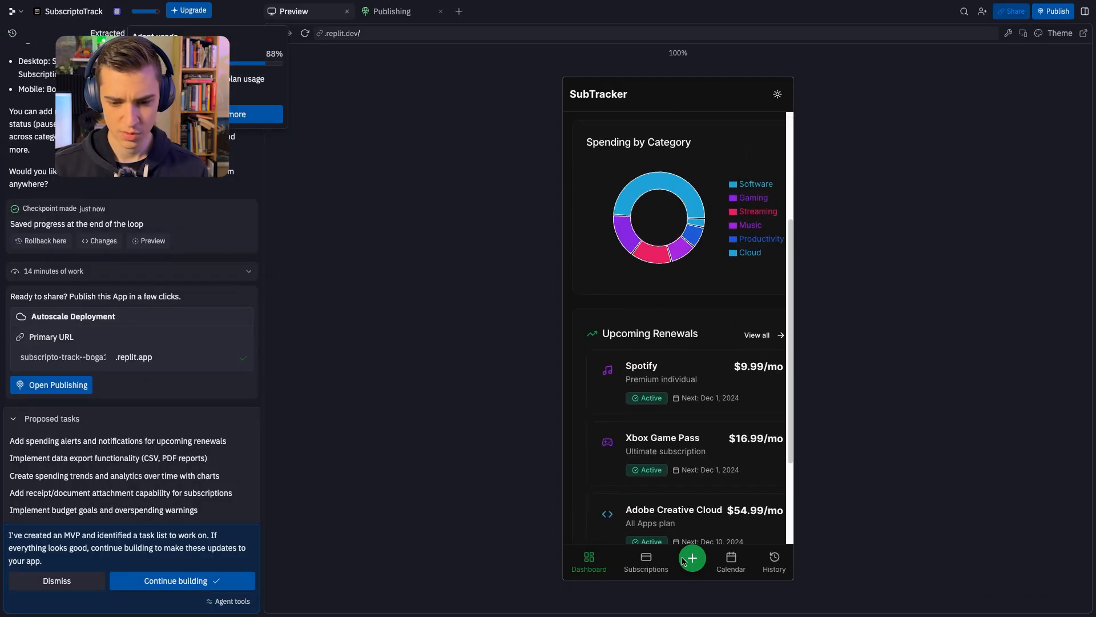
mouse_move(635, 563)
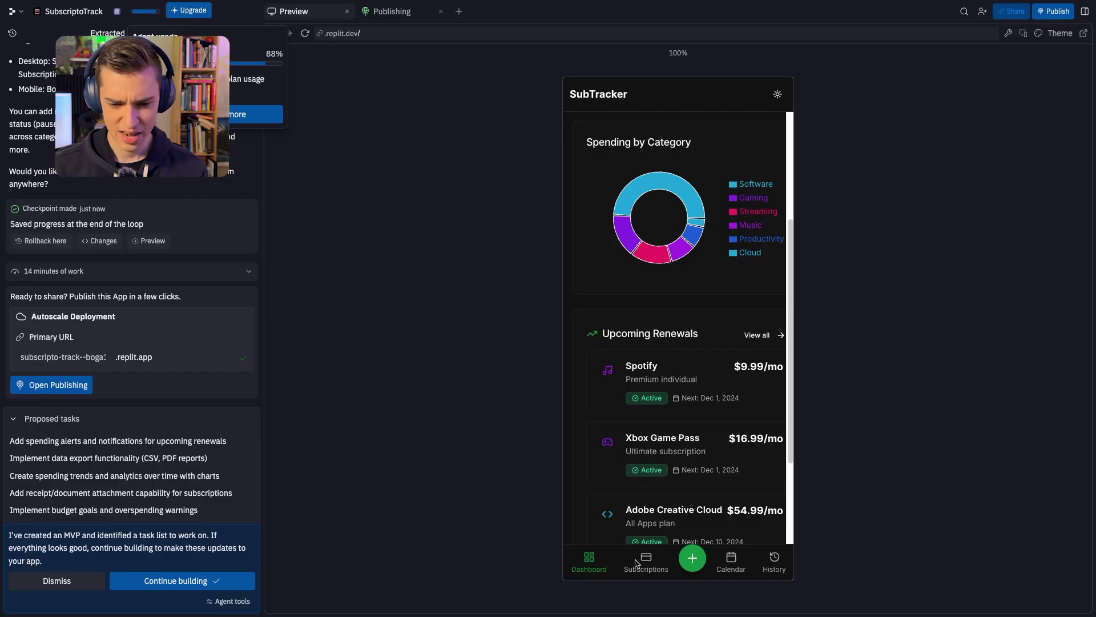
mouse_move(712, 563)
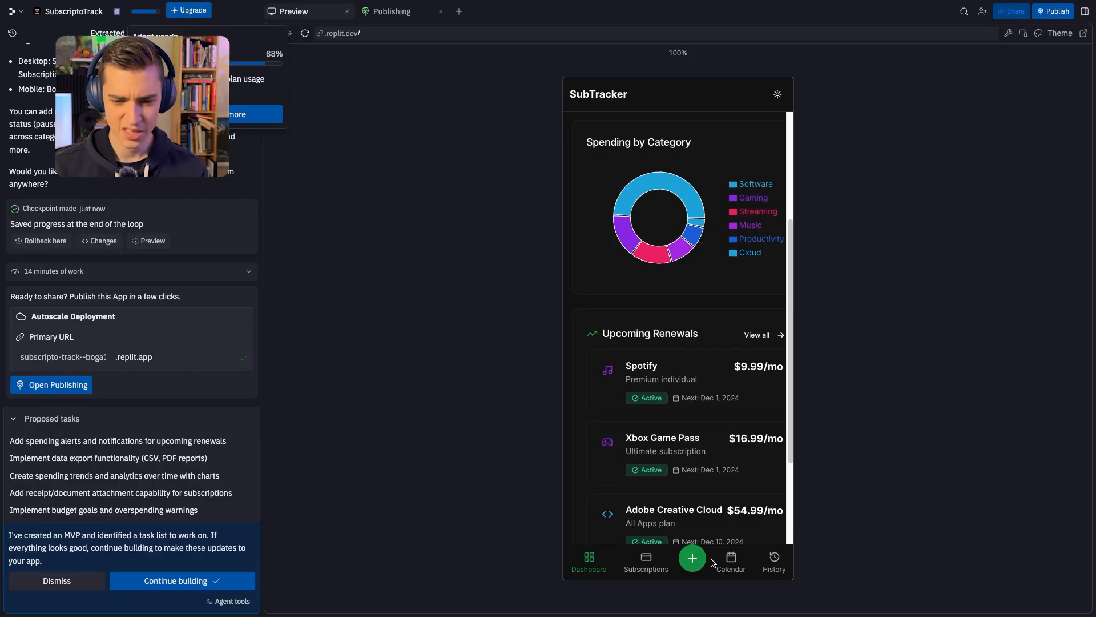
left_click(84, 12)
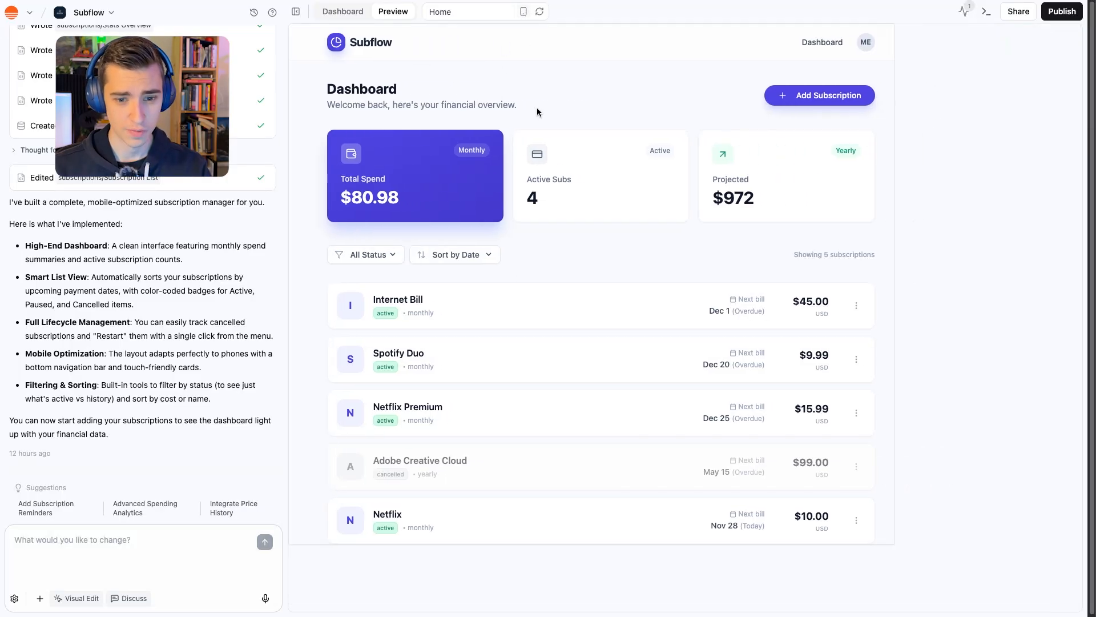
Show the Subflow preview in a phone-sized layout and scroll through it
left_click(523, 11)
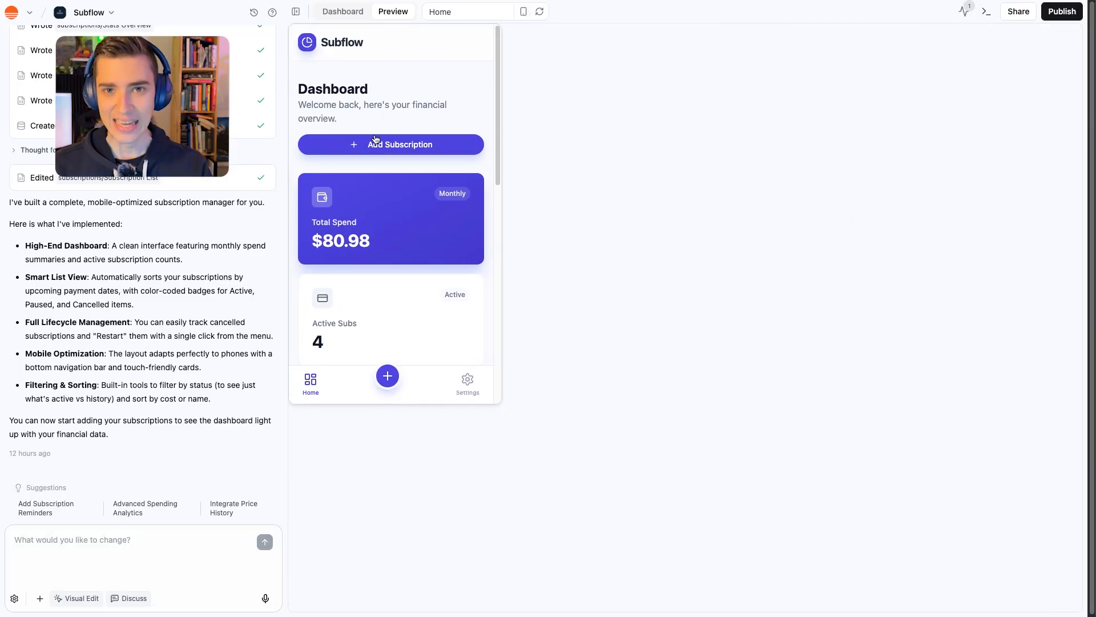
scroll("down", 3)
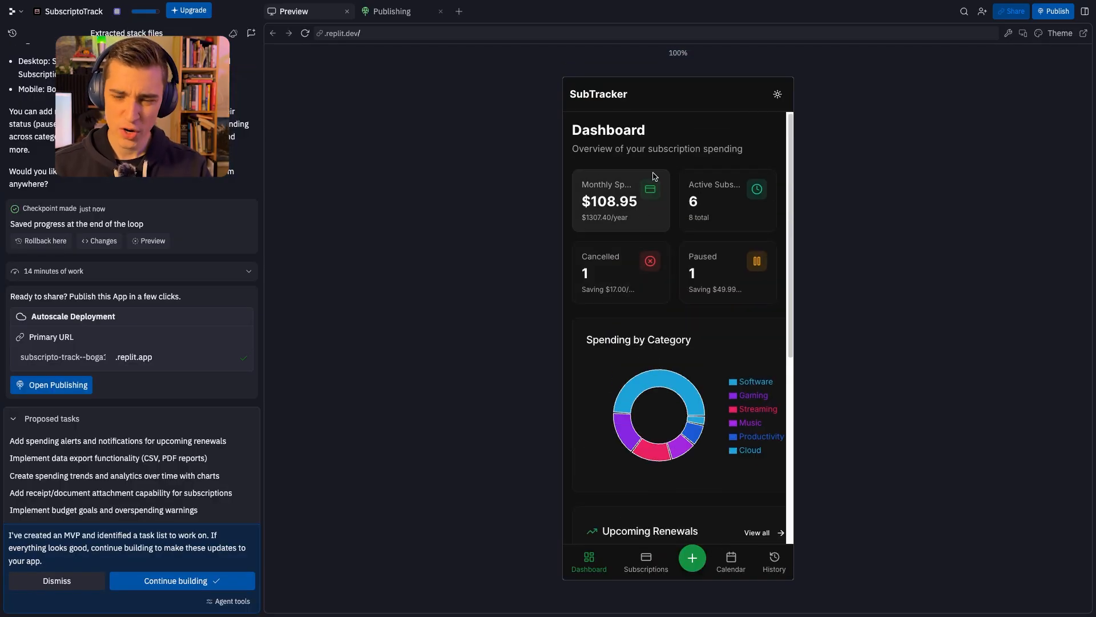
mouse_move(998, 89)
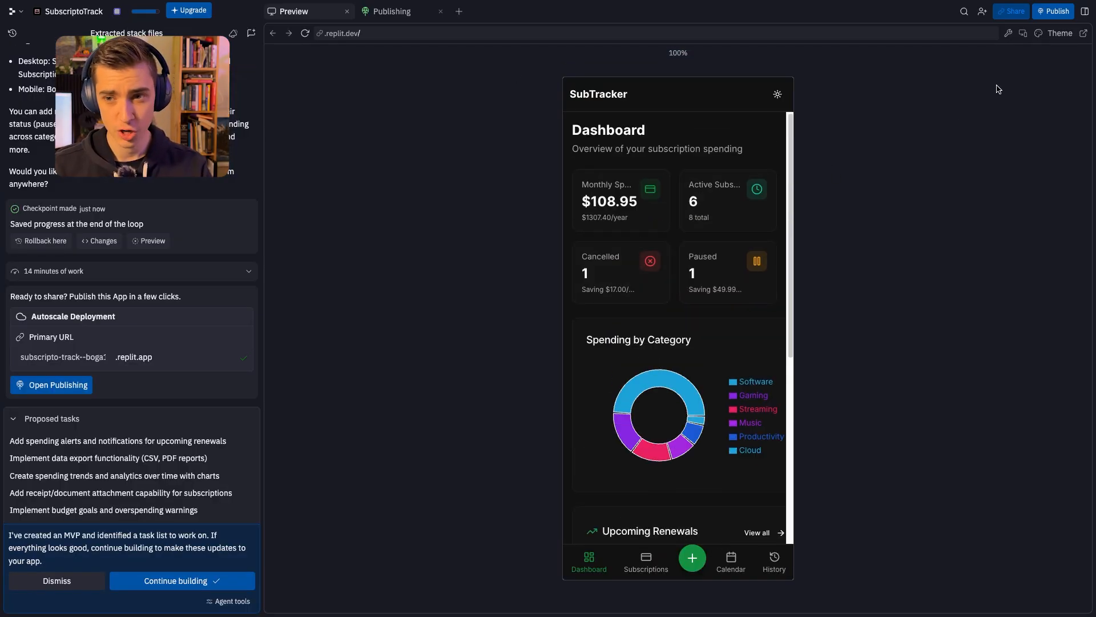
mouse_move(684, 512)
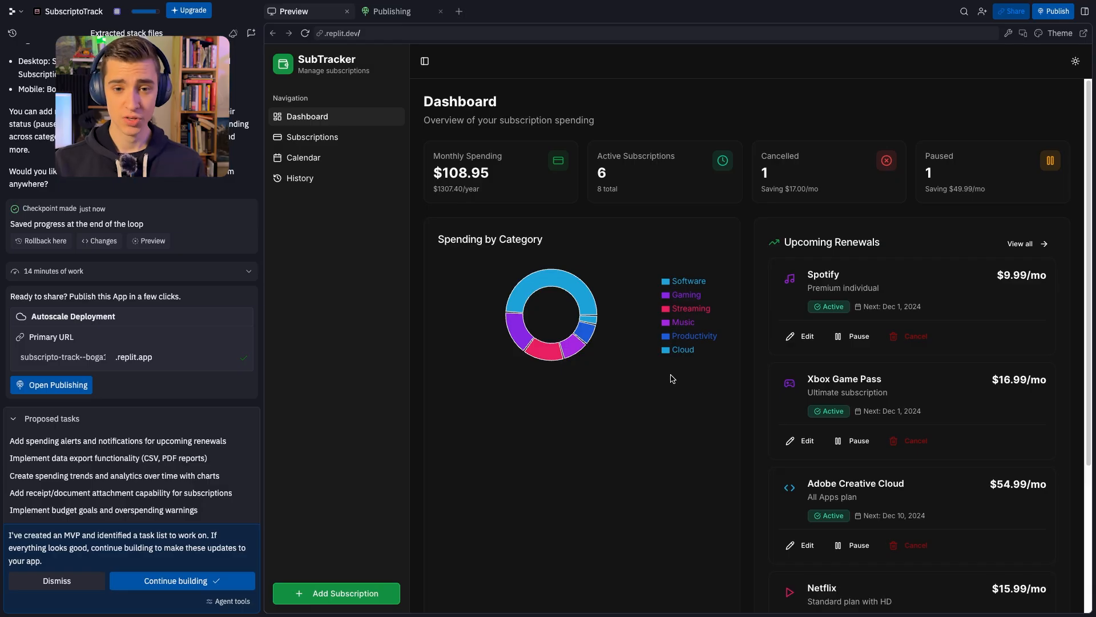
mouse_move(313, 293)
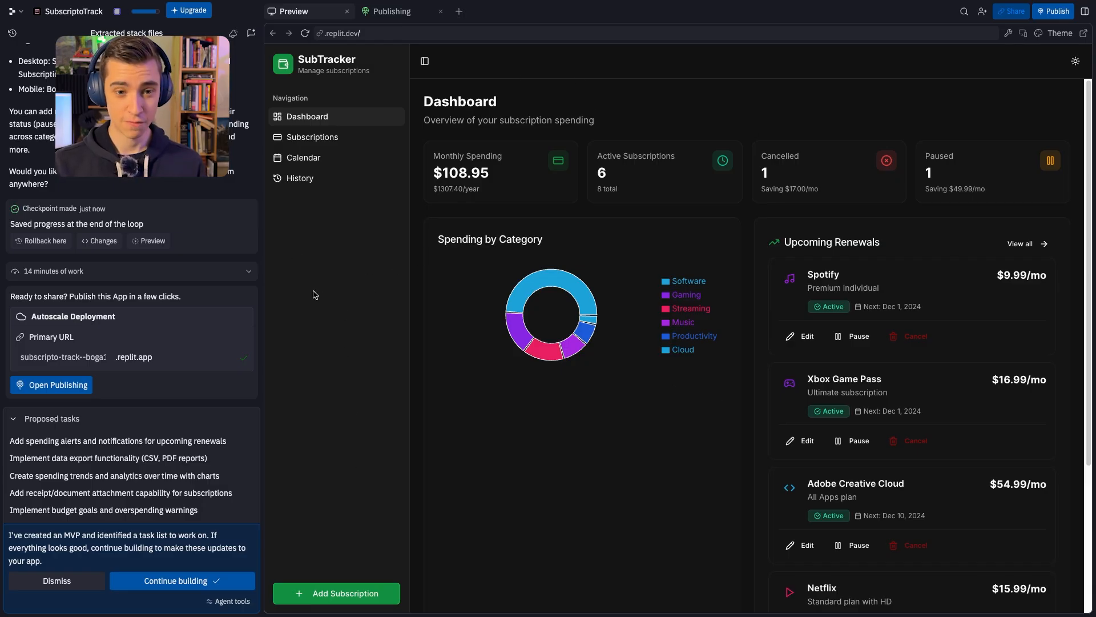
mouse_move(492, 327)
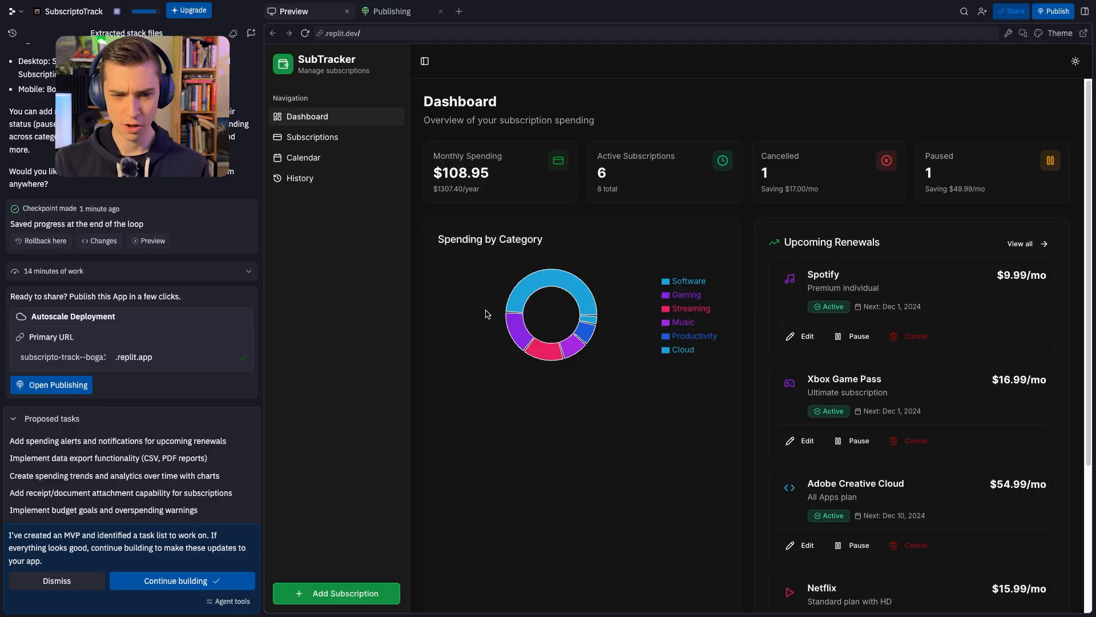
mouse_move(324, 124)
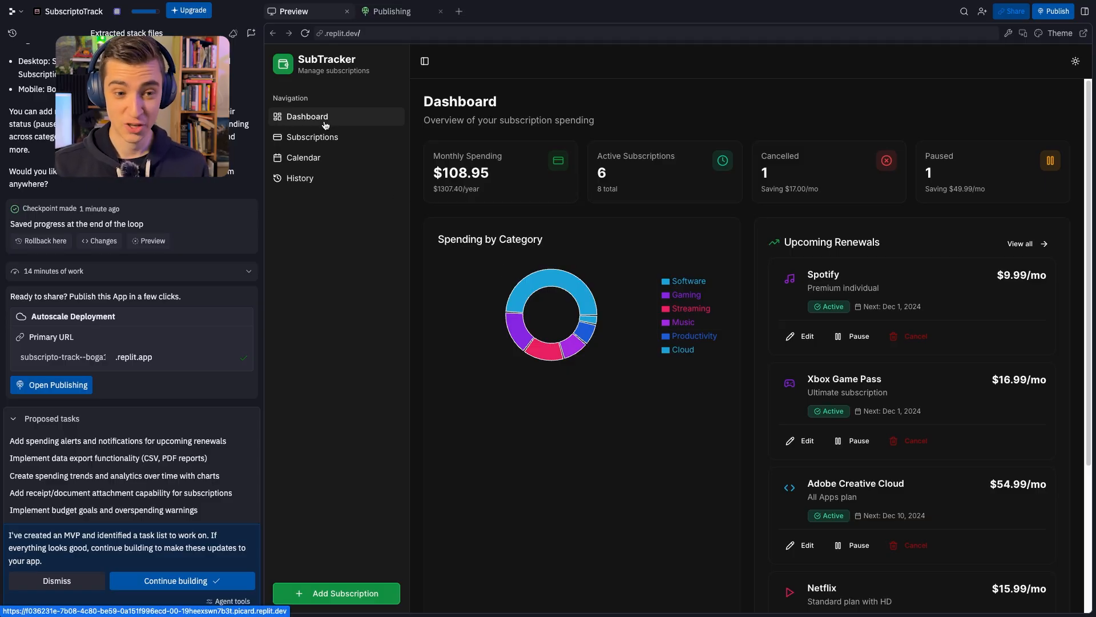
mouse_move(299, 178)
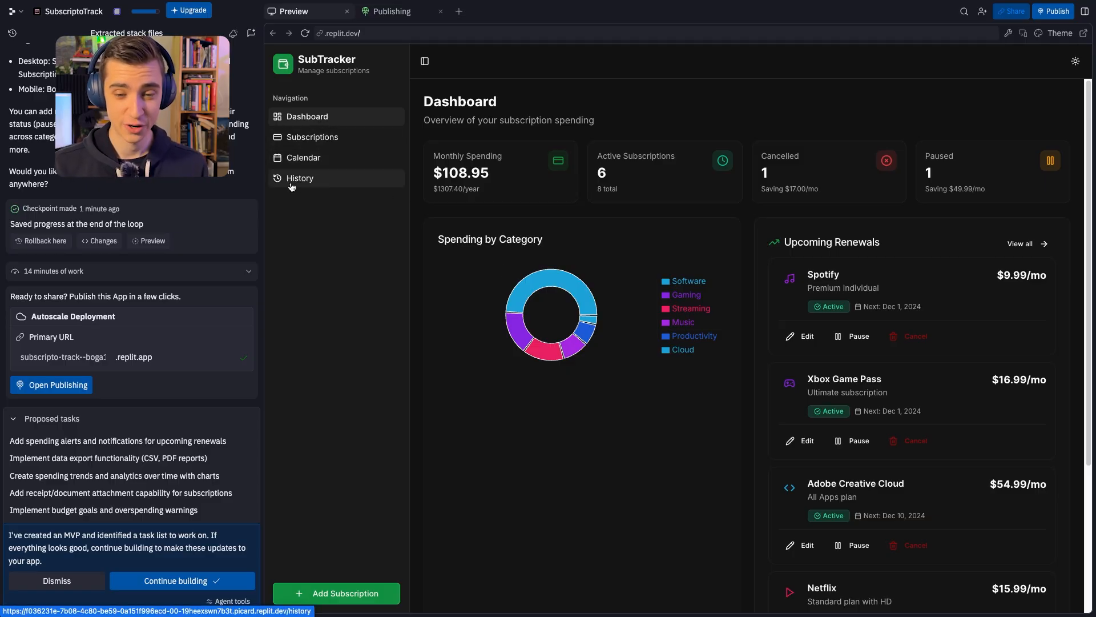
Glance at the subscription status History page, then return to the Dashboard
left_click(300, 178)
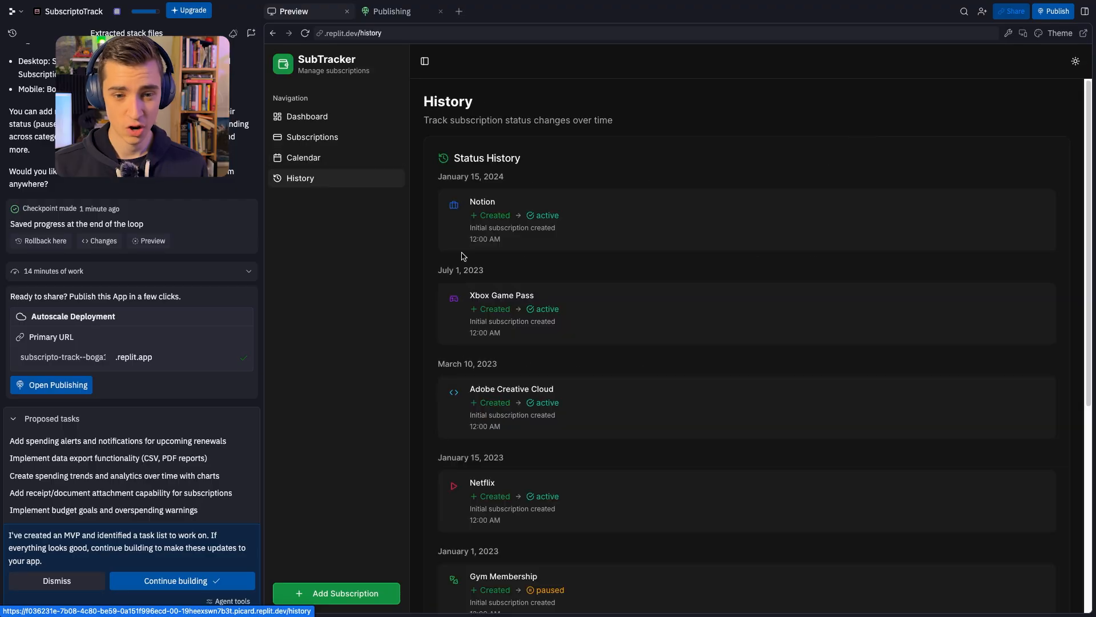
left_click(306, 117)
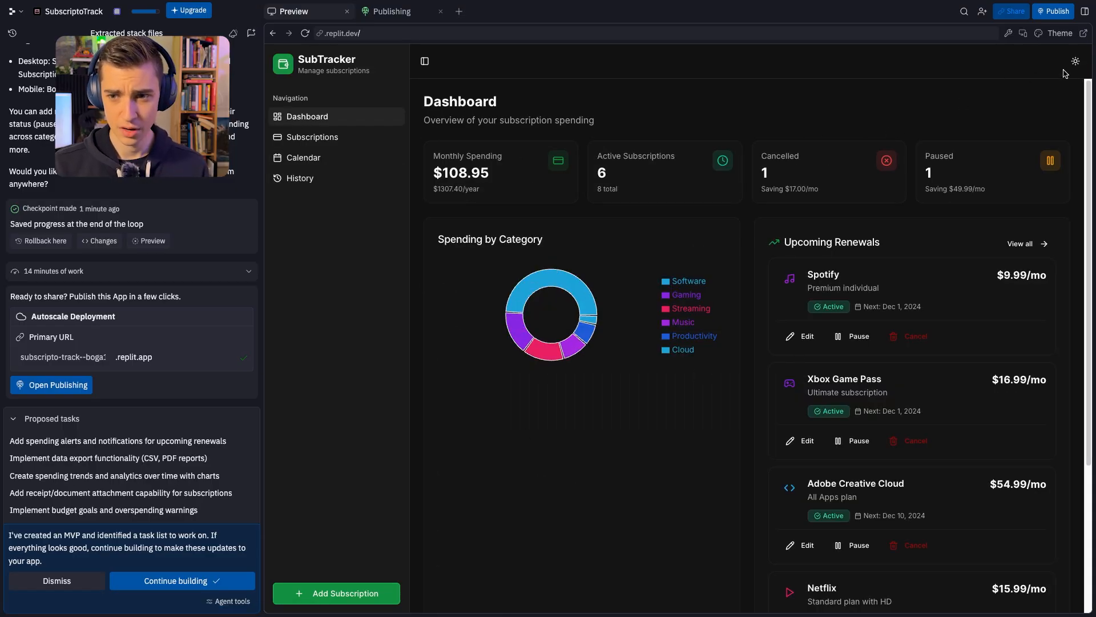
Visit the Calendar, open Adobe Creative Cloud's edit form from Subscriptions, cancel it, and resume the paused subscription
scroll("down", 3)
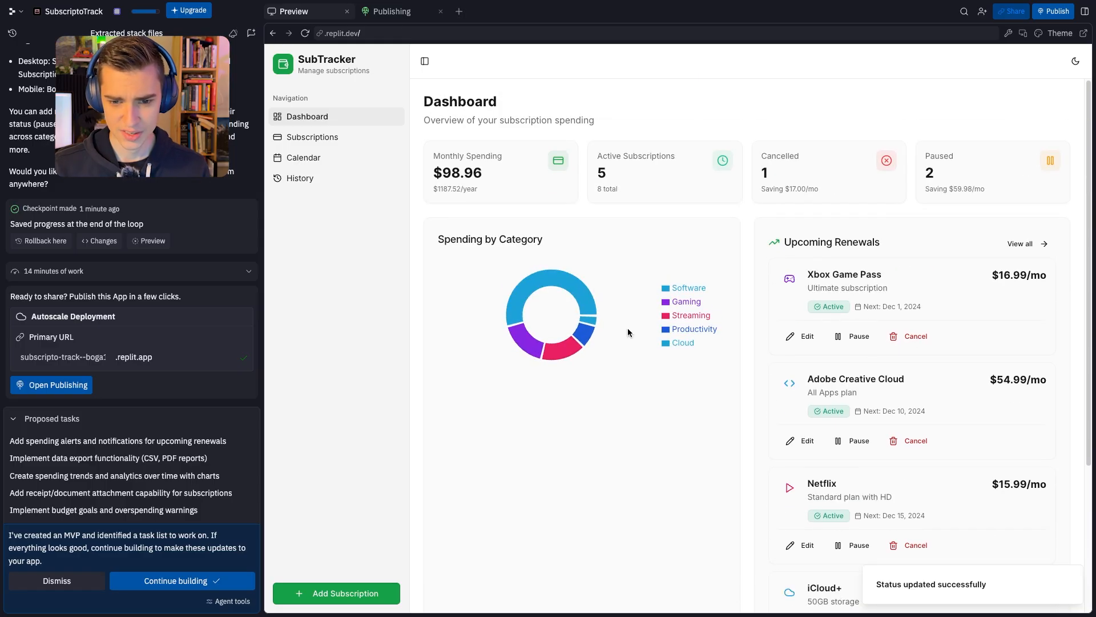
mouse_move(964, 166)
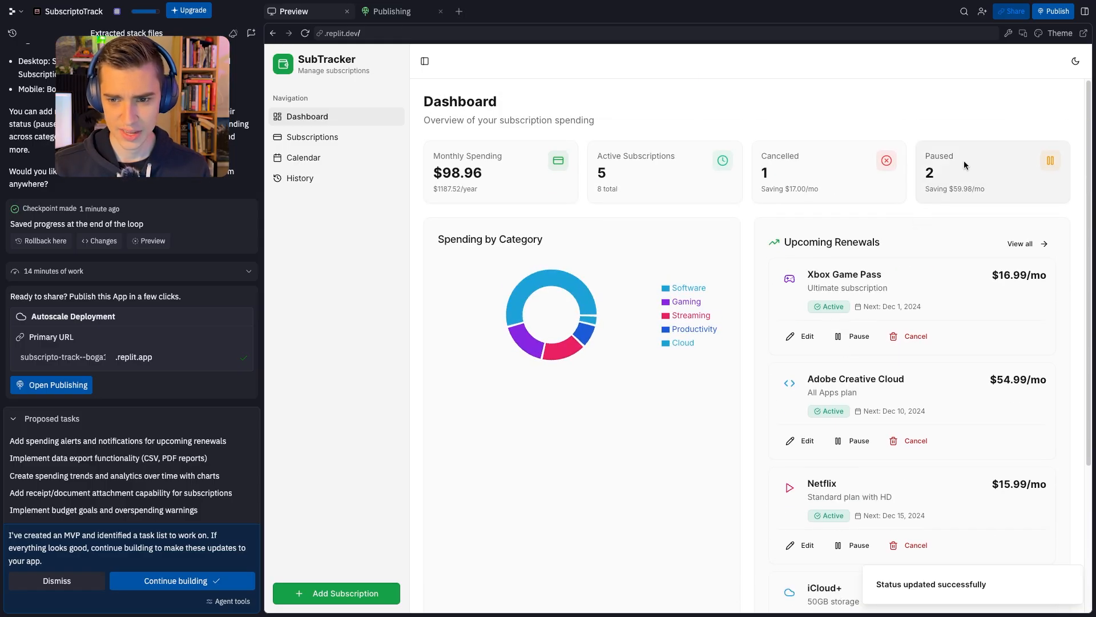
left_click(304, 158)
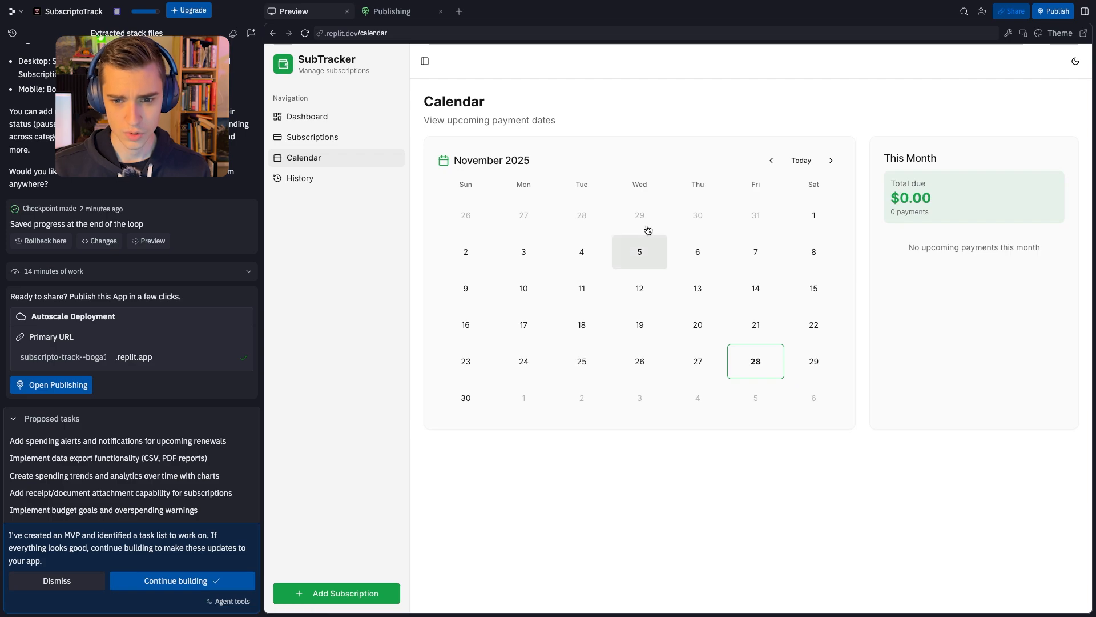
left_click(312, 136)
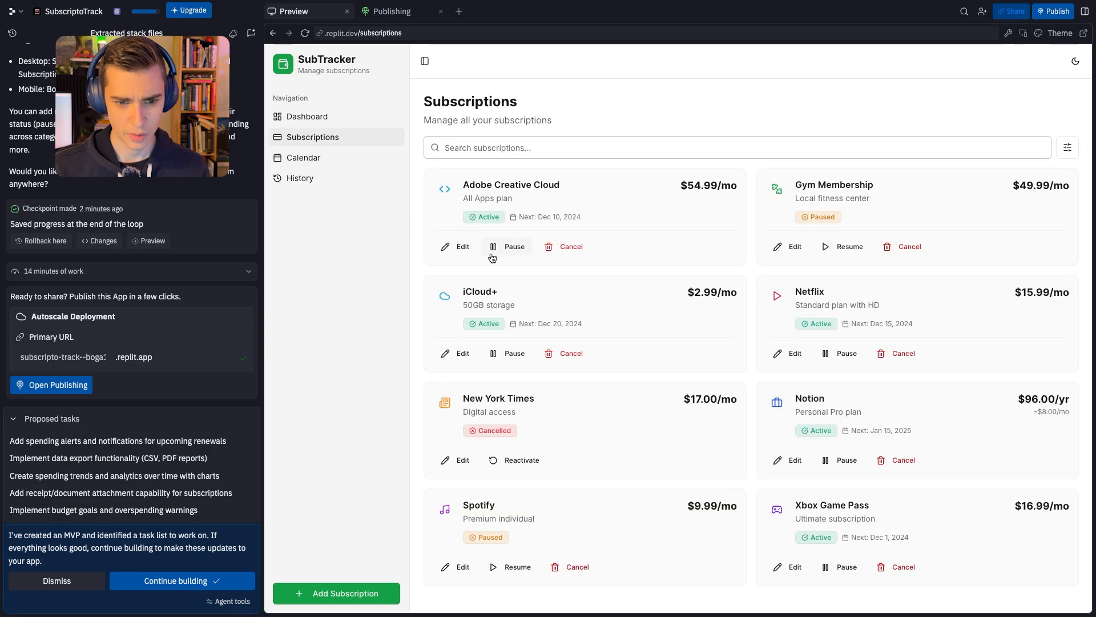
left_click(456, 246)
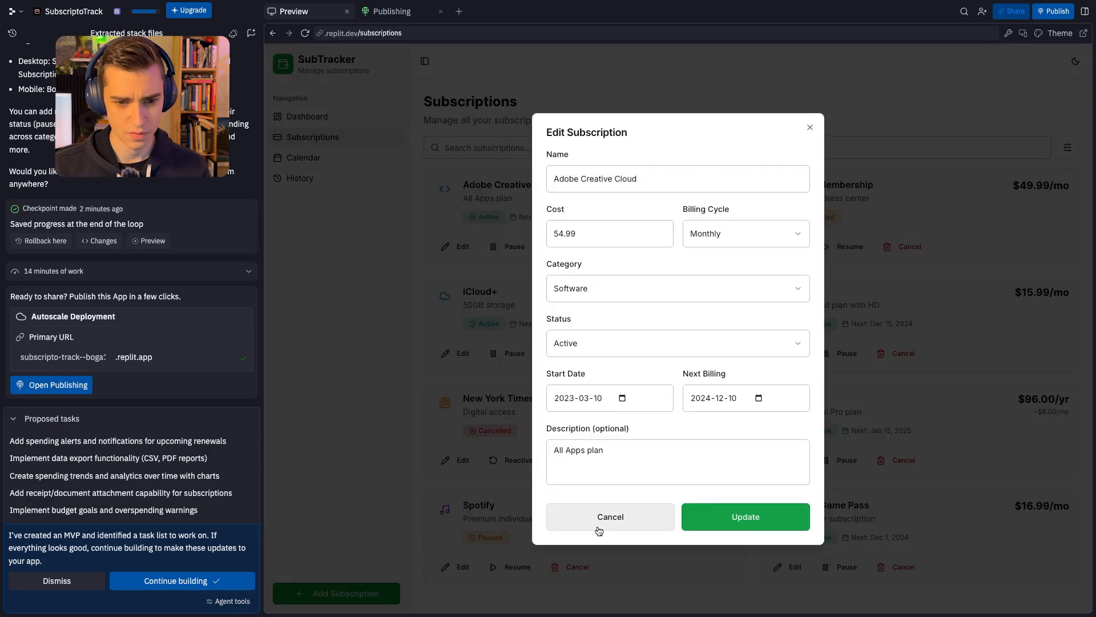
left_click(744, 516)
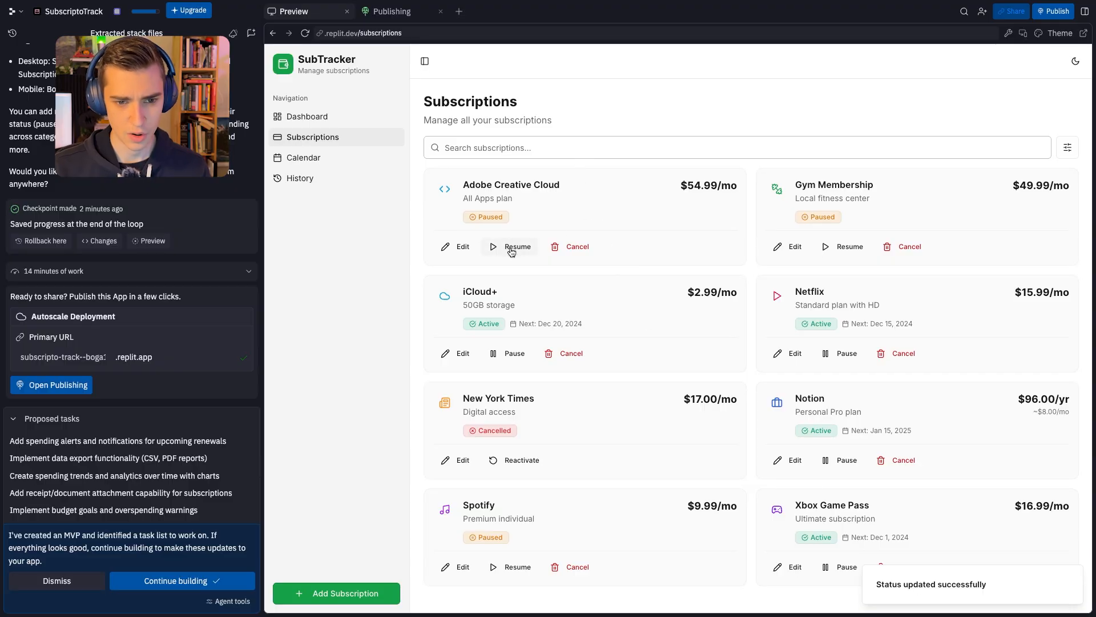
left_click(303, 158)
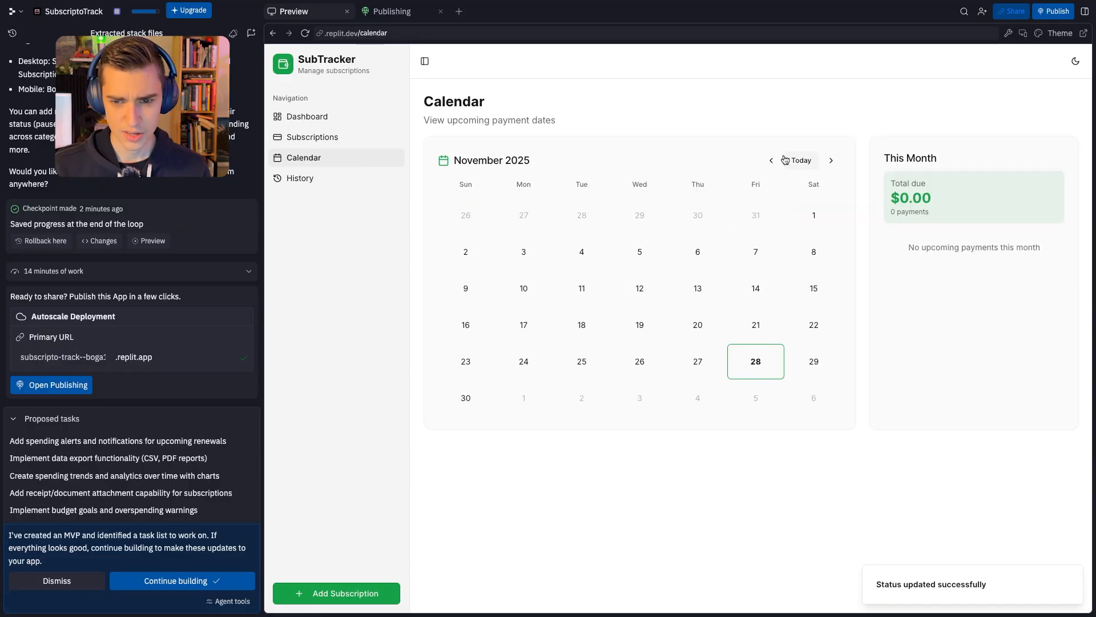
Advance the calendar to December 2025 and check payments on Dec 22, Dec 2 and Dec 1
left_click(831, 160)
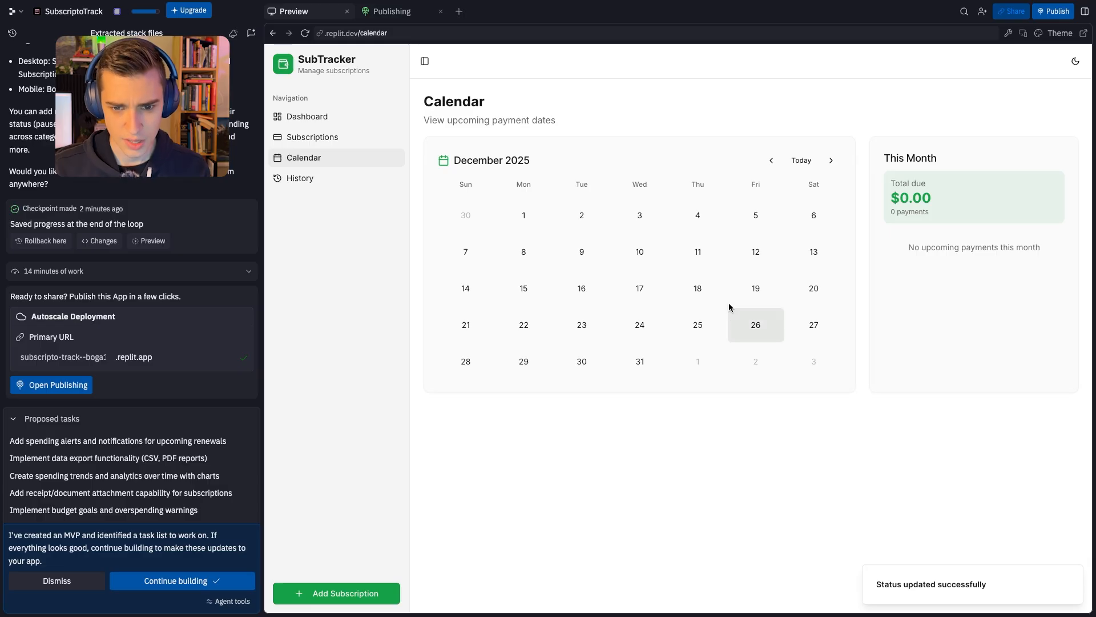
left_click(523, 324)
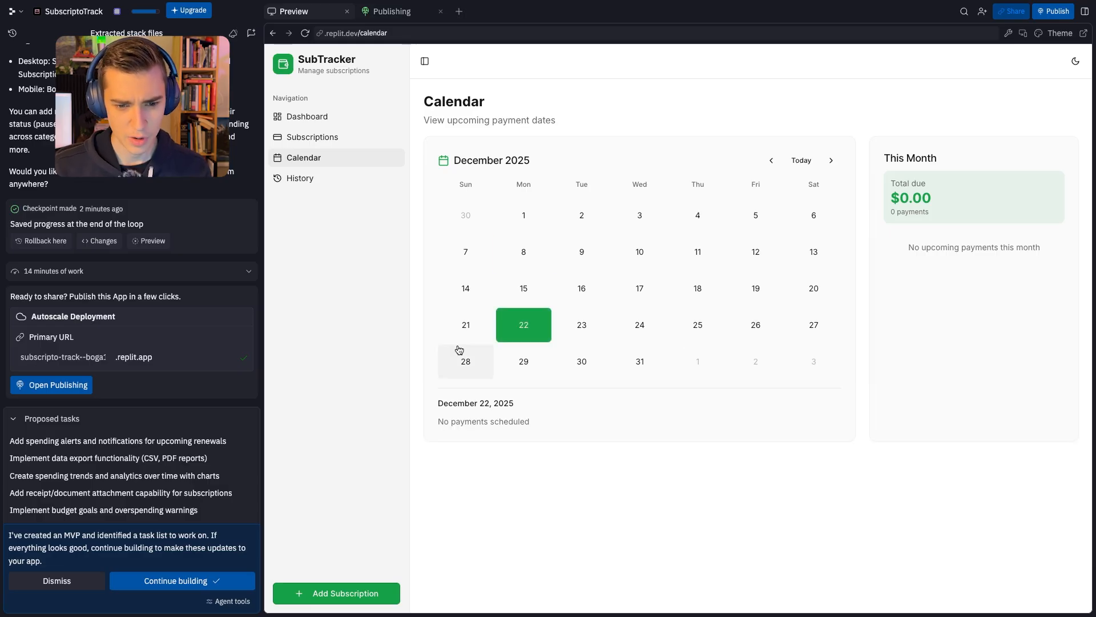
left_click(582, 215)
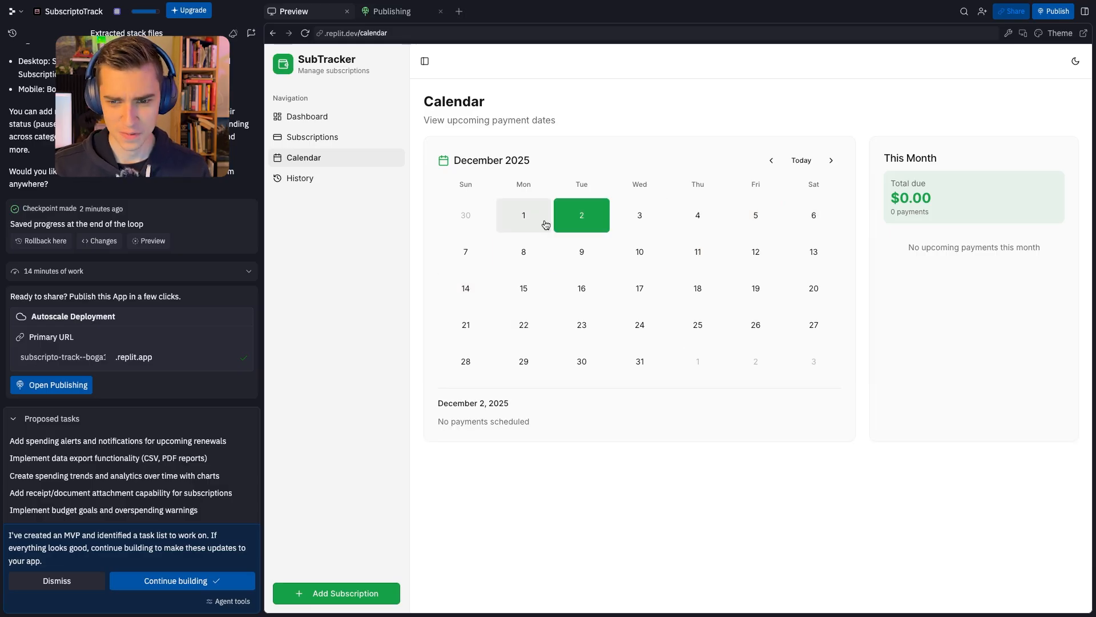
left_click(771, 160)
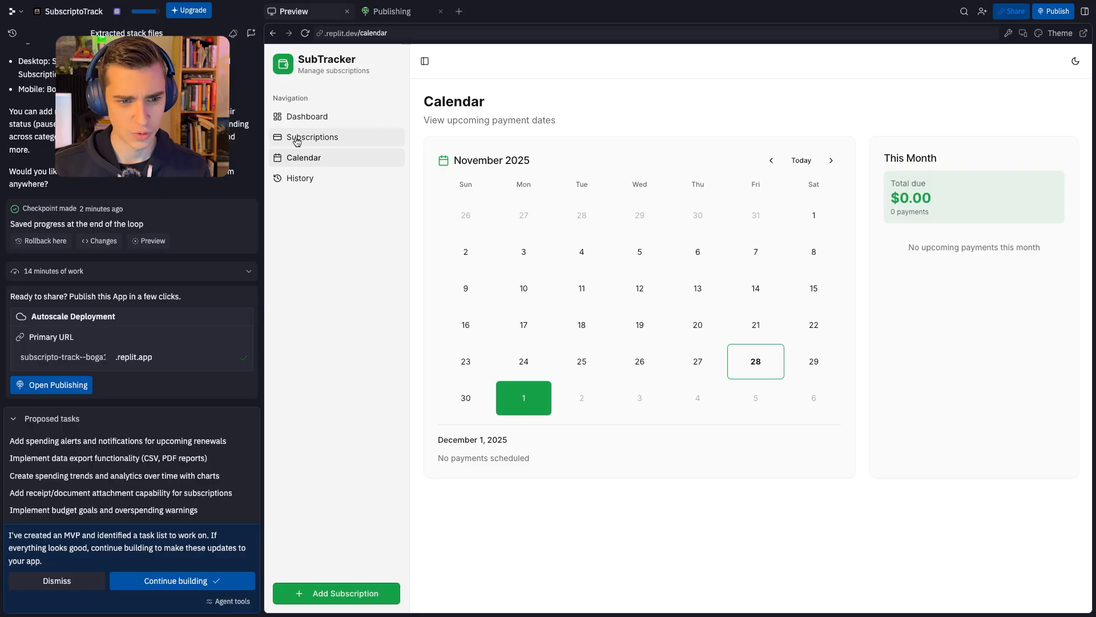
Return via Subscriptions to the Dashboard overview showing five active and two paused subscriptions
left_click(312, 136)
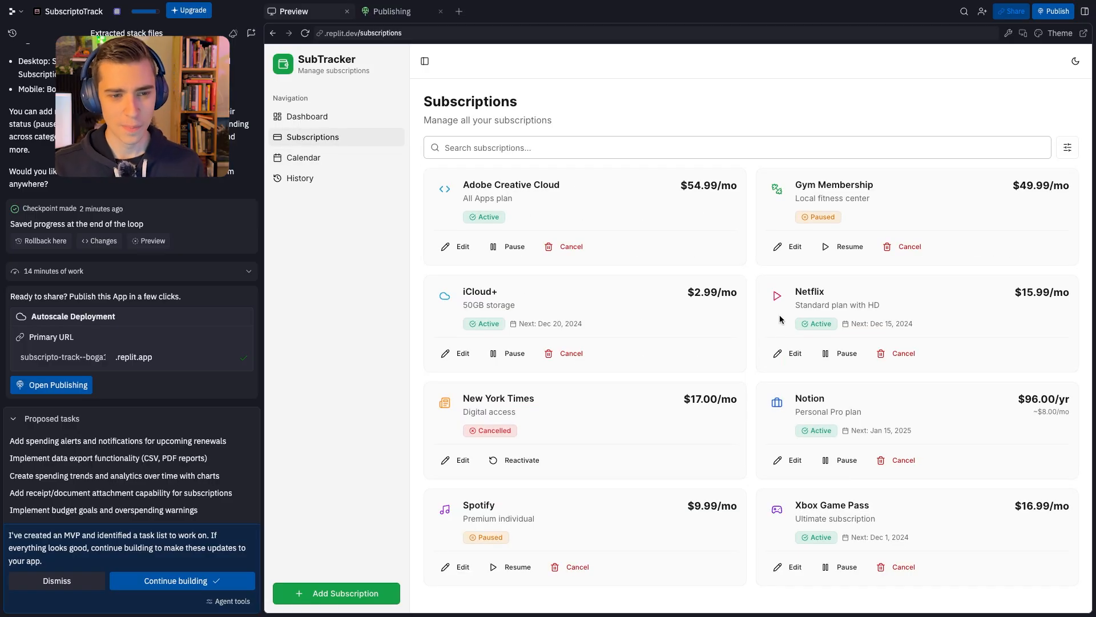
left_click(306, 116)
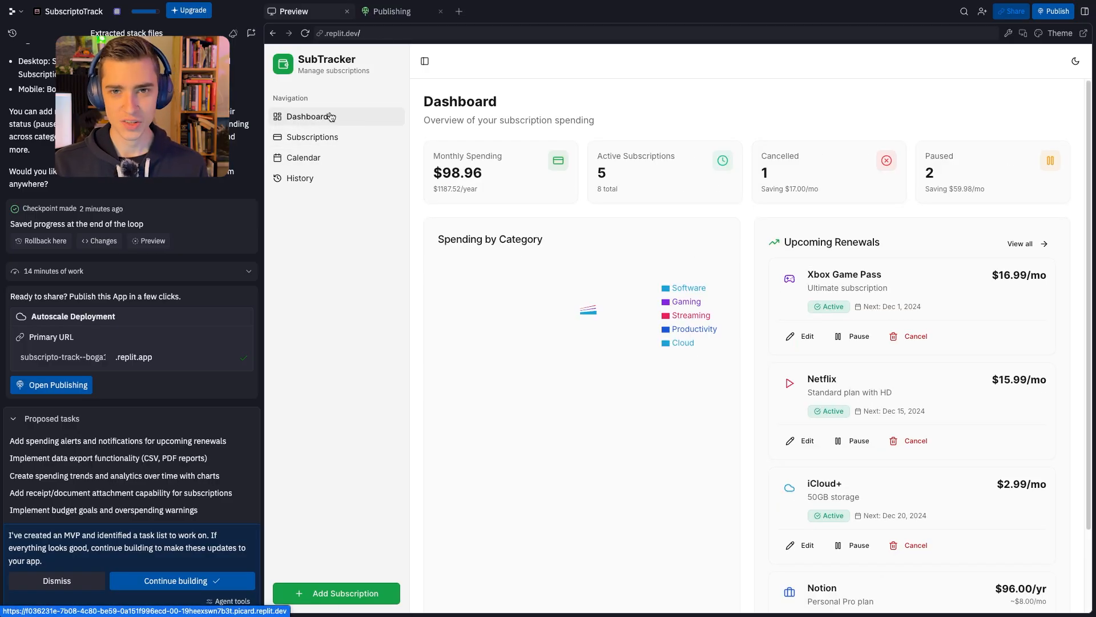
scroll("down", 3)
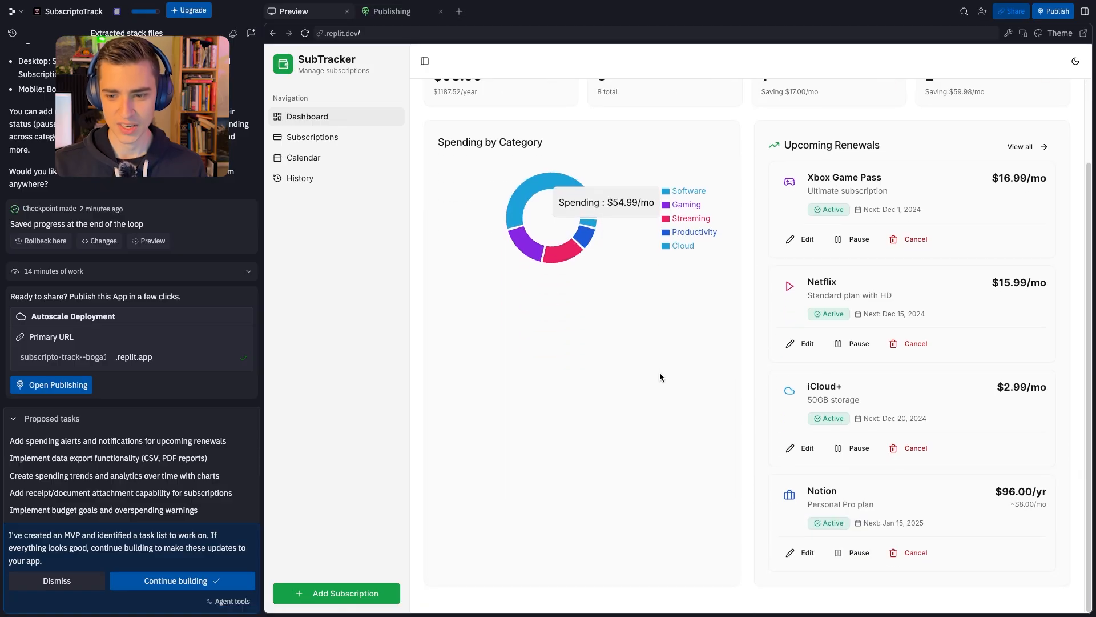
scroll("up", 3)
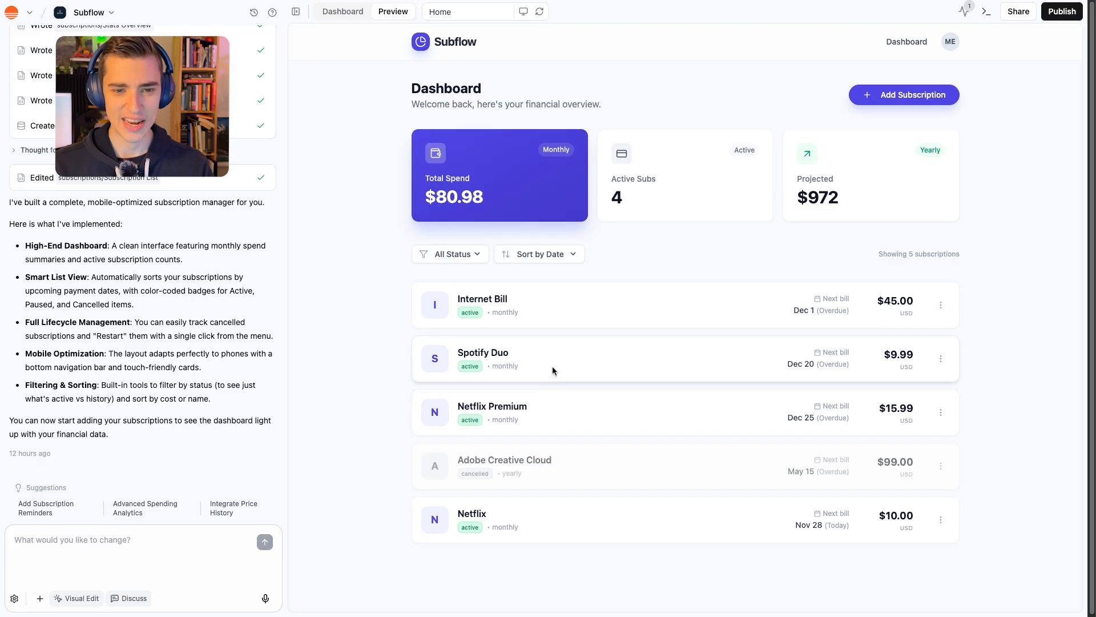
mouse_move(493, 209)
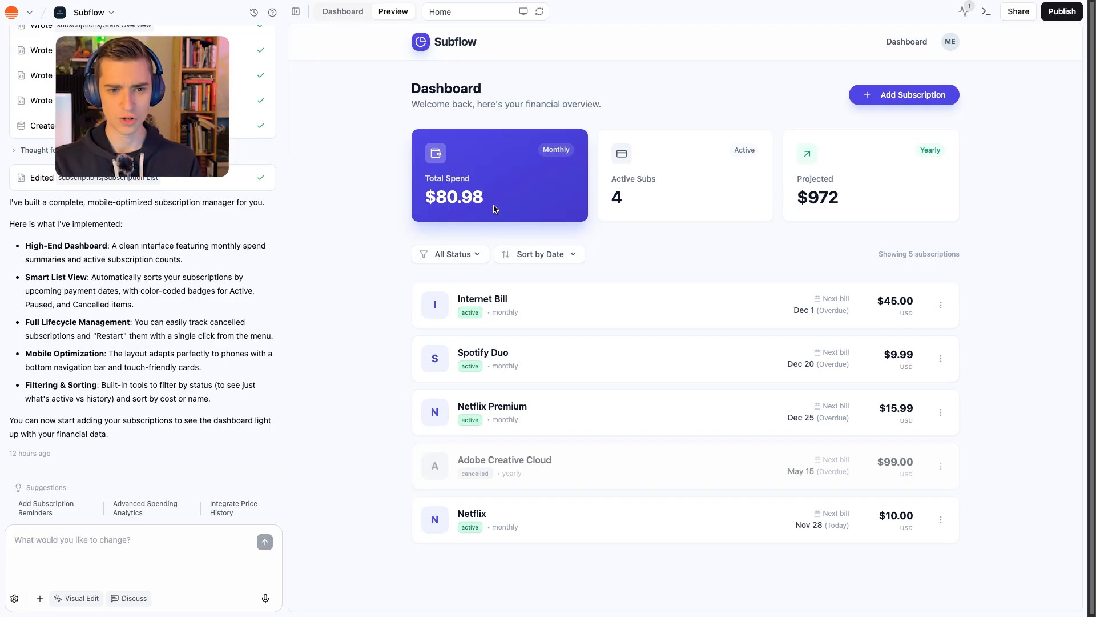
left_click(940, 305)
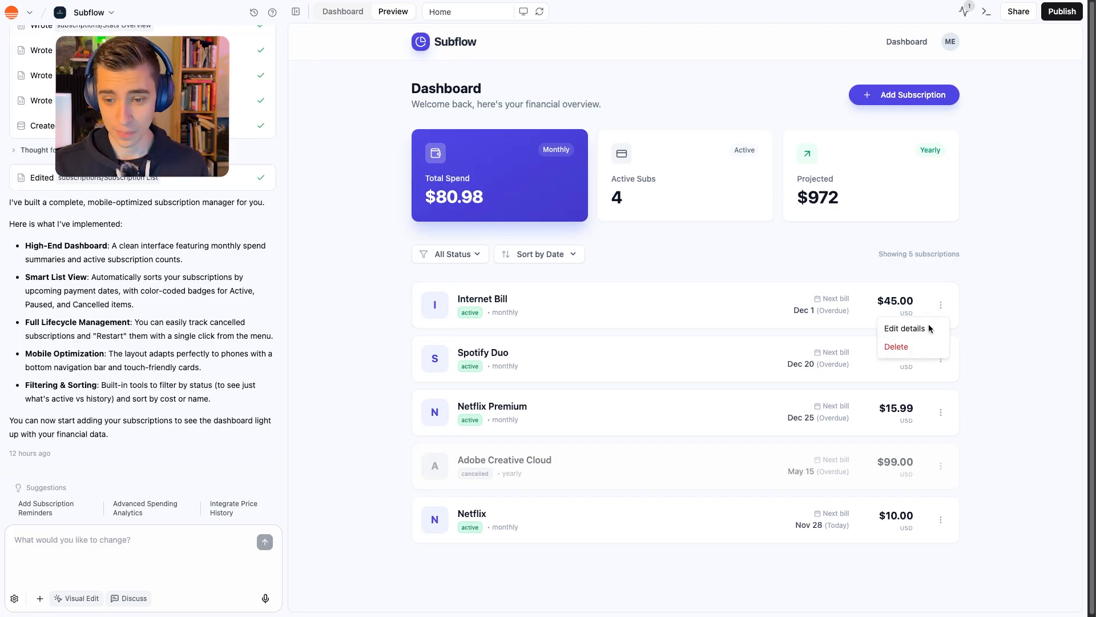
left_click(903, 329)
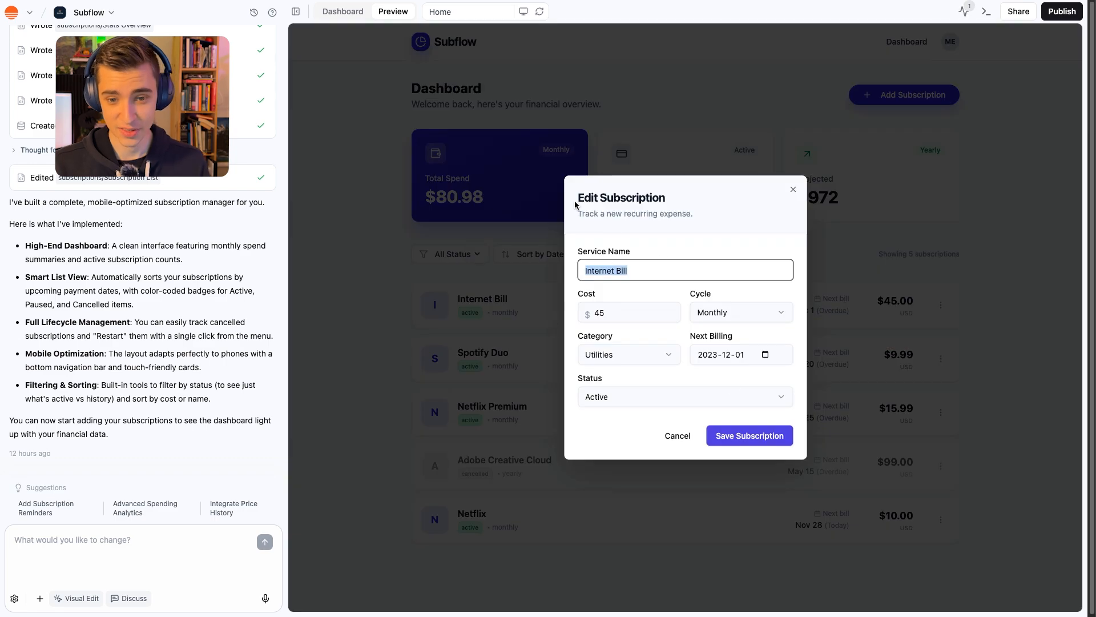
left_click(676, 435)
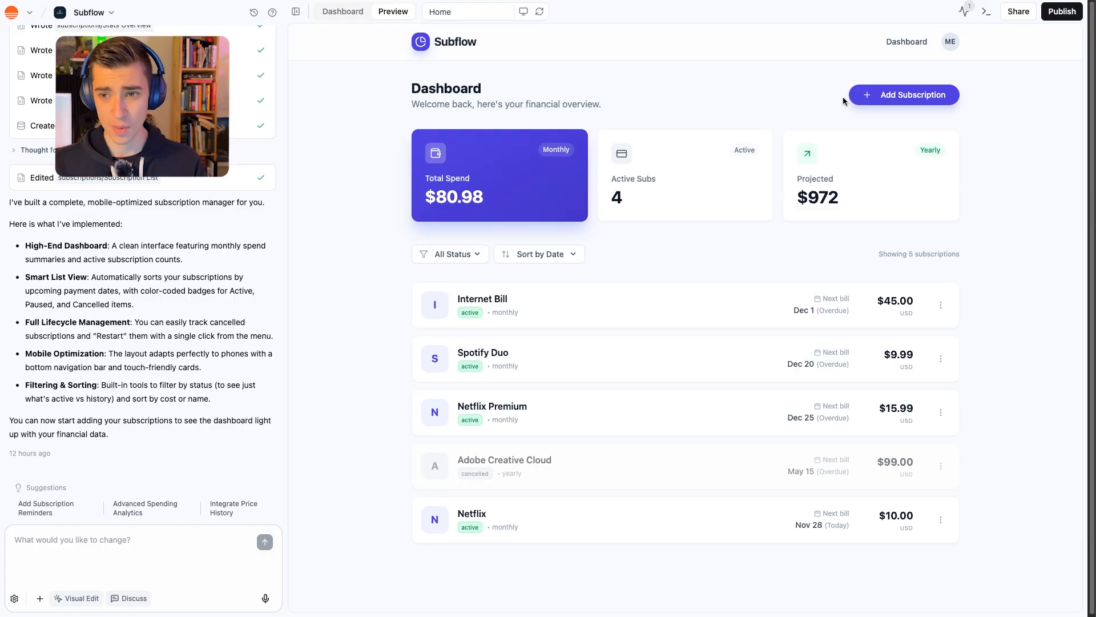
left_click(1061, 12)
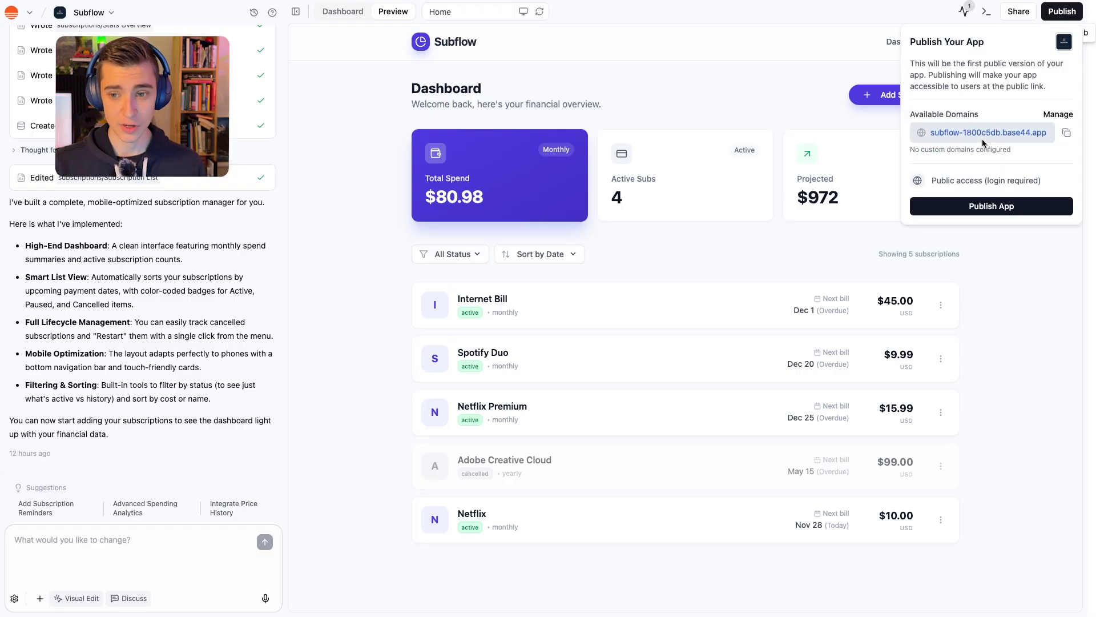
mouse_move(859, 203)
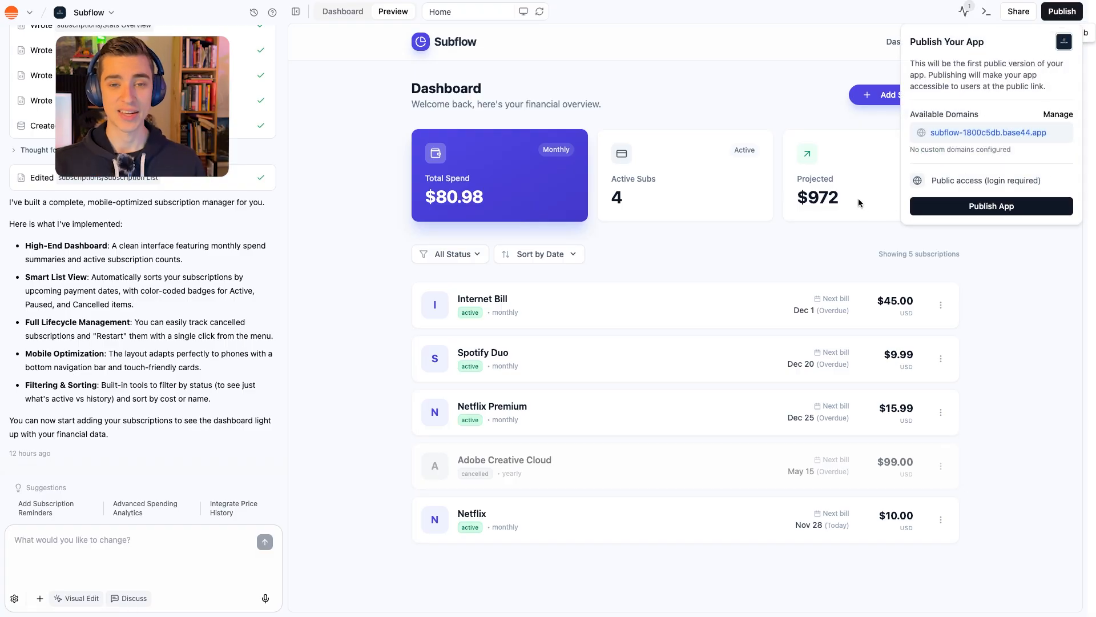
left_click(613, 107)
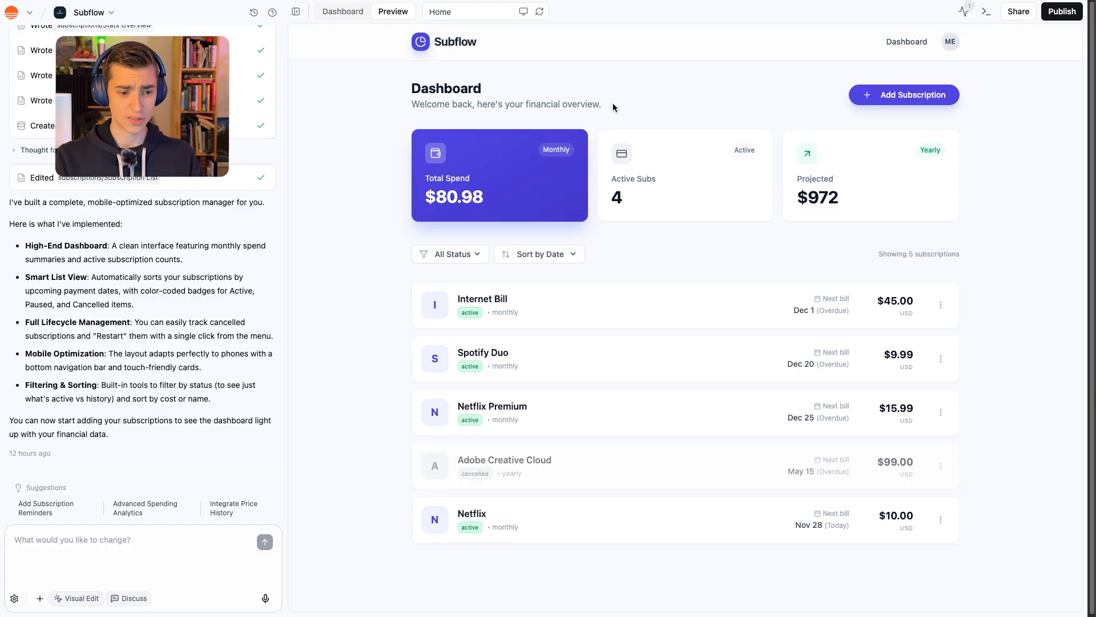
left_click(341, 12)
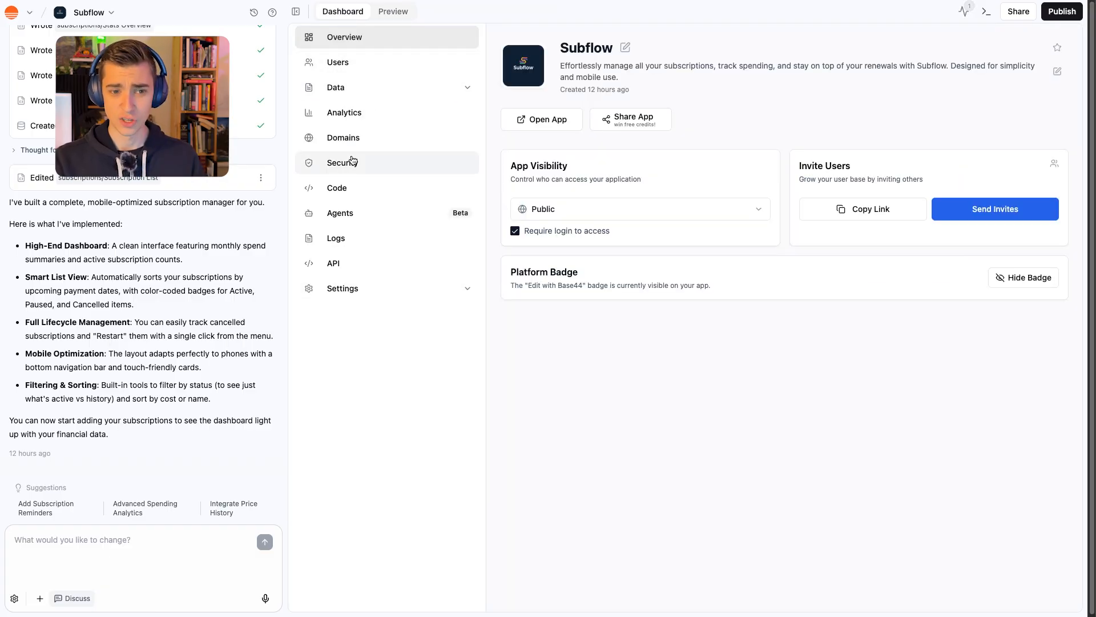
left_click(392, 11)
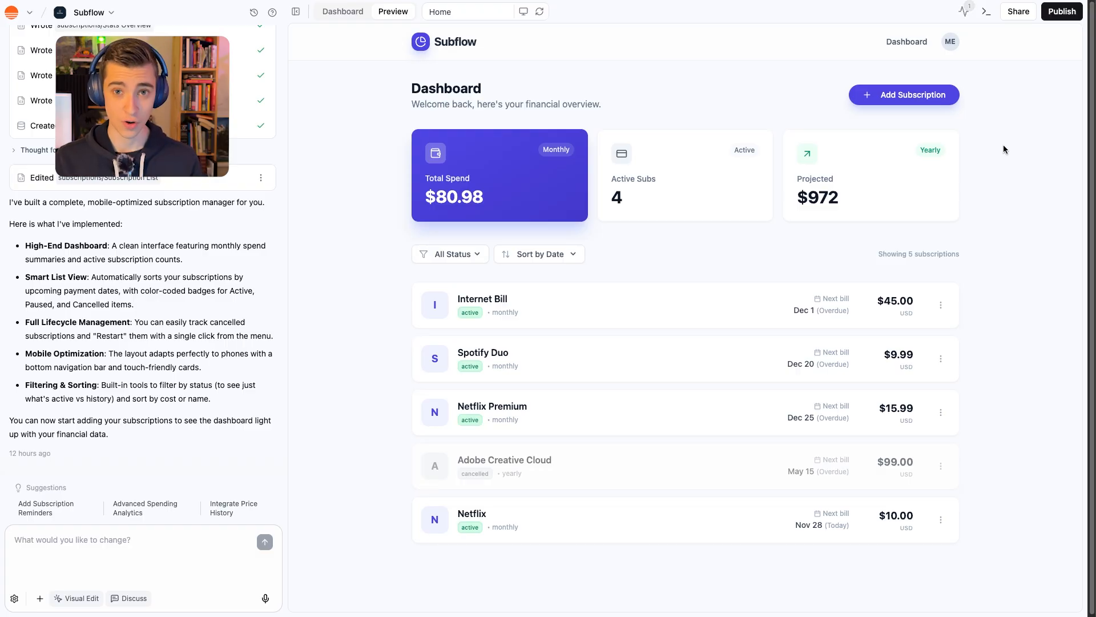
mouse_move(353, 118)
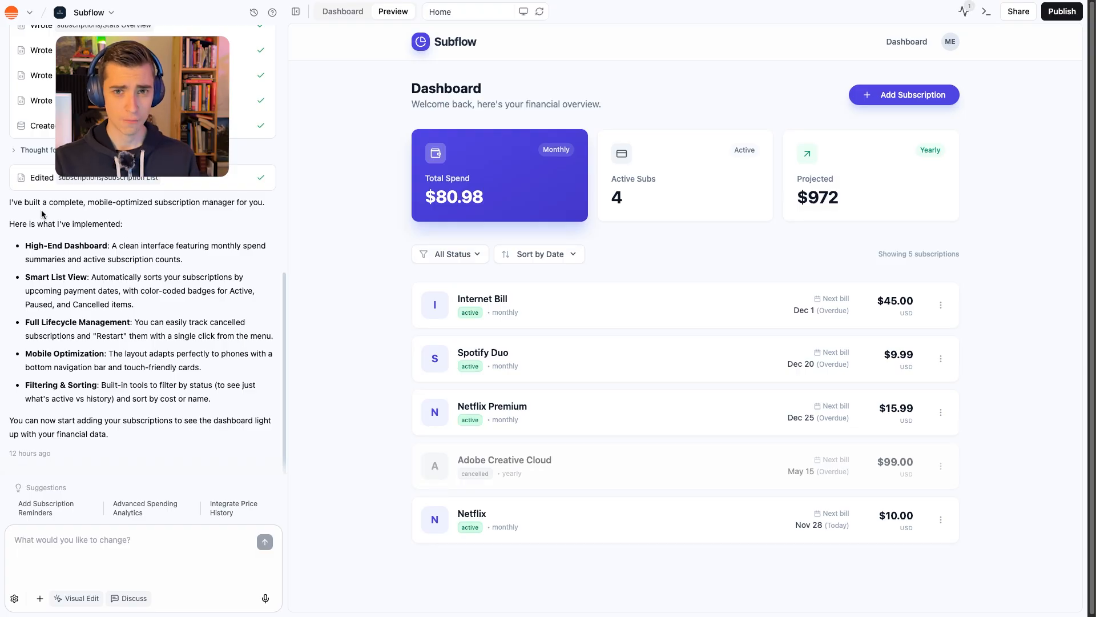
mouse_move(144, 482)
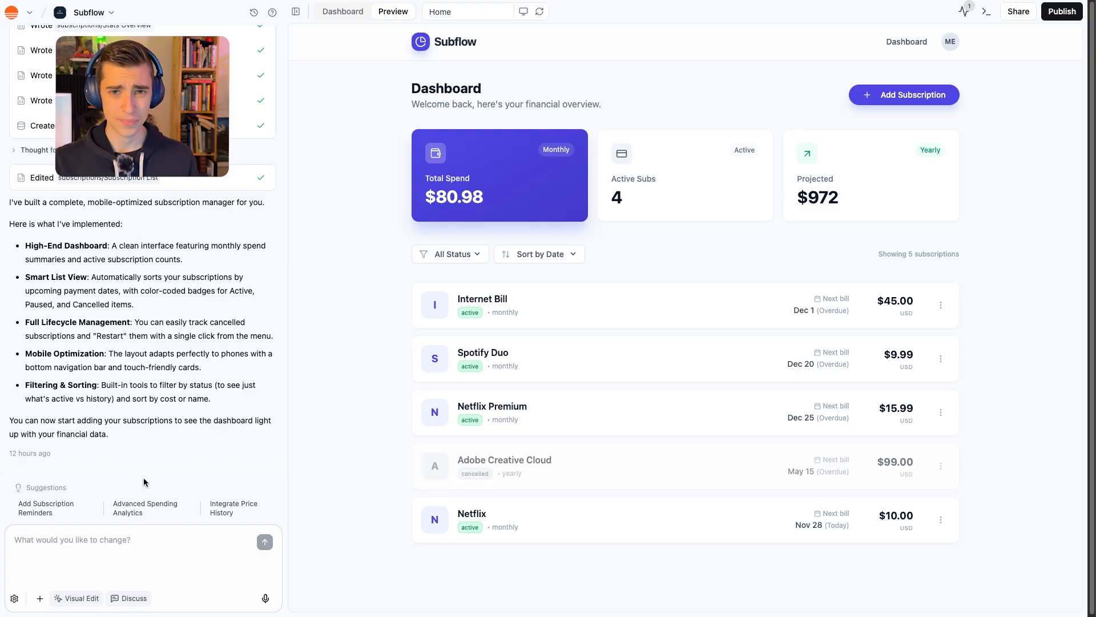
mouse_move(159, 462)
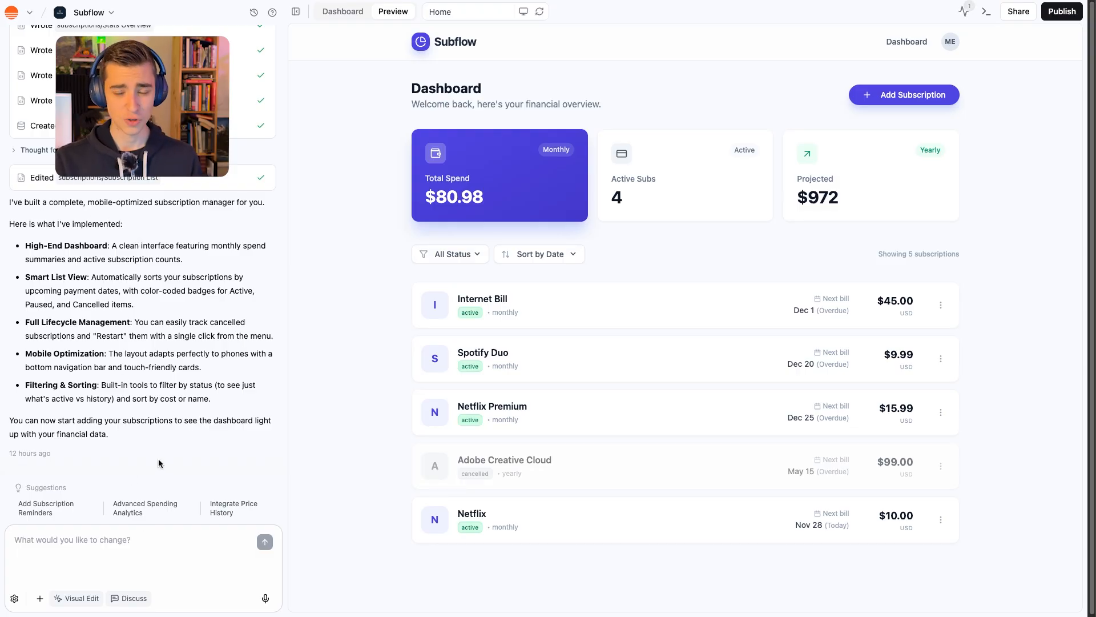
mouse_move(639, 297)
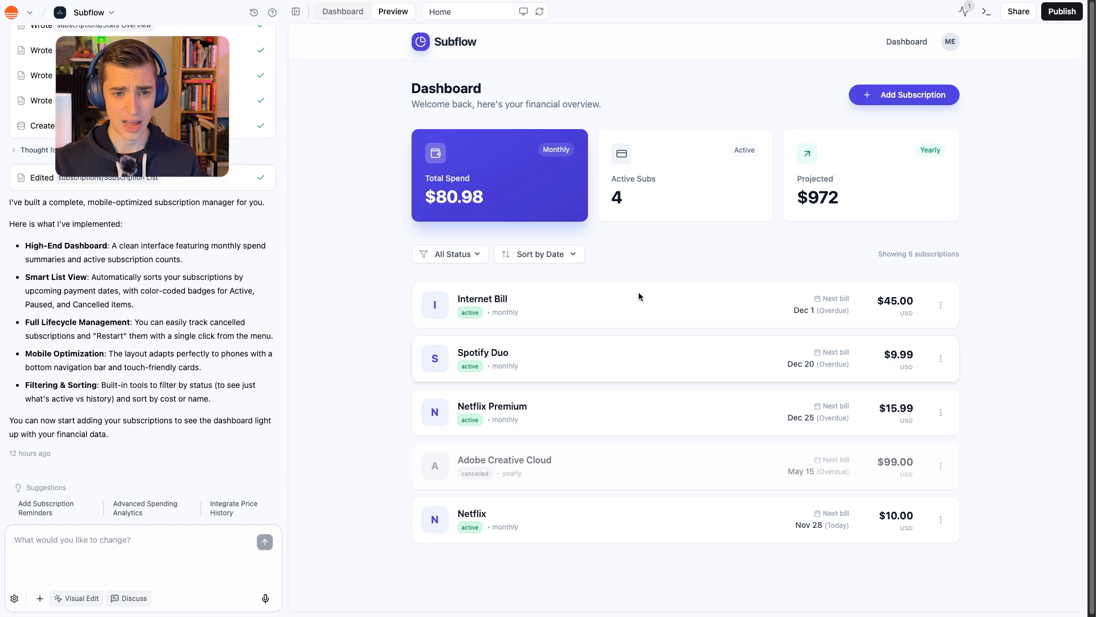
mouse_move(569, 170)
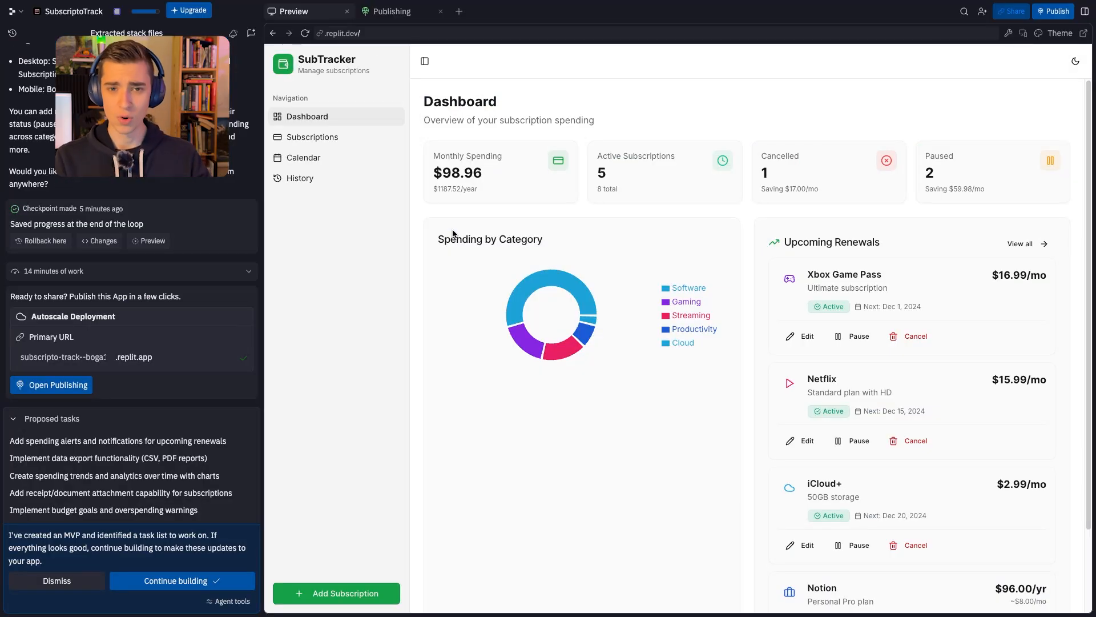
mouse_move(650, 391)
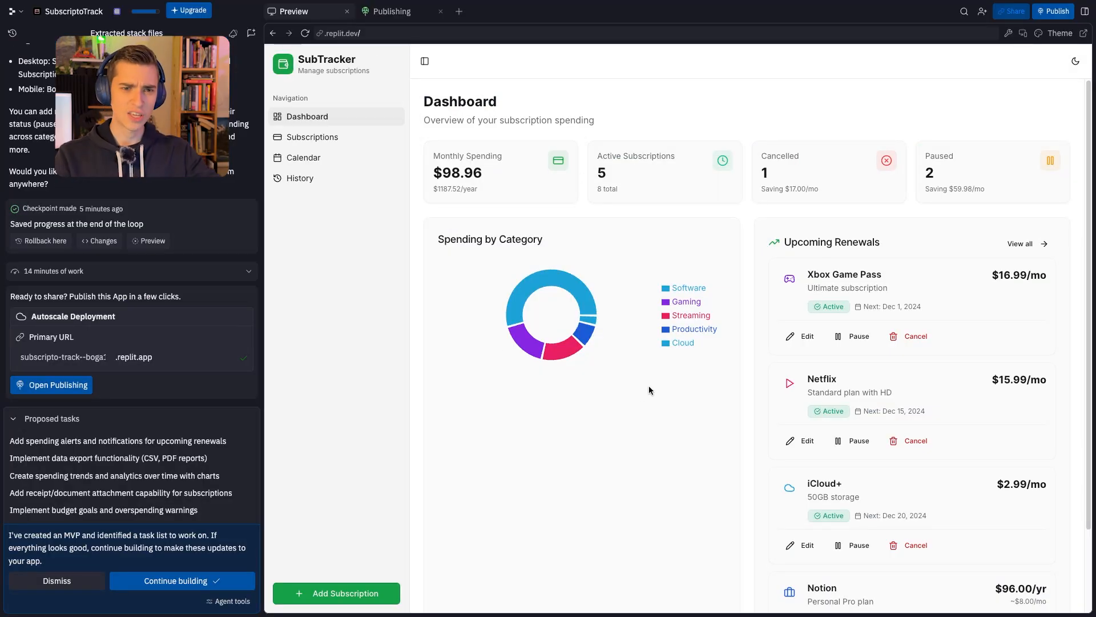
mouse_move(713, 361)
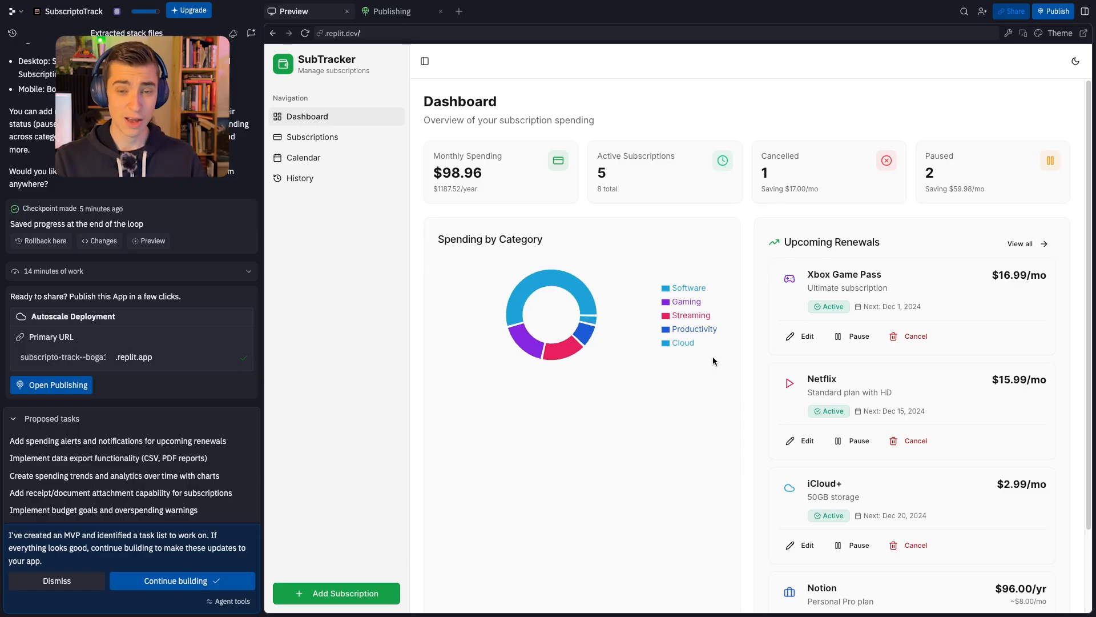
mouse_move(708, 360)
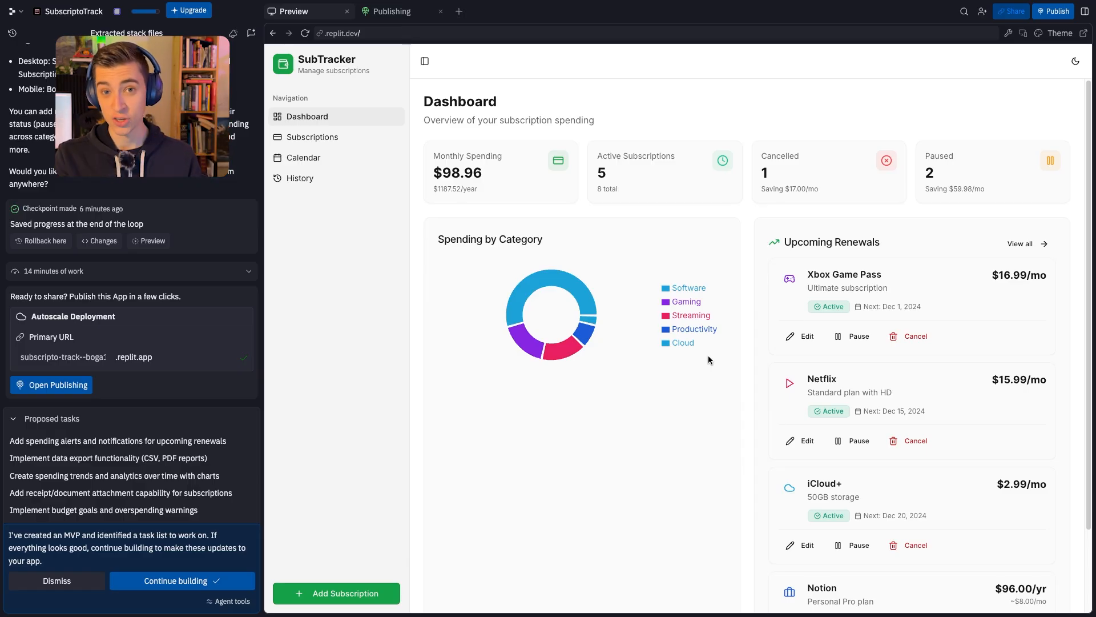
Show the November 2025 payment calendar with $0.00 due this month
left_click(304, 158)
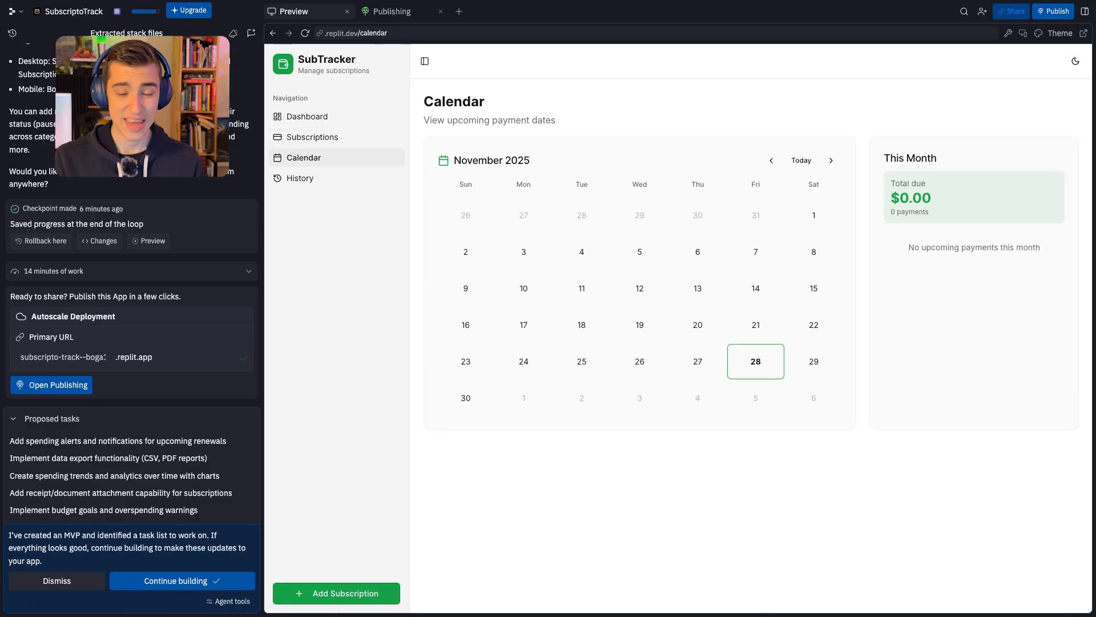